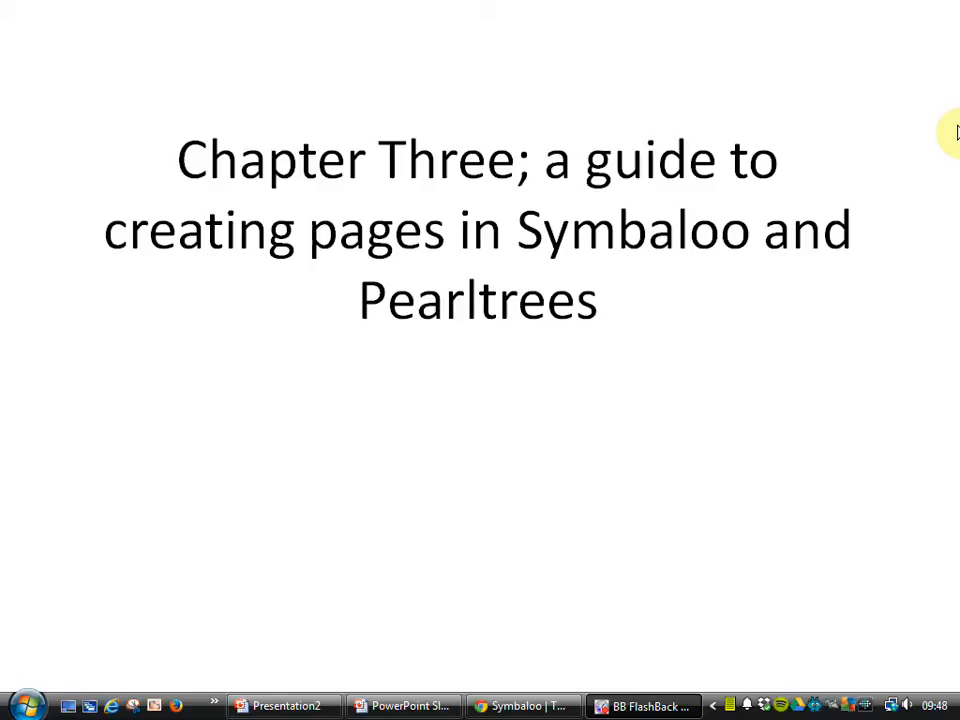
- Restore the Chrome window showing the Symbaloo search-engine webmix from the taskbar
click(523, 705)
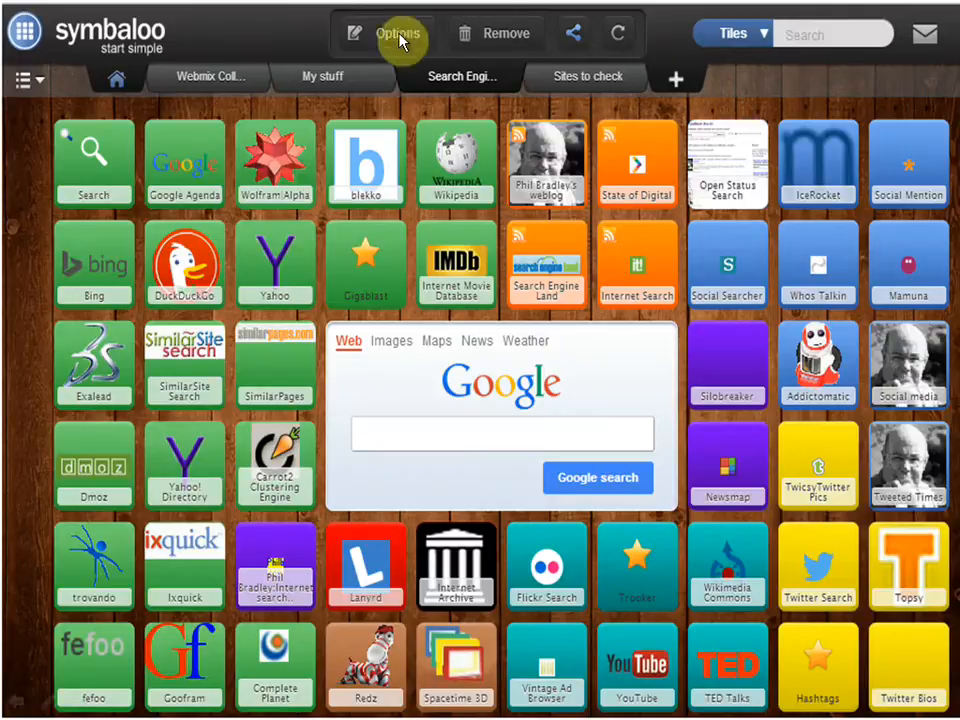
mouse_move(427, 90)
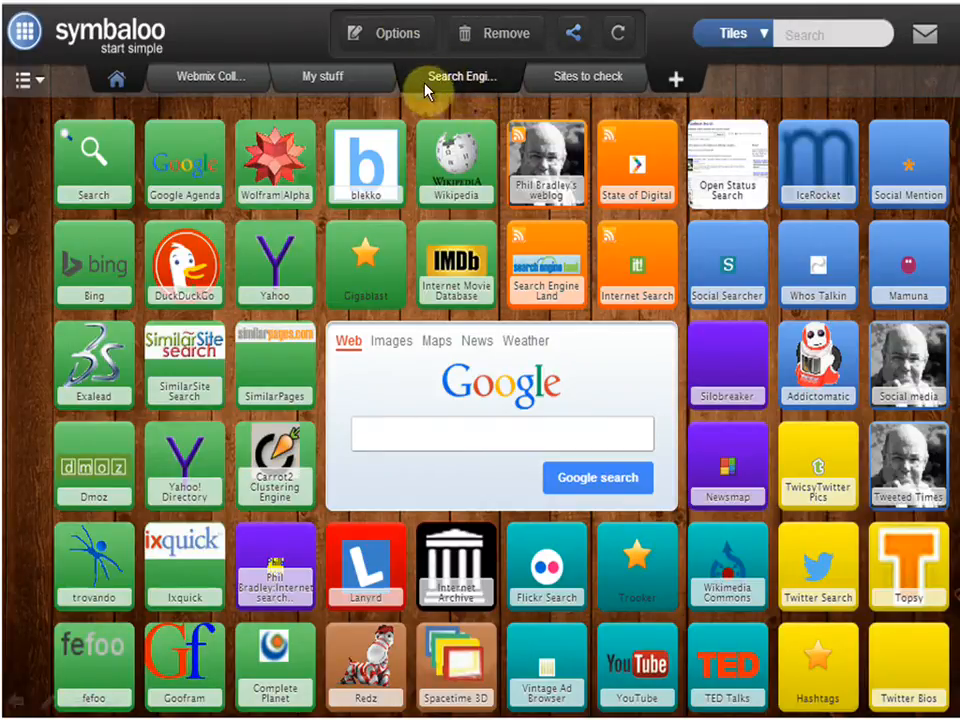
mouse_move(455, 98)
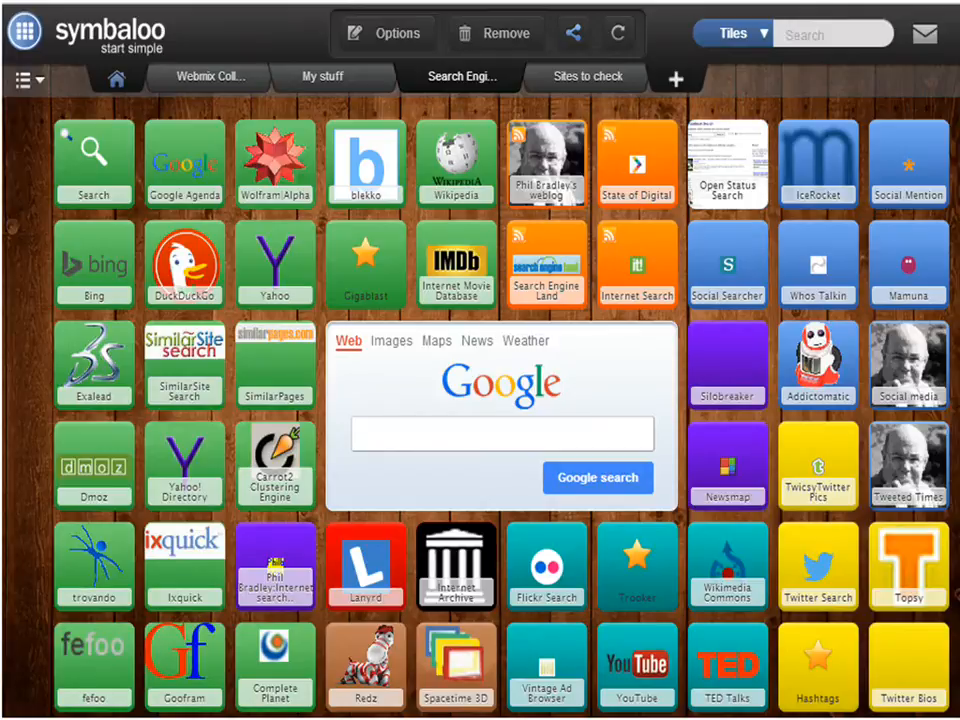
click(907, 364)
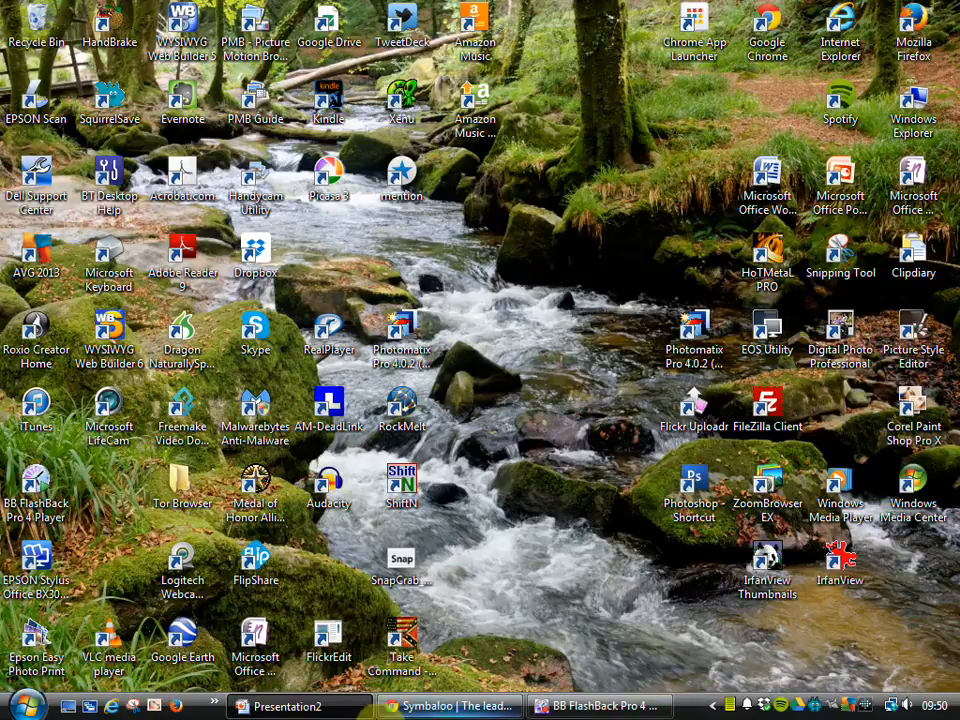
mouse_move(450, 706)
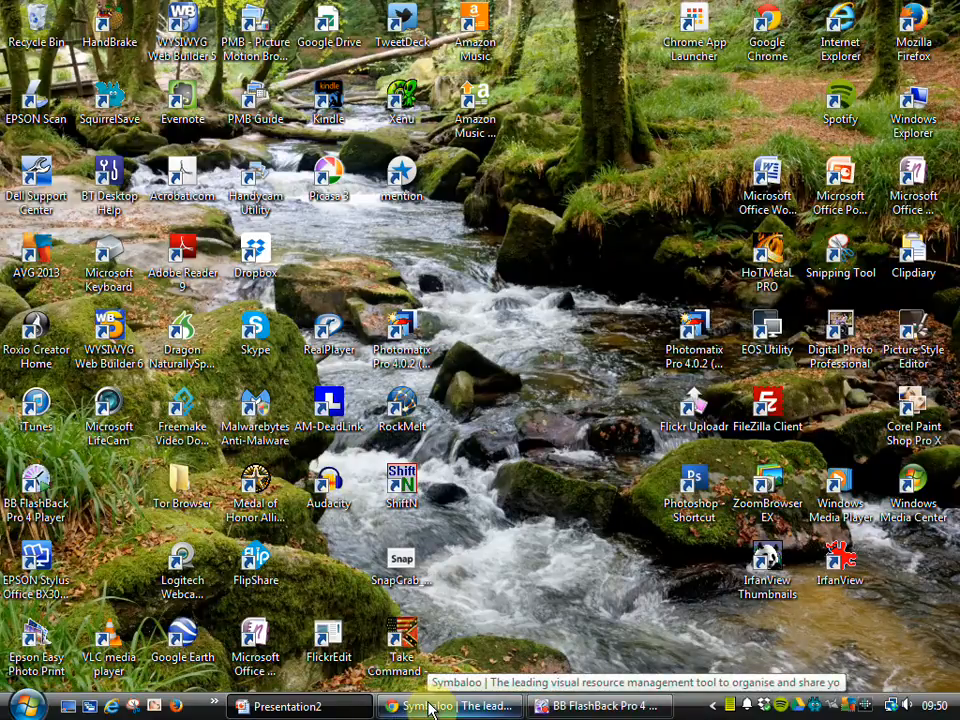
click(450, 706)
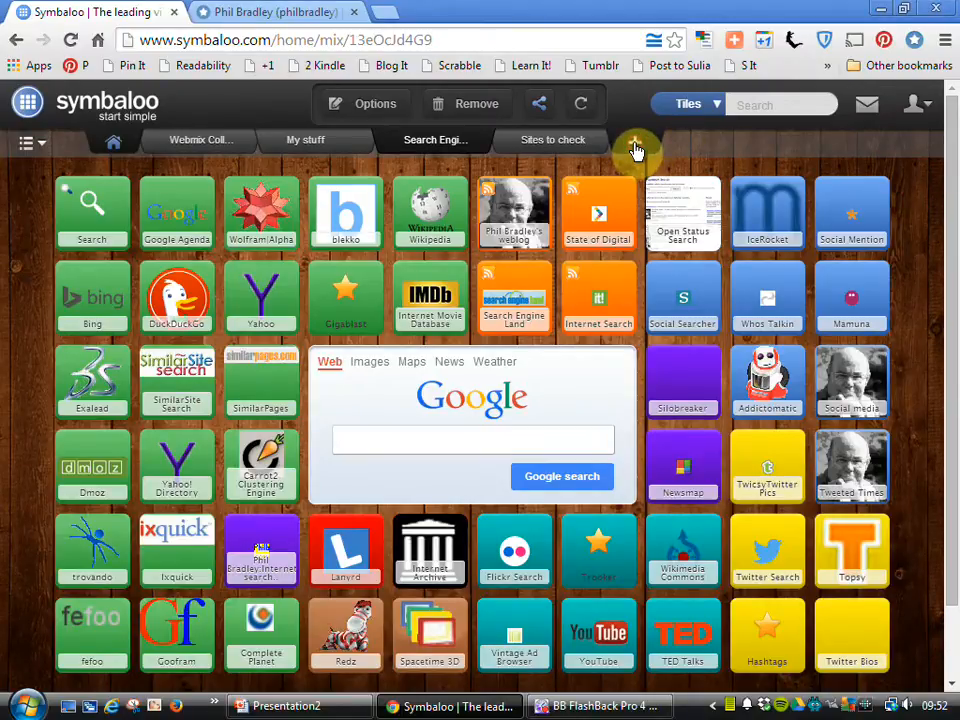
- Add a new blank webmix named 'Test'
click(637, 147)
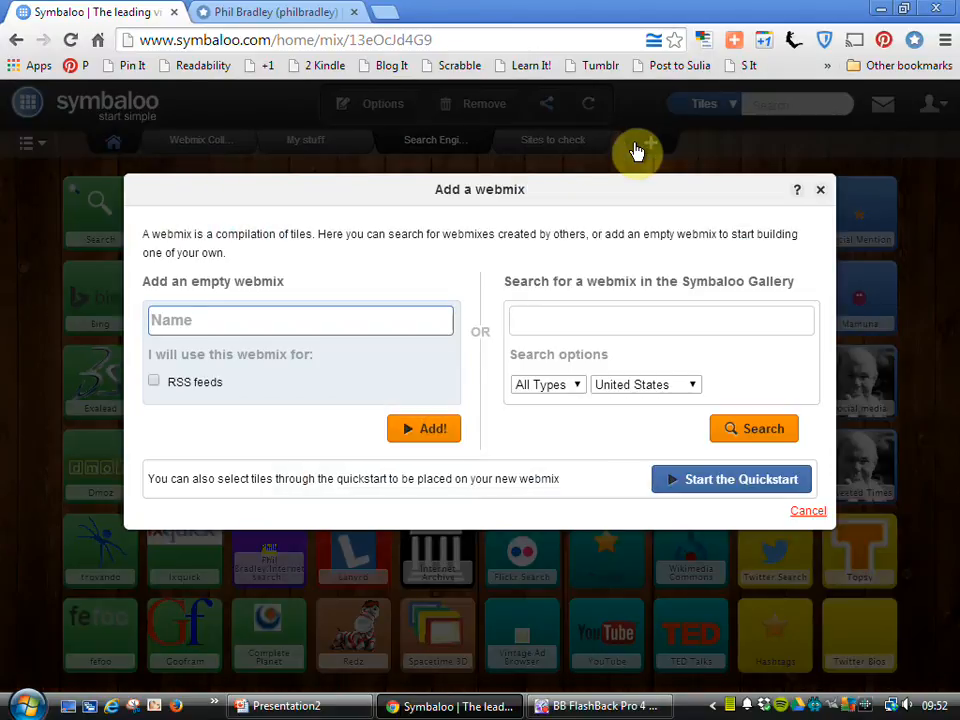
text(T)
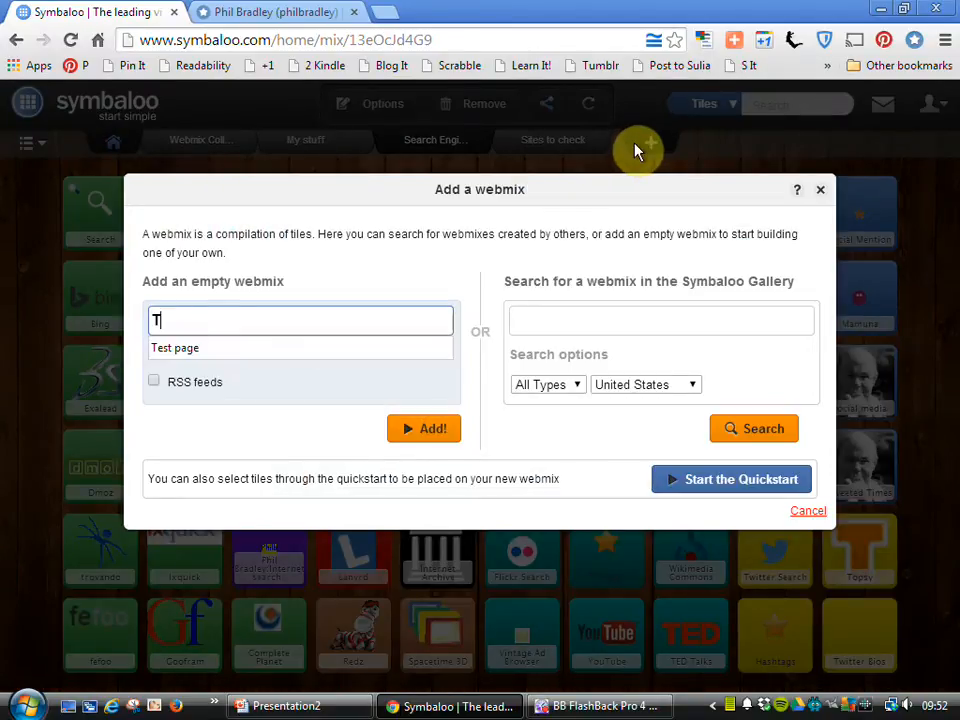
text(est)
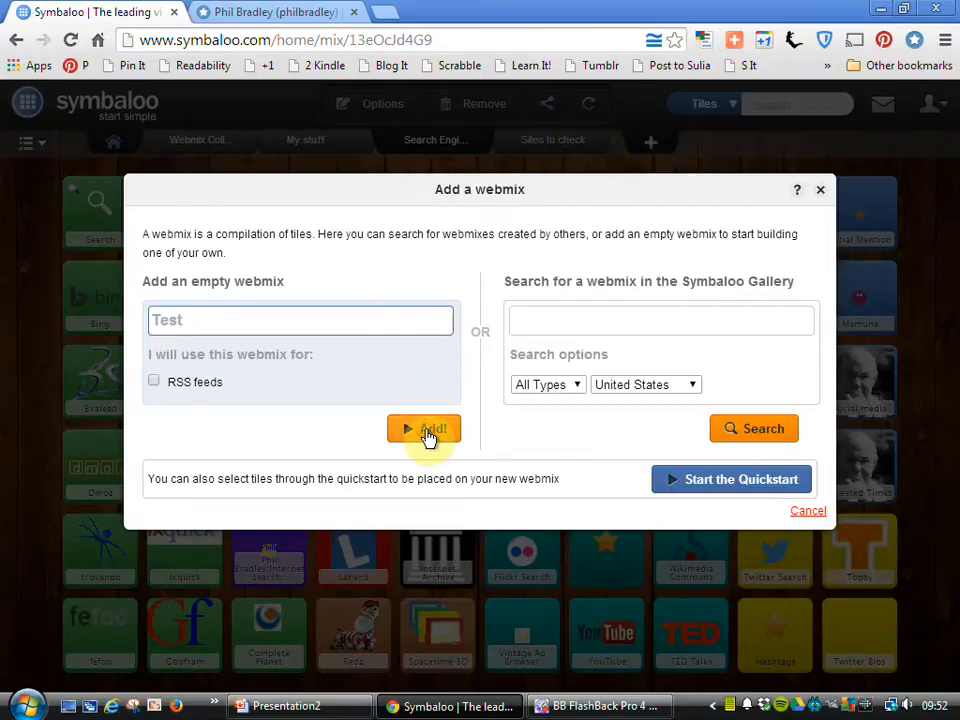
click(424, 428)
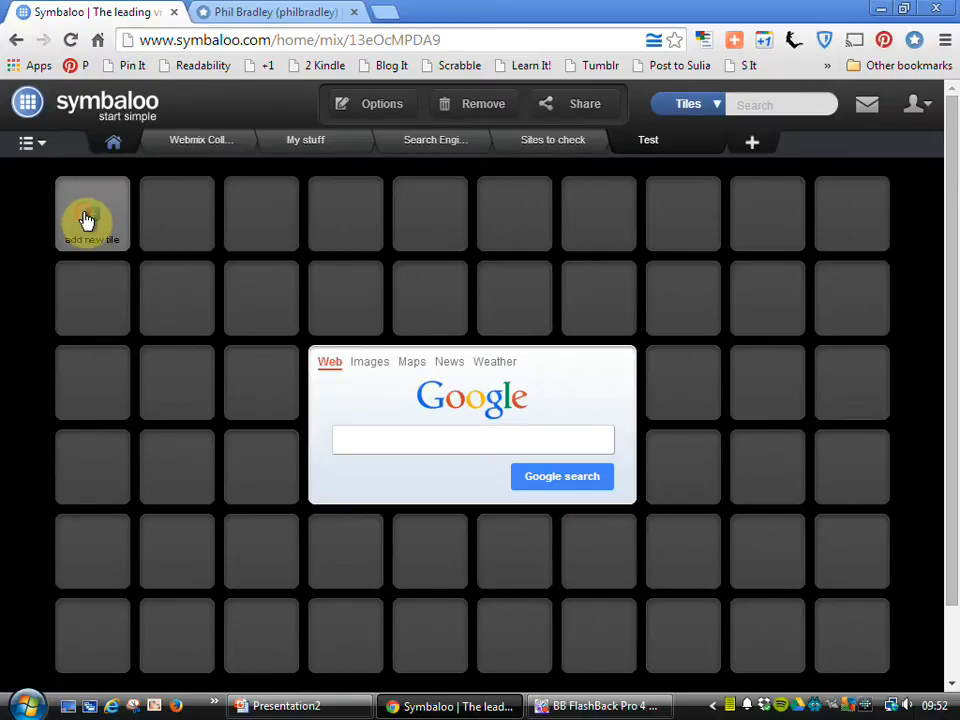
click(91, 213)
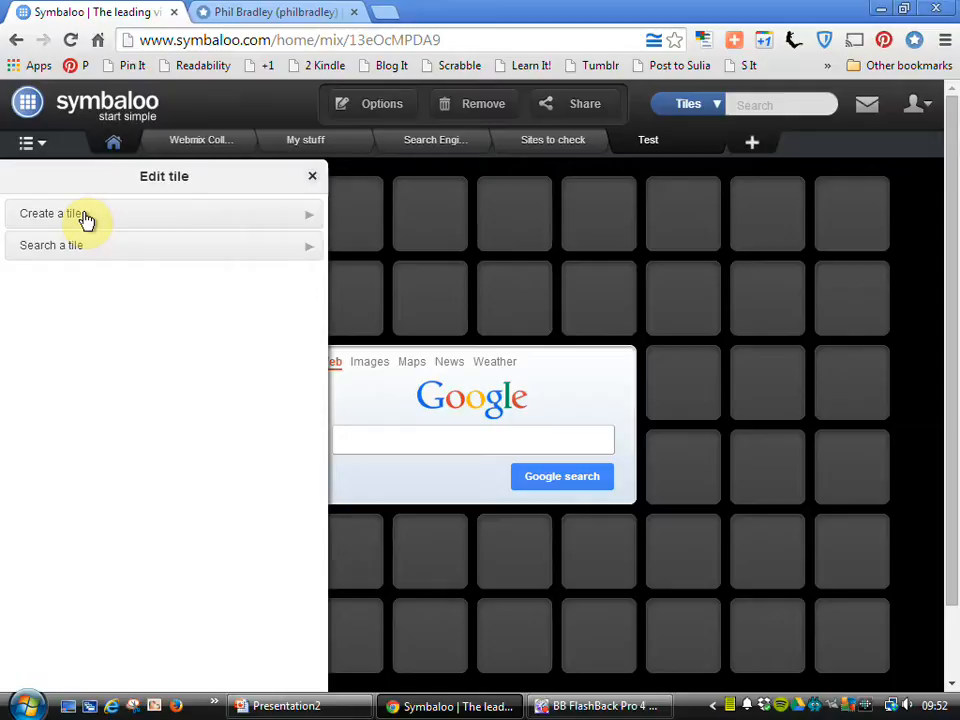
click(52, 213)
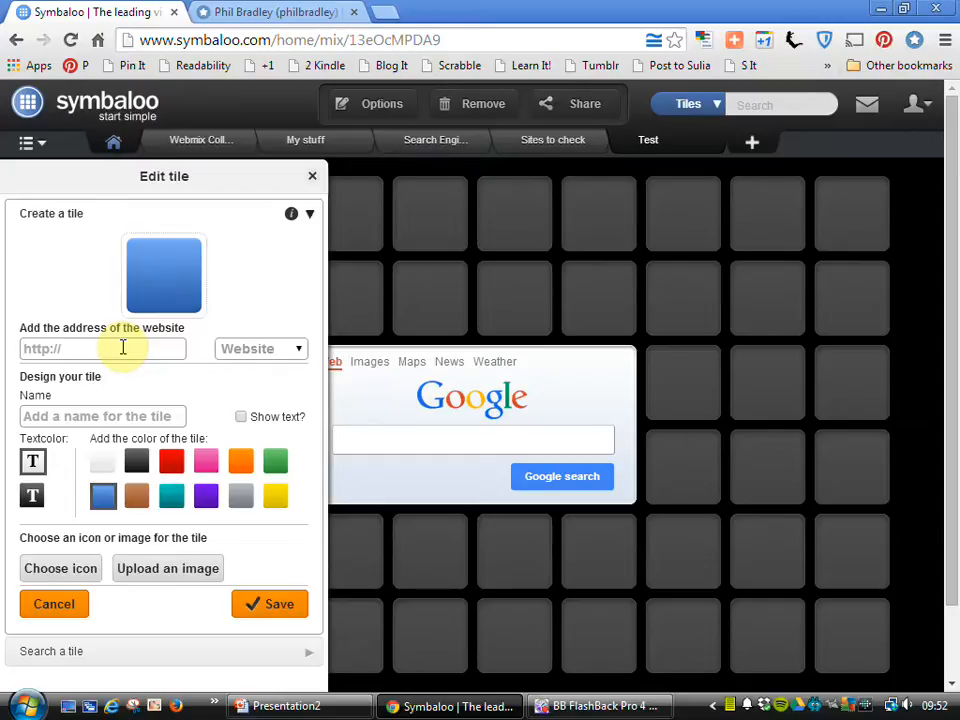
key(Backspace)
text(http://www.cilip.org.uk)
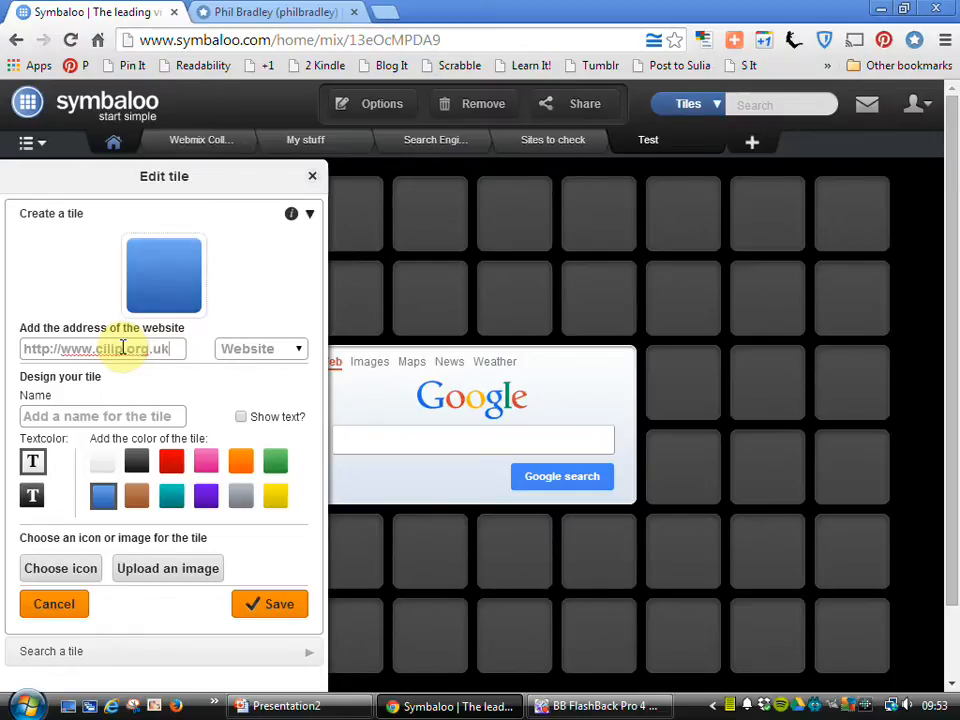
click(100, 416)
text(CILIP)
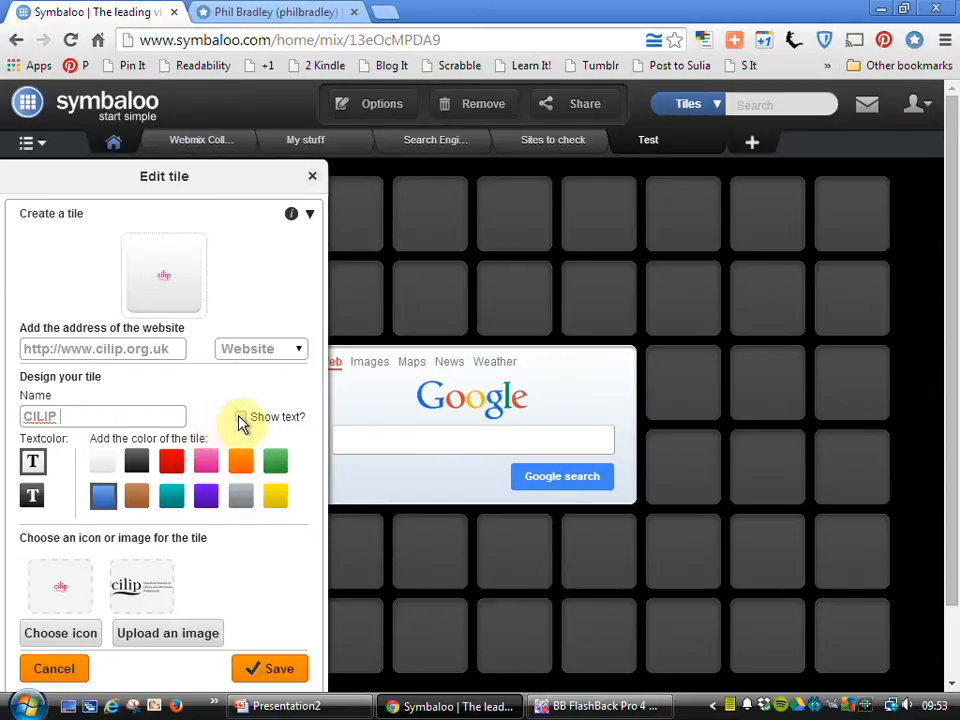
- Show the CILIP name on the tile and settle on a blue colour
click(243, 416)
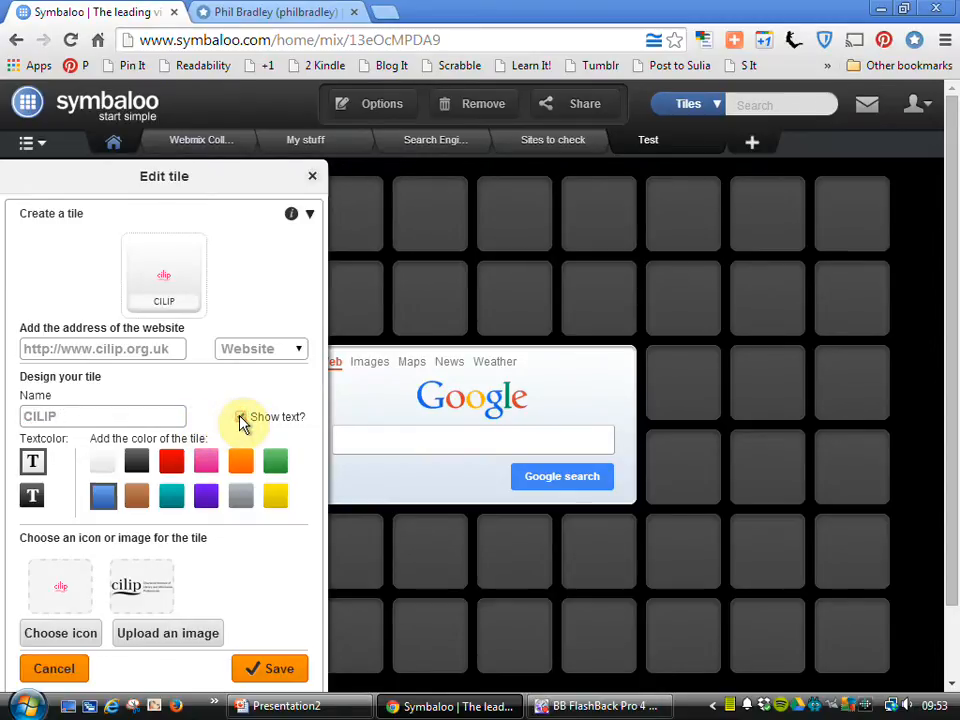
click(240, 417)
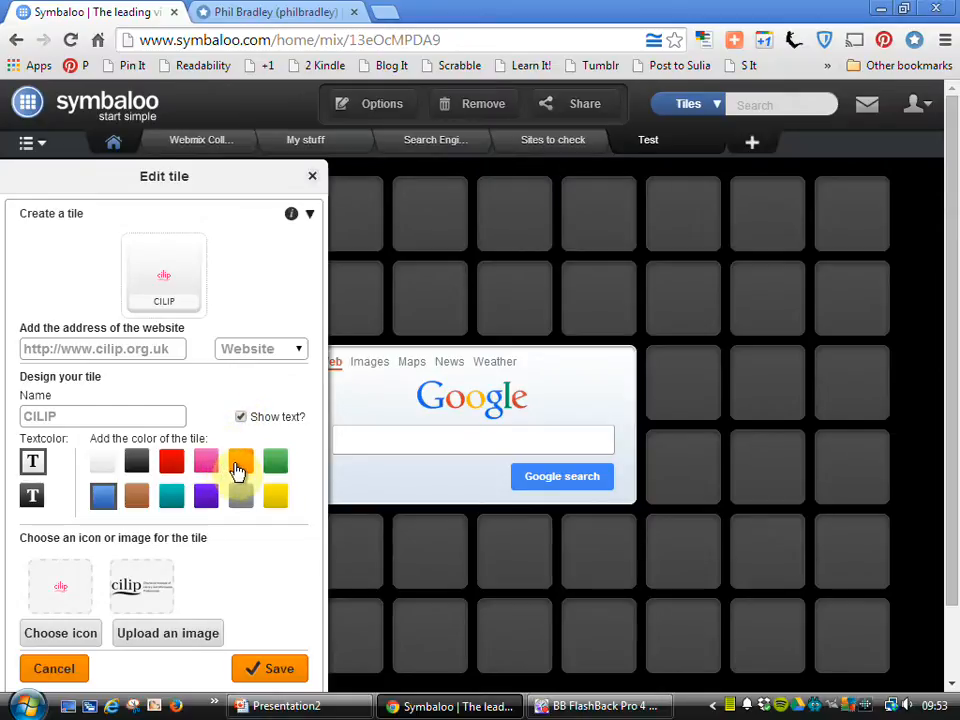
click(240, 461)
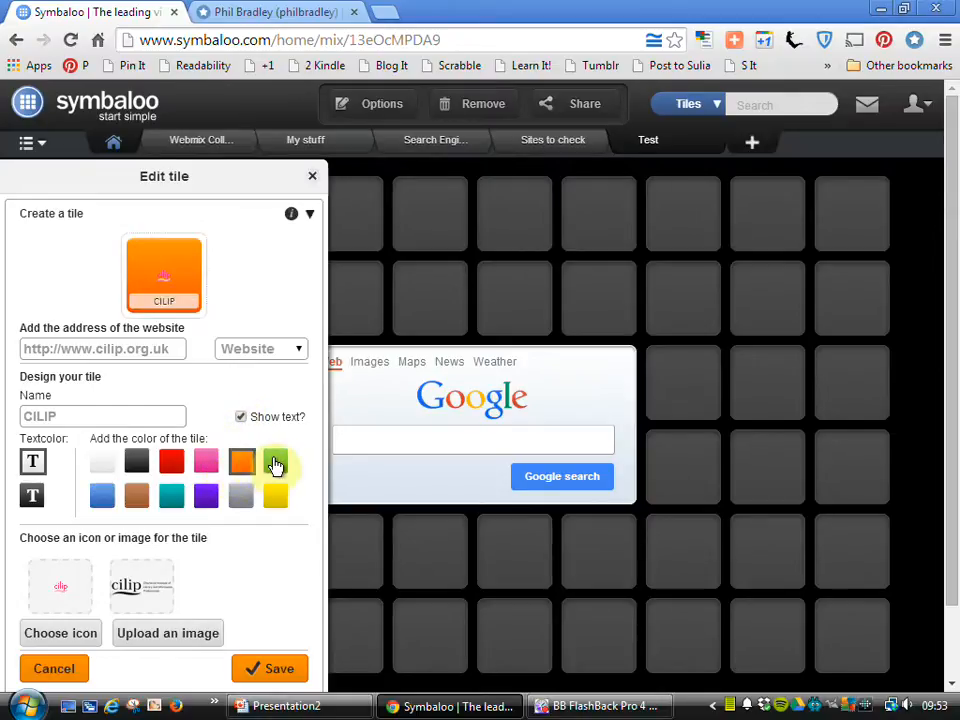
click(276, 461)
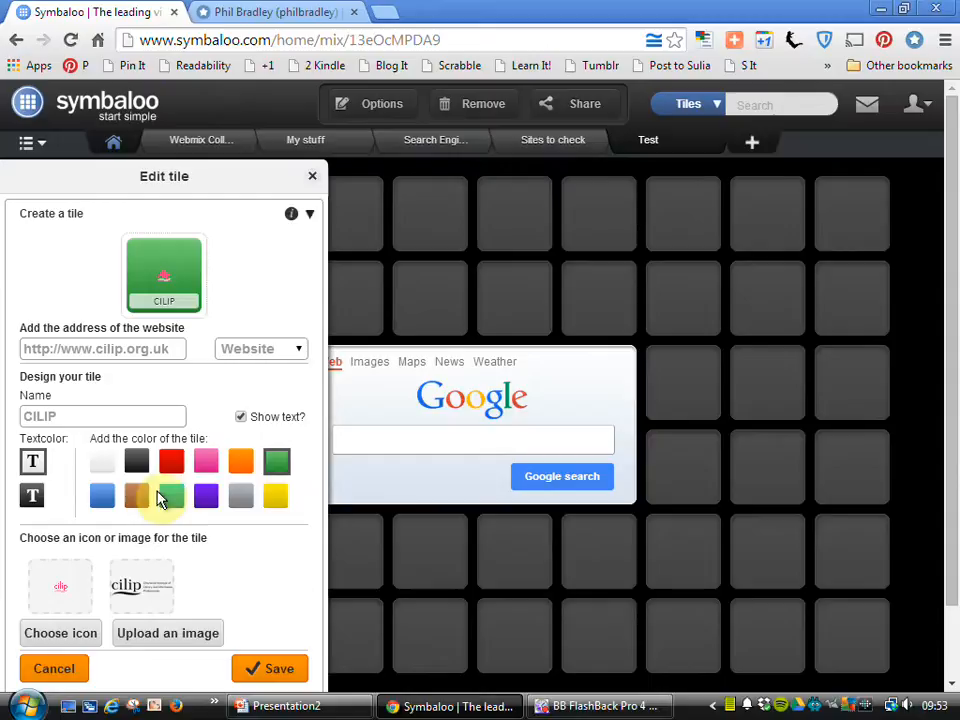
click(171, 496)
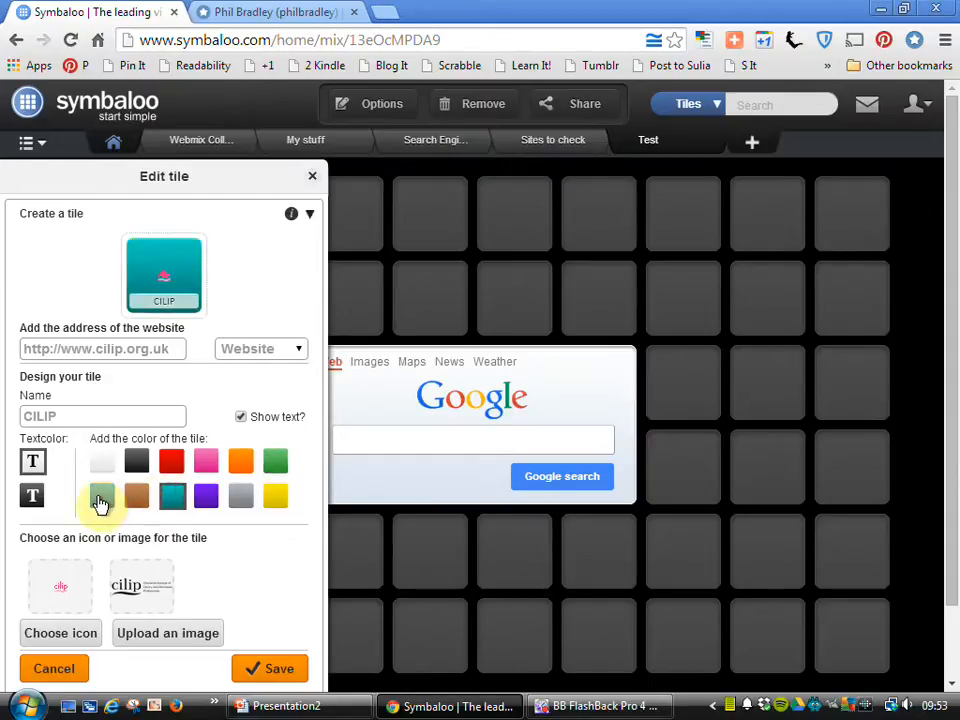
click(101, 497)
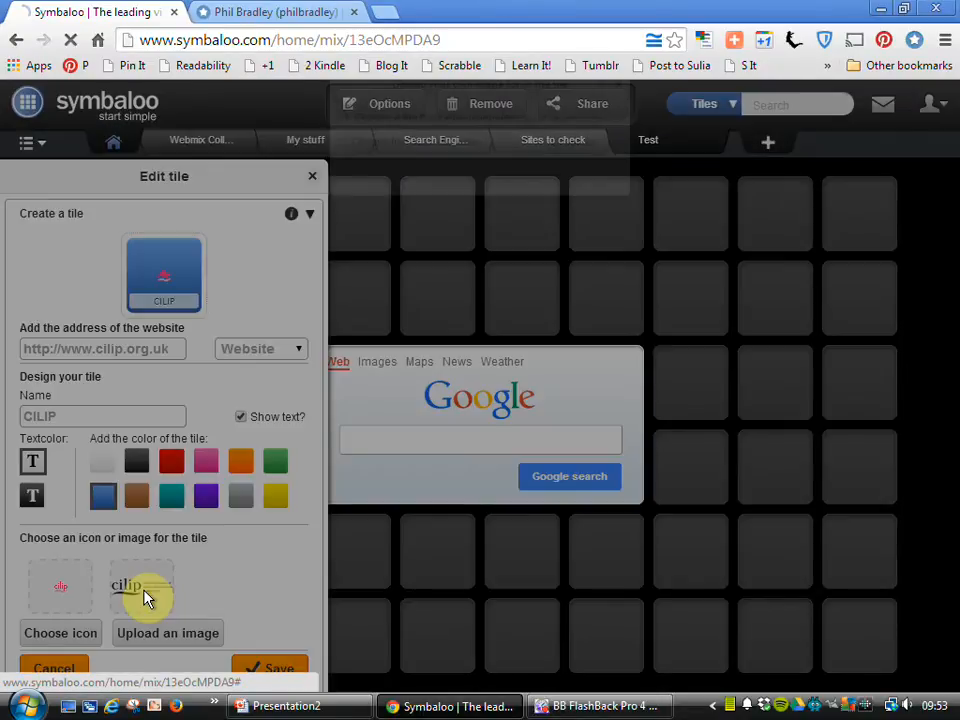
- Upload the CILIP logo, crop it to enclose the whole logo, and use it as tile art
click(167, 632)
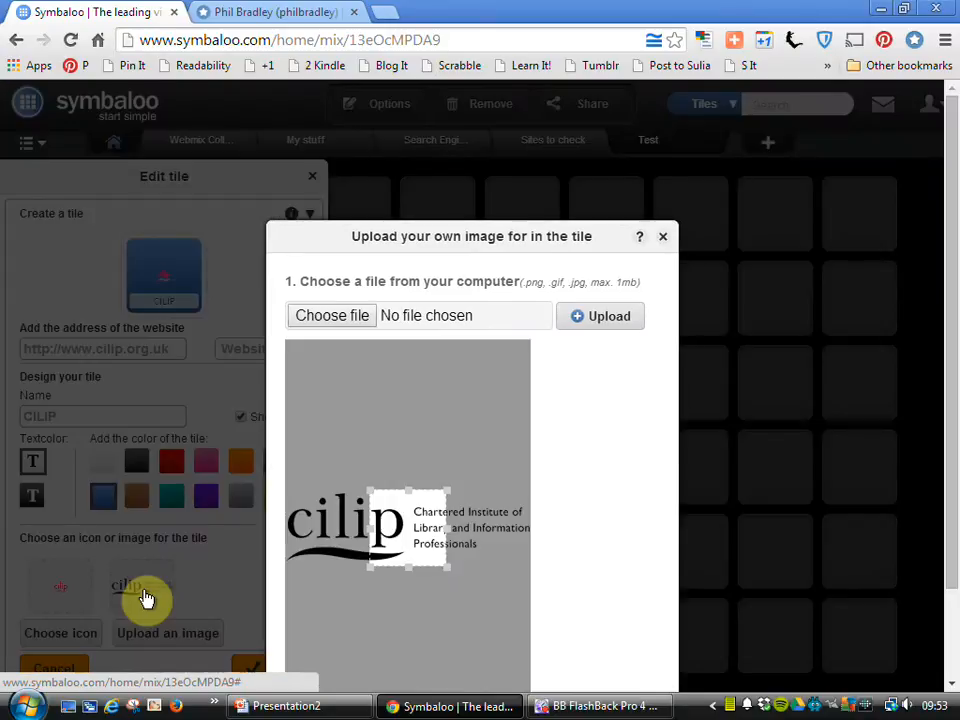
mouse_move(373, 493)
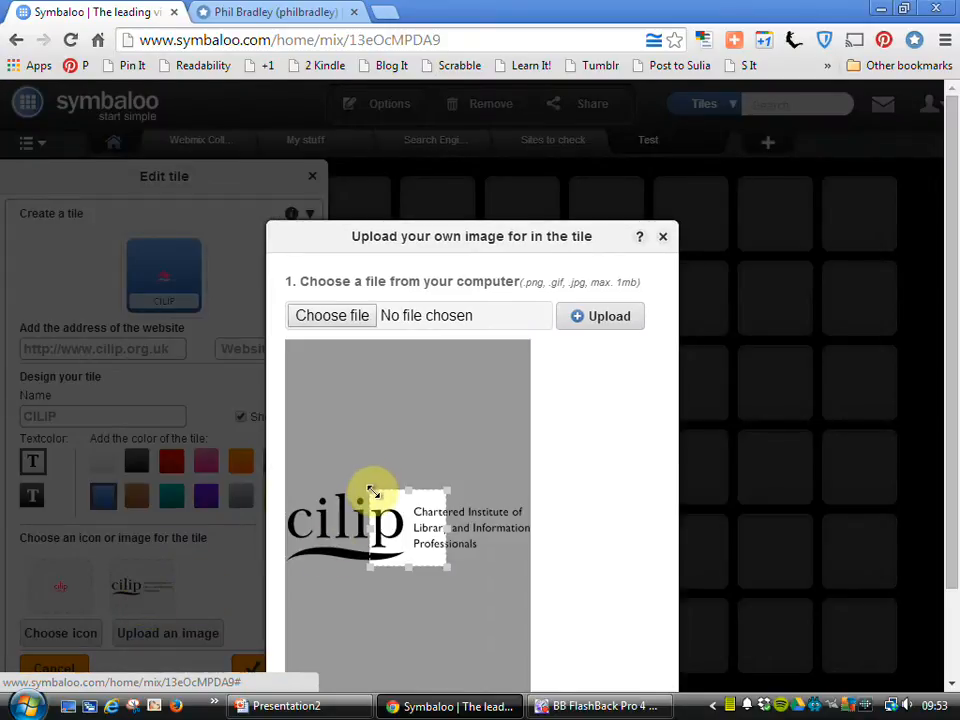
drag(375, 490, 342, 500)
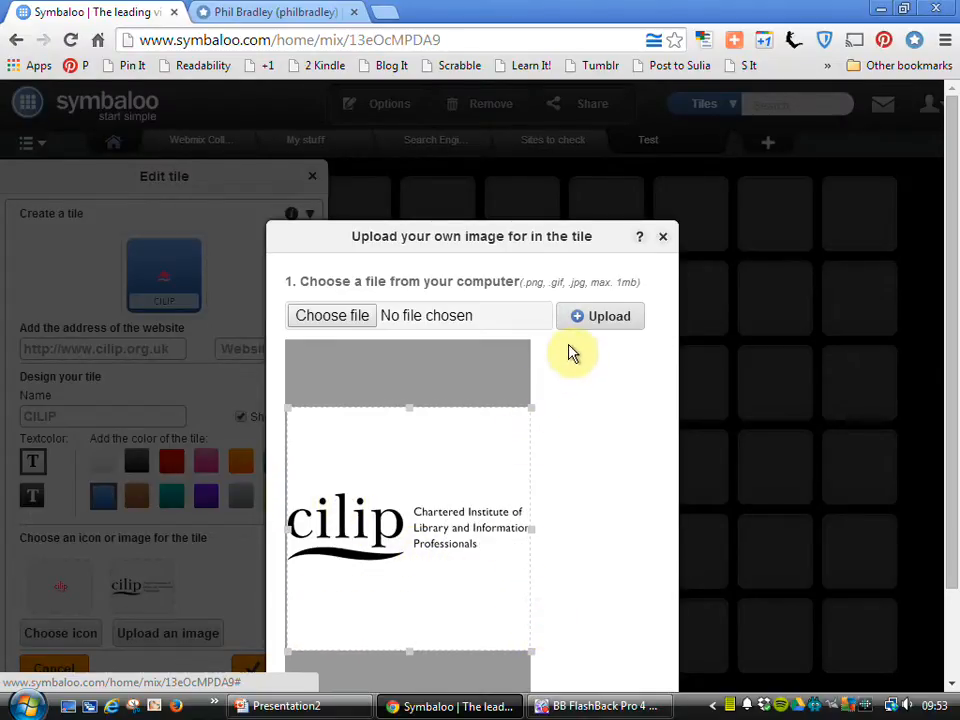
mouse_move(615, 280)
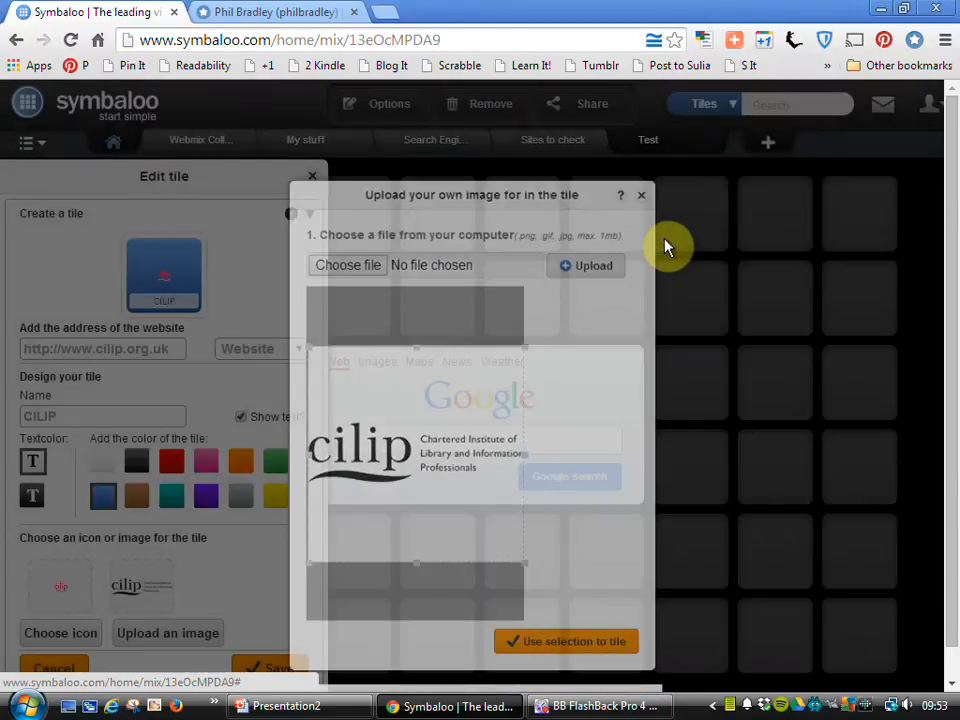
click(641, 195)
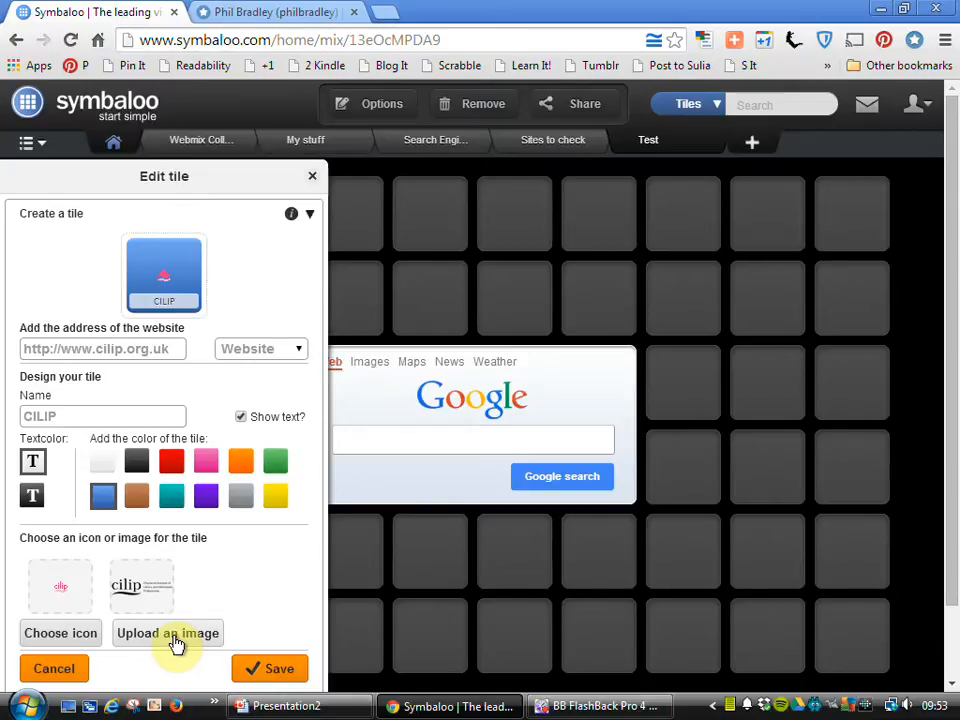
mouse_move(262, 661)
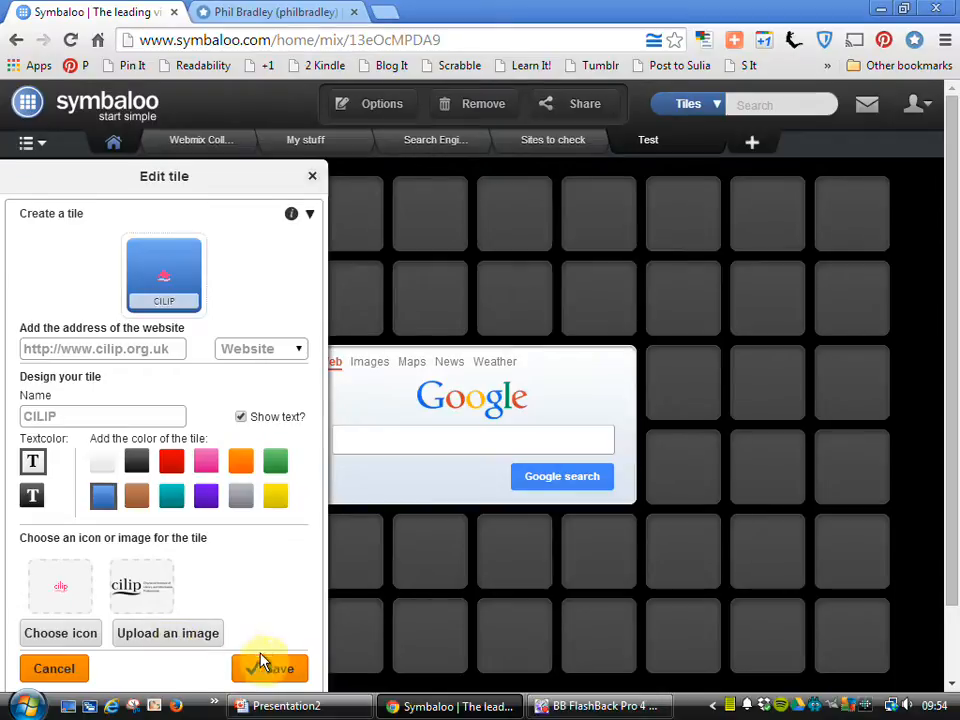
- Save the blue CILIP tile into the first slot of the Test webmix
click(269, 668)
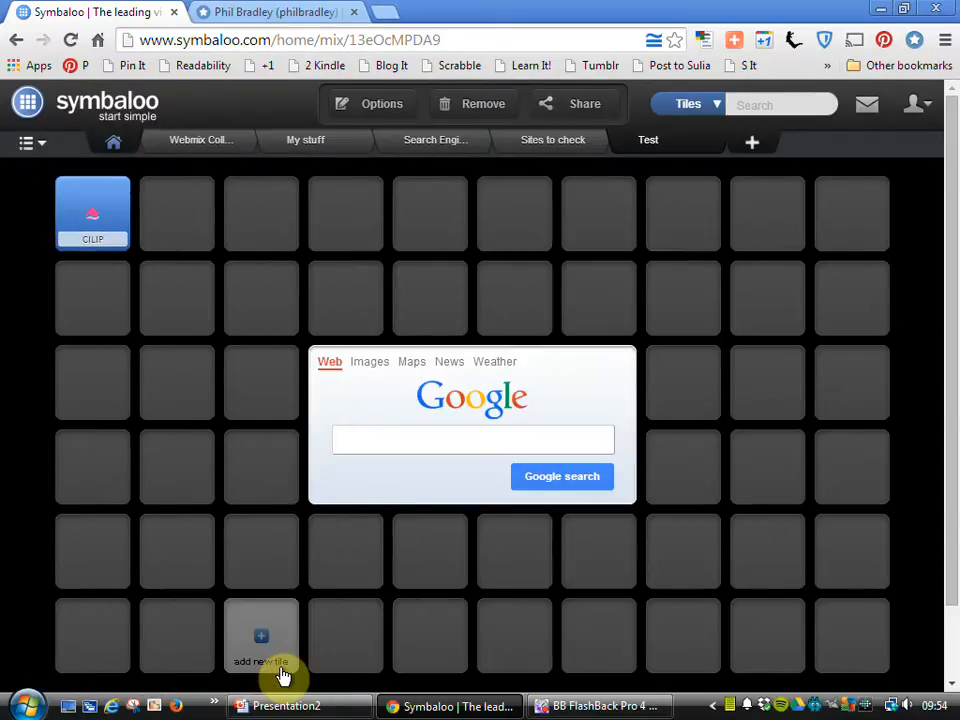
mouse_move(13, 335)
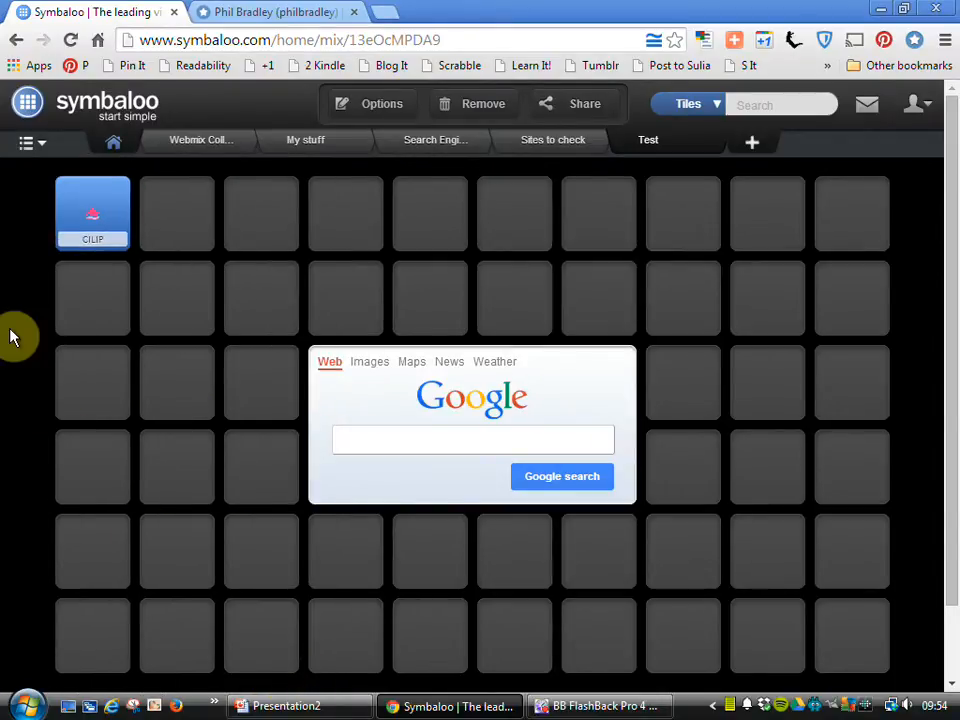
mouse_move(92, 213)
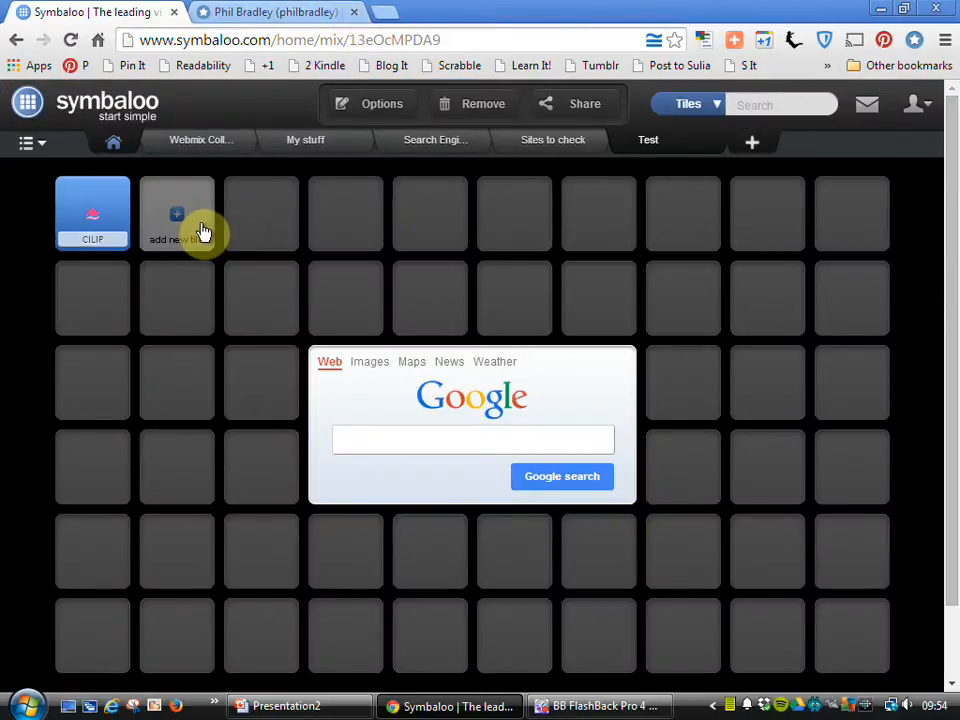
- Search the tile library for BBC and place the BBC tile next to CILIP
click(177, 213)
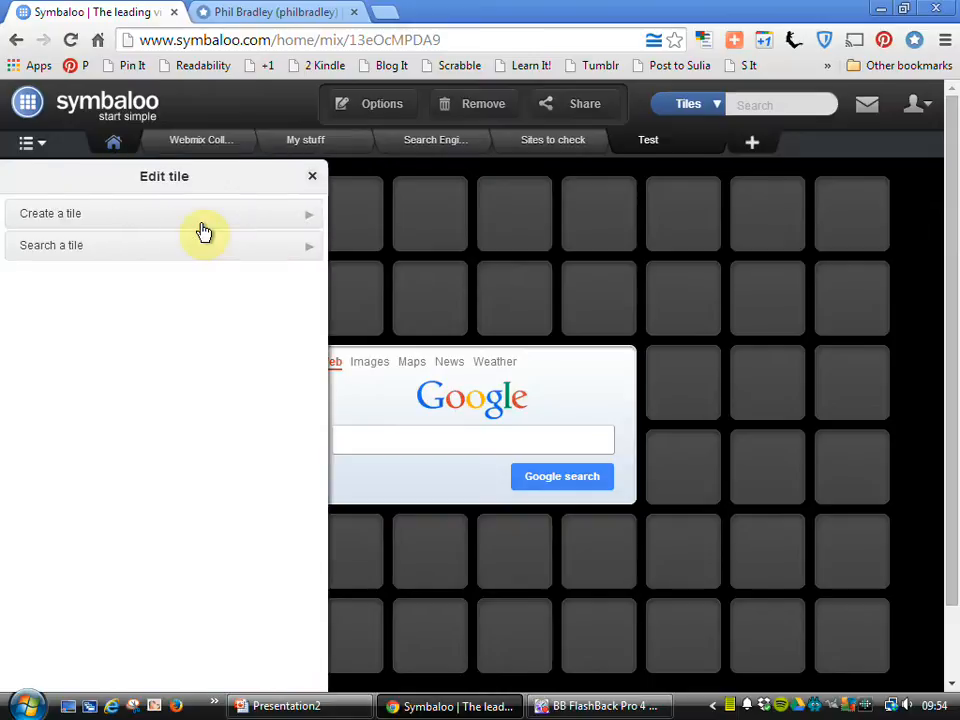
mouse_move(198, 248)
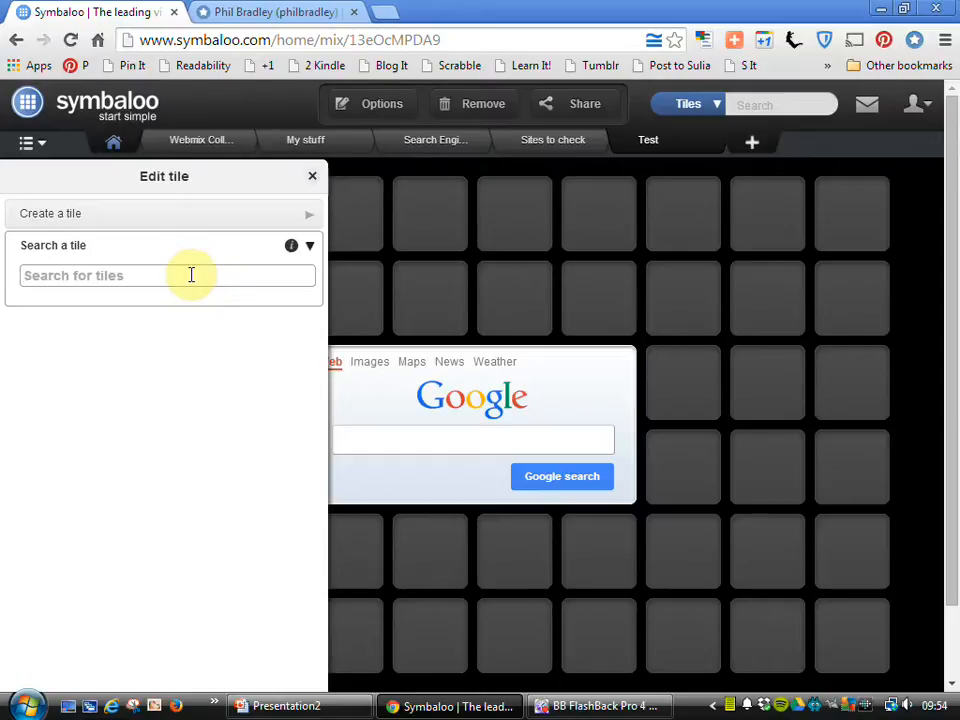
text(BBC)
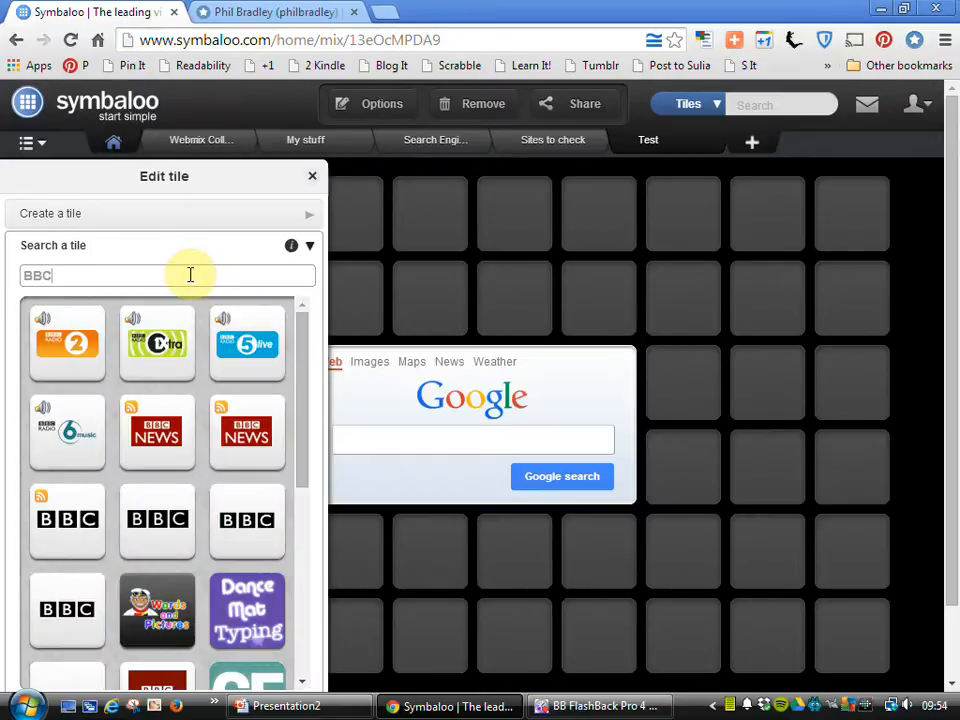
mouse_move(180, 308)
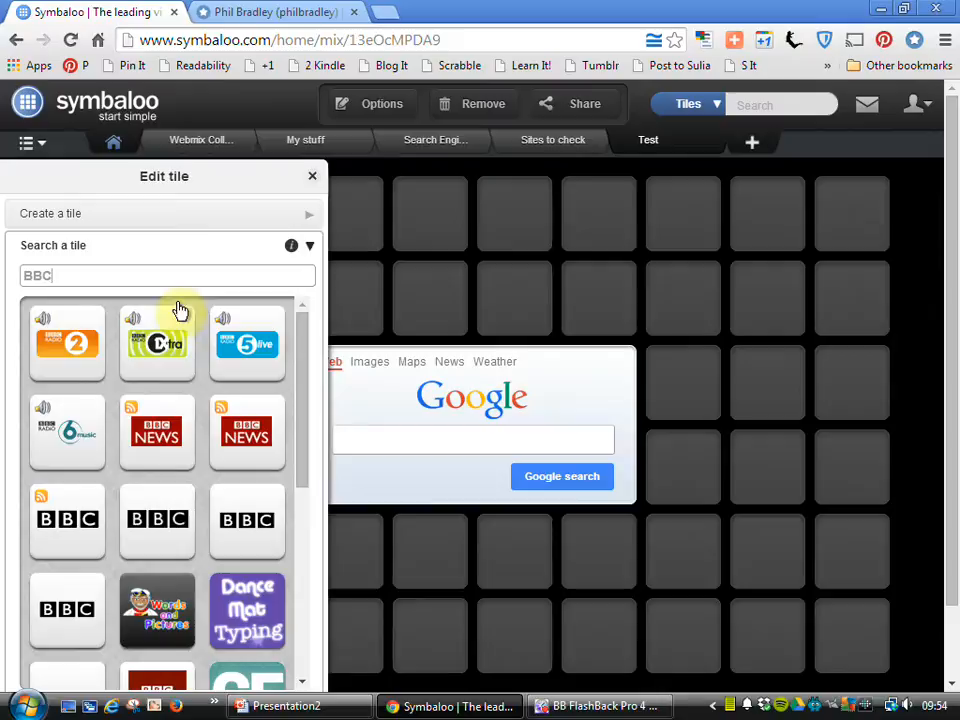
mouse_move(157, 519)
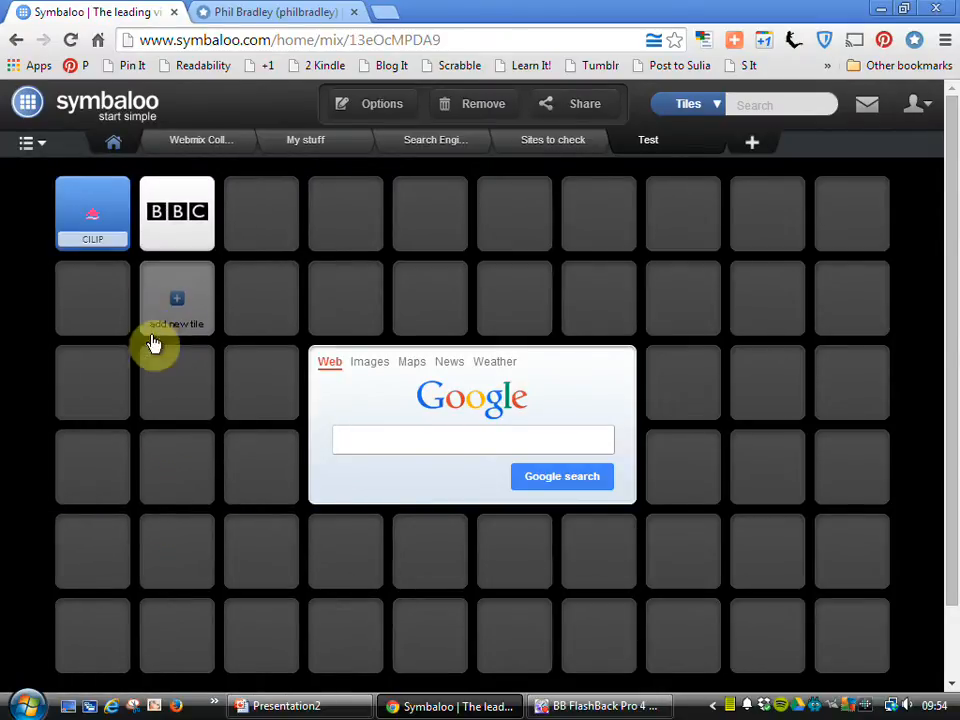
mouse_move(177, 218)
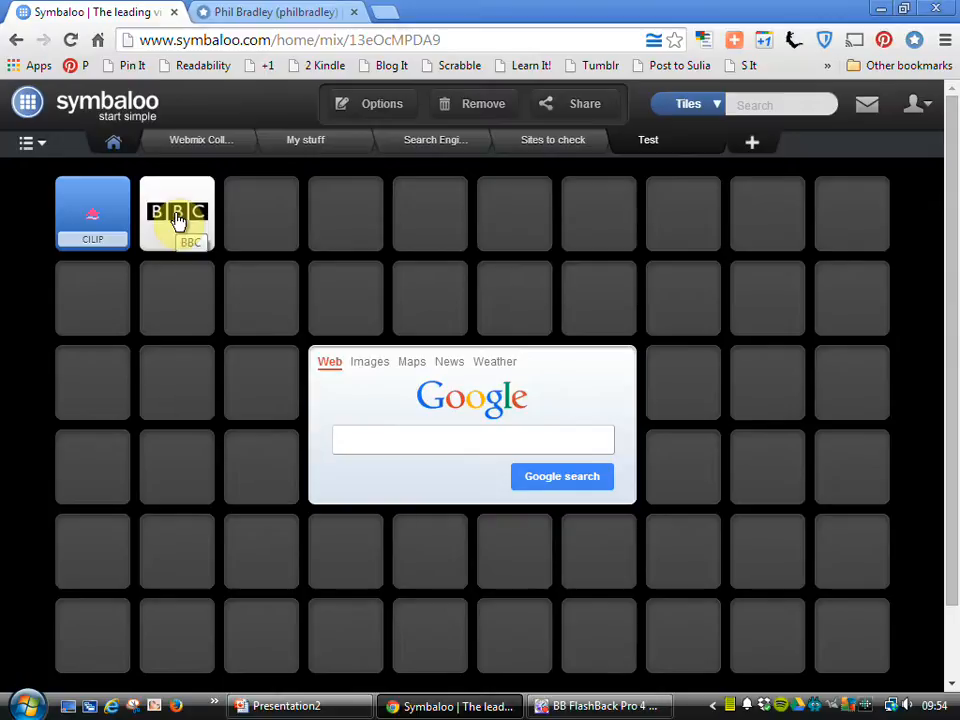
click(177, 213)
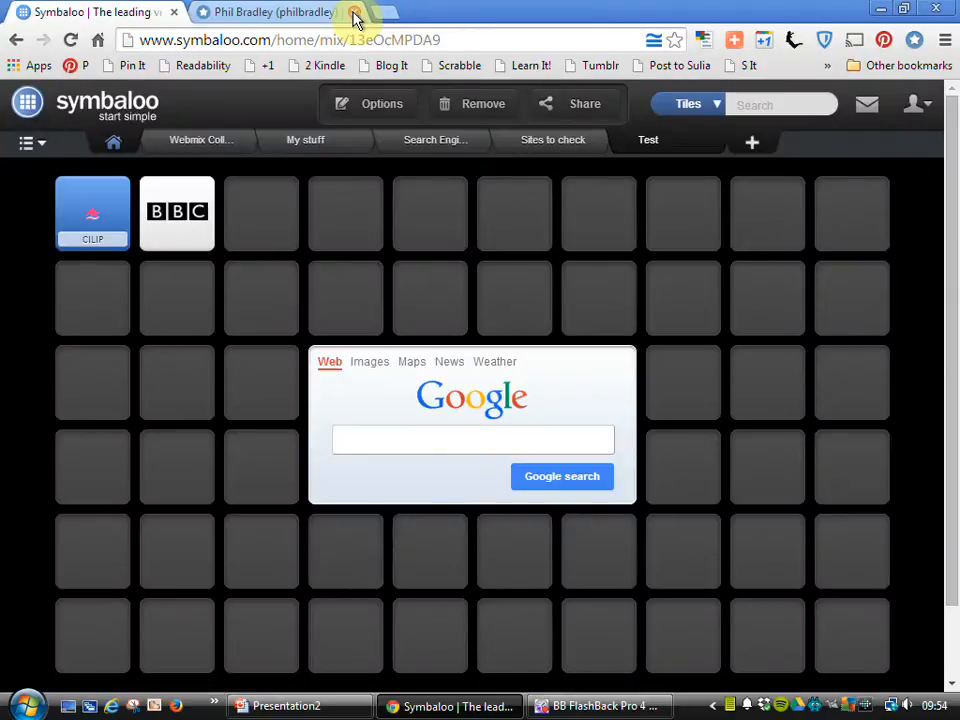
click(177, 213)
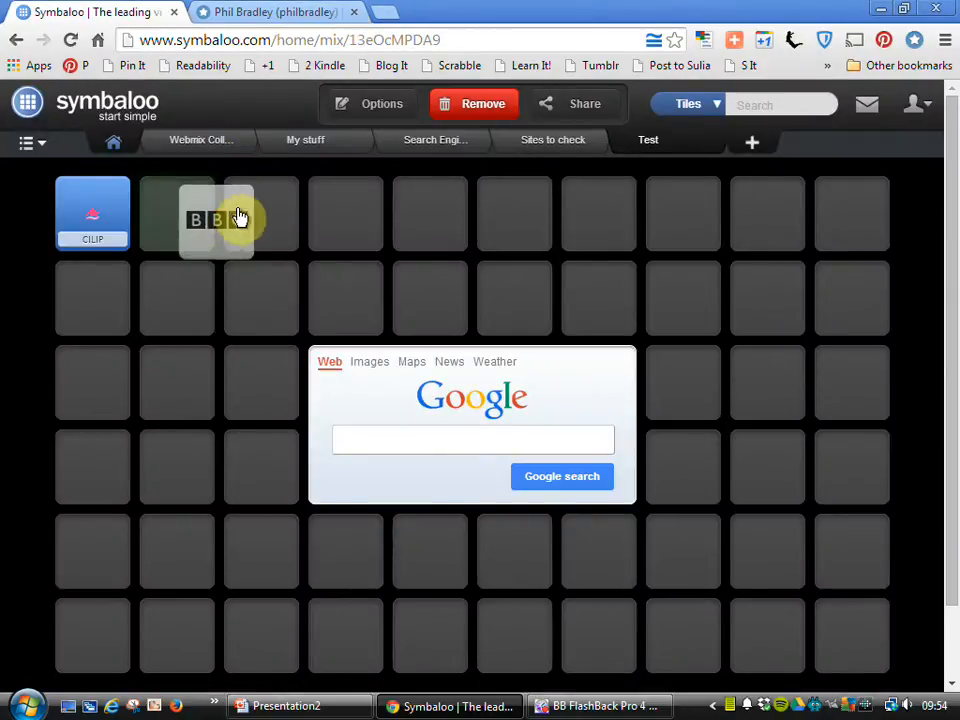
drag(215, 214, 345, 214)
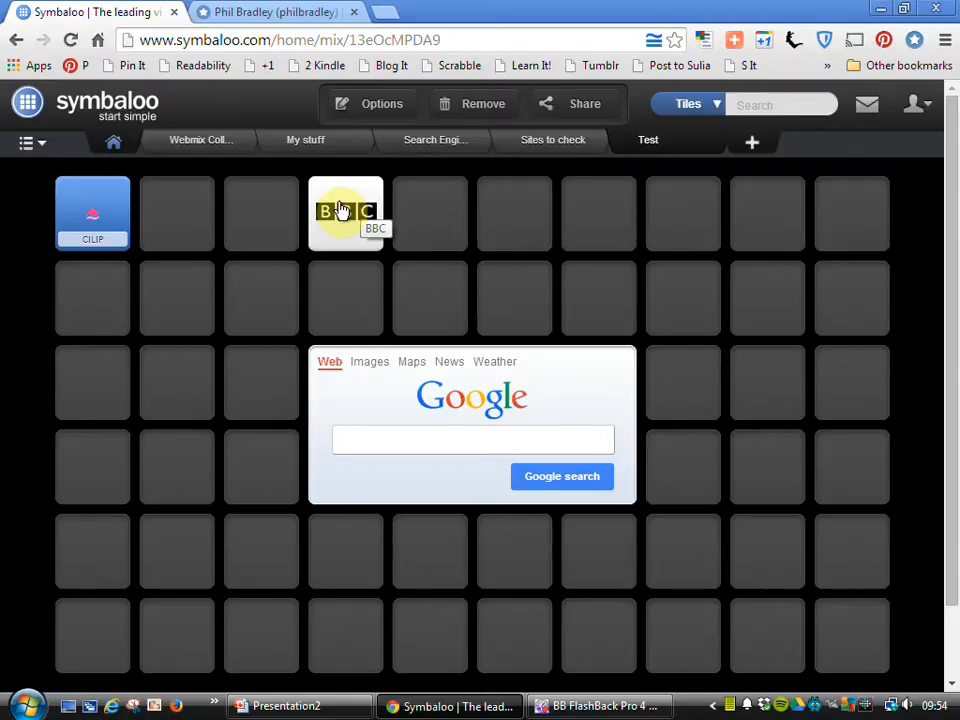
drag(345, 213, 178, 213)
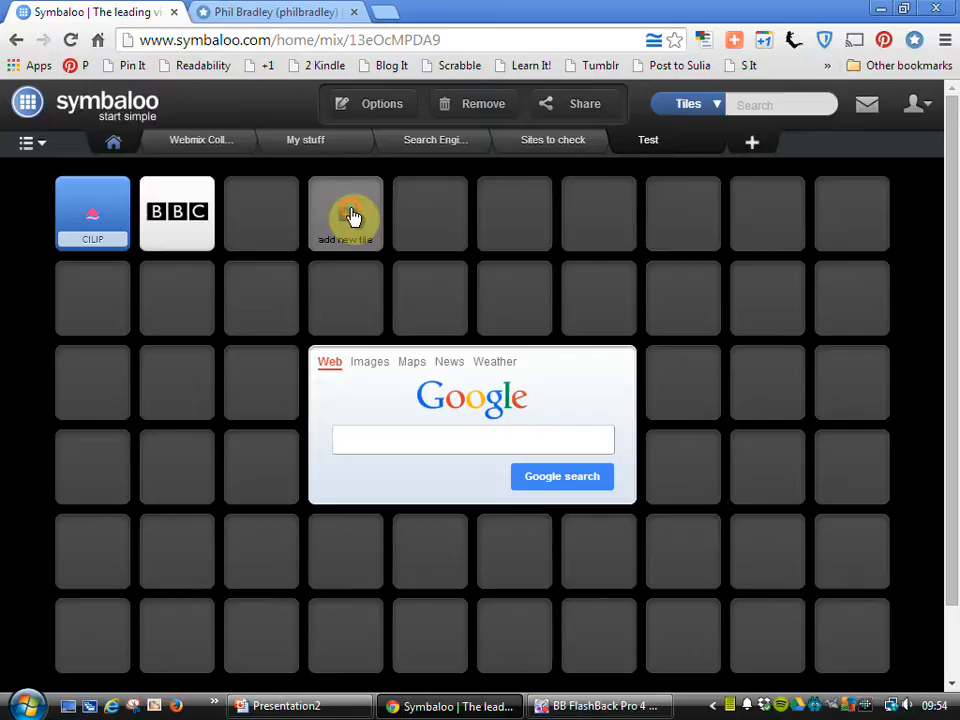
- Start a News source tile in the next top-row slot with the weblog's address
click(345, 213)
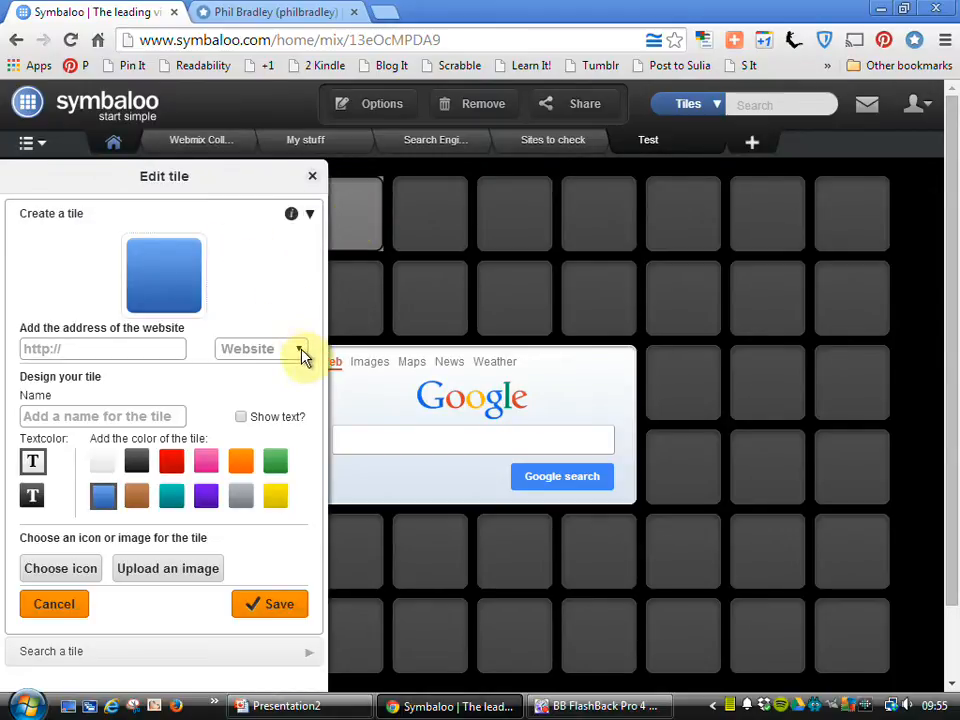
click(303, 352)
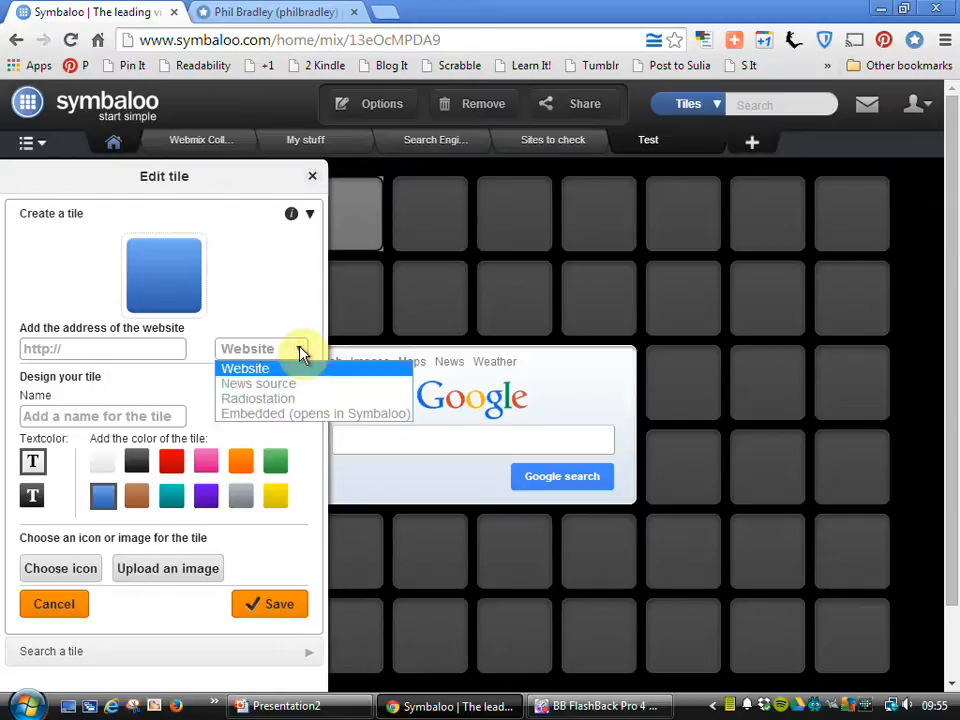
mouse_move(275, 385)
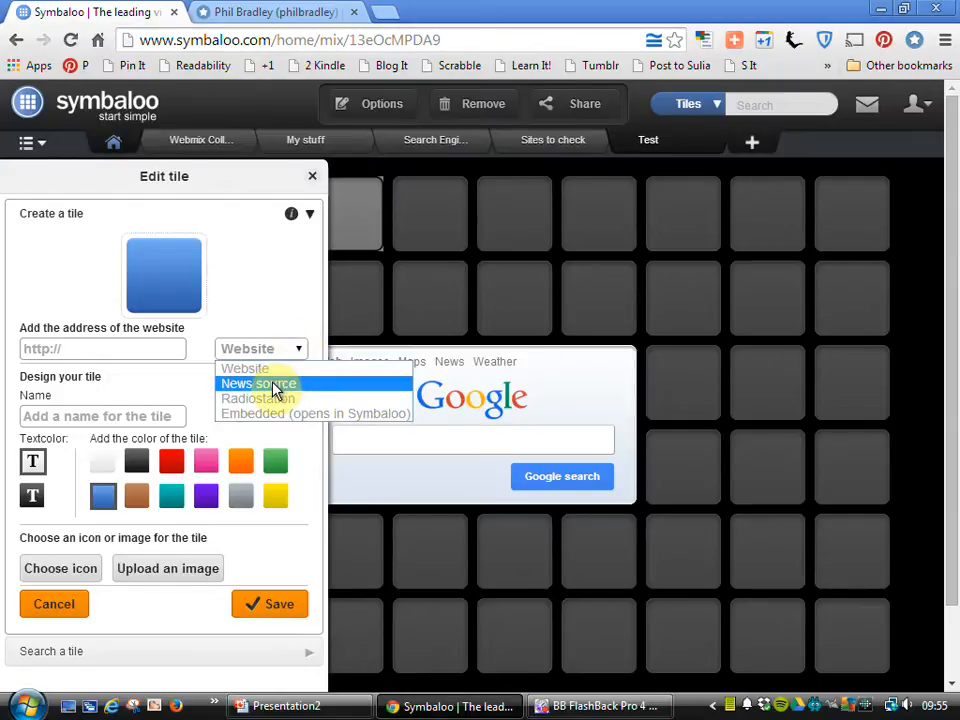
click(258, 383)
text(http://www.philbradley)
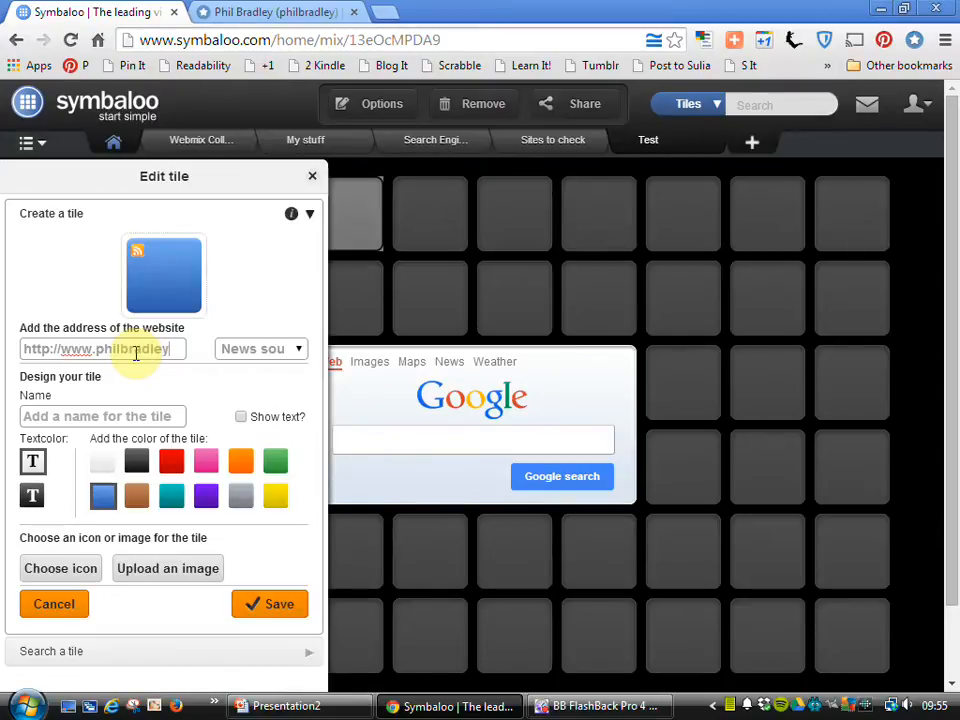
text(.type)
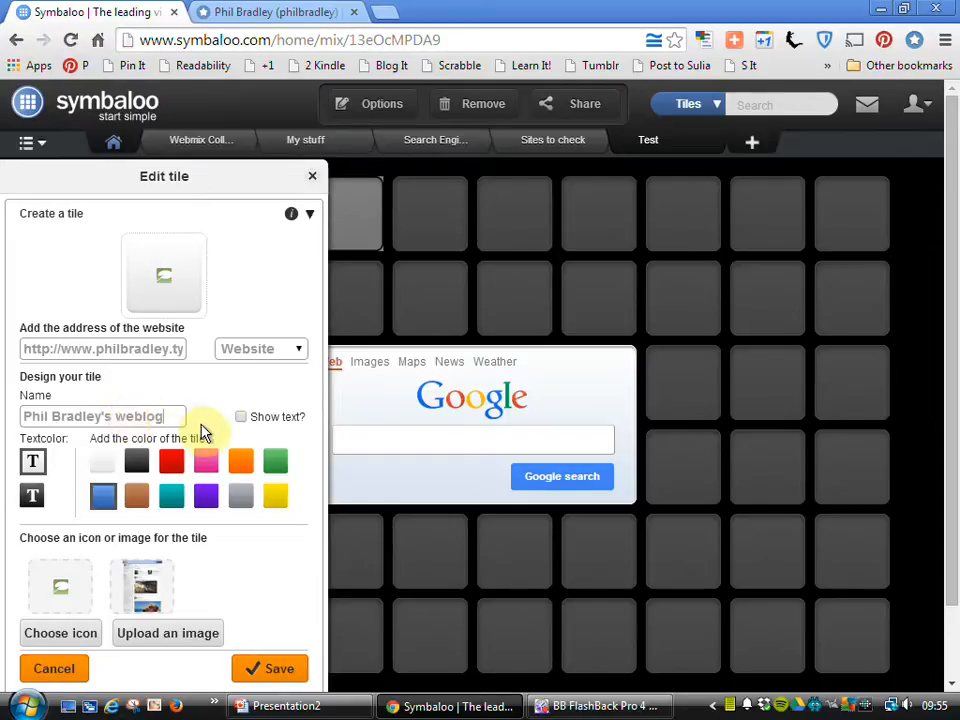
- Label the weblog tile, colour it orange, reselect News source, and save it
click(241, 417)
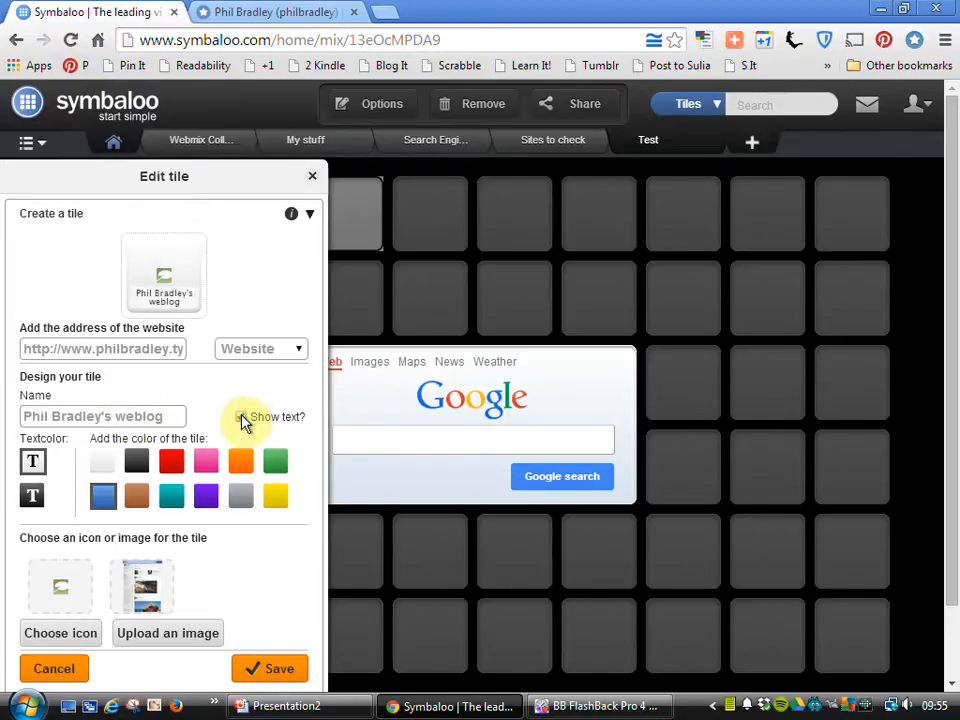
click(241, 461)
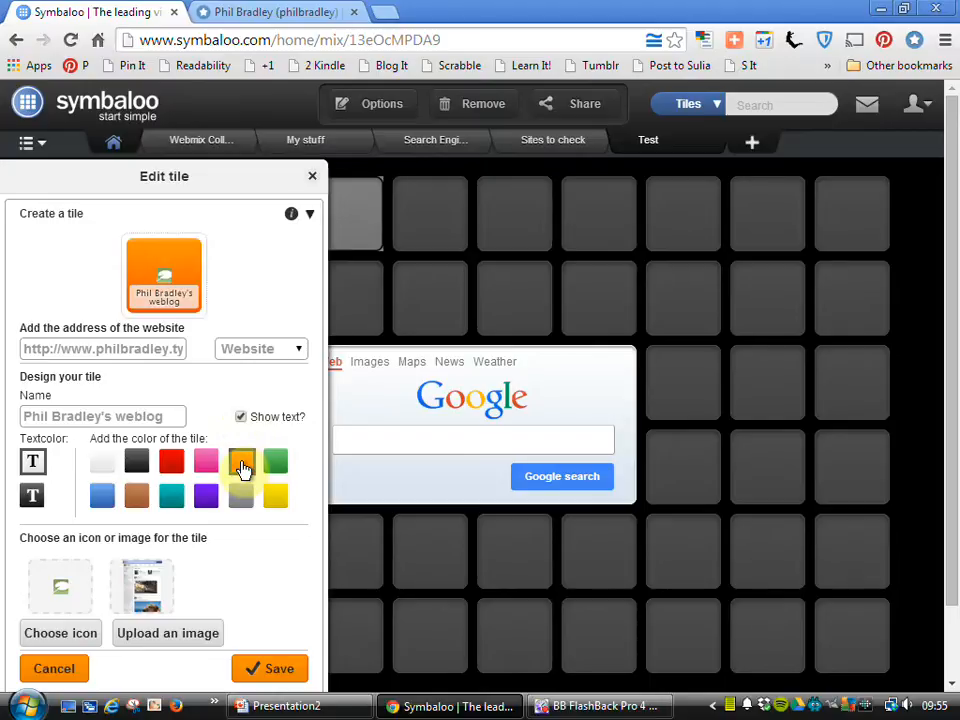
click(241, 461)
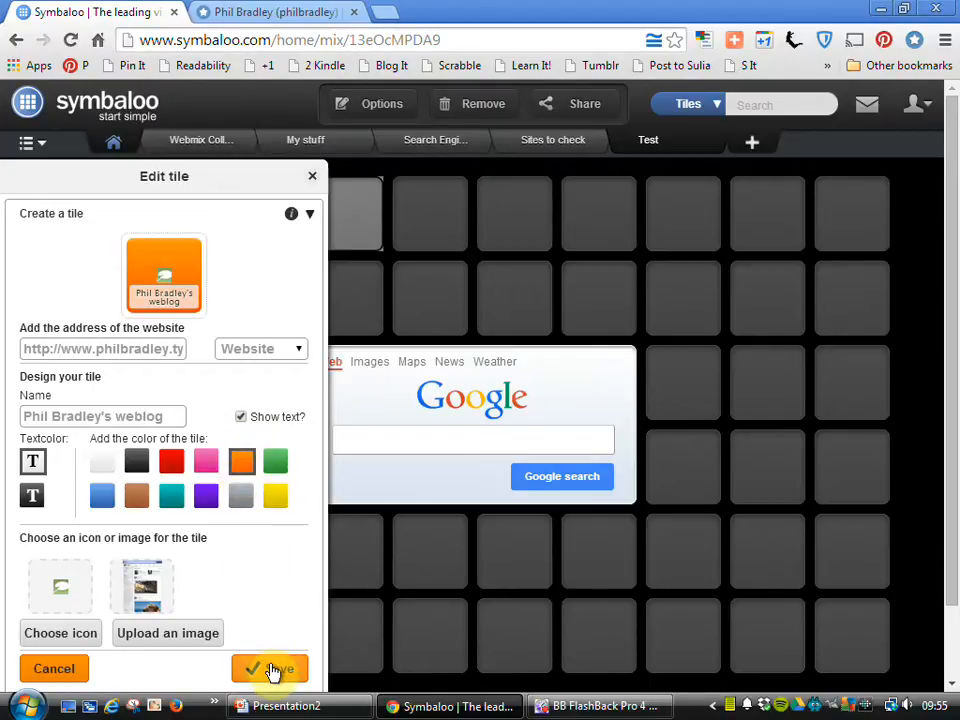
mouse_move(305, 349)
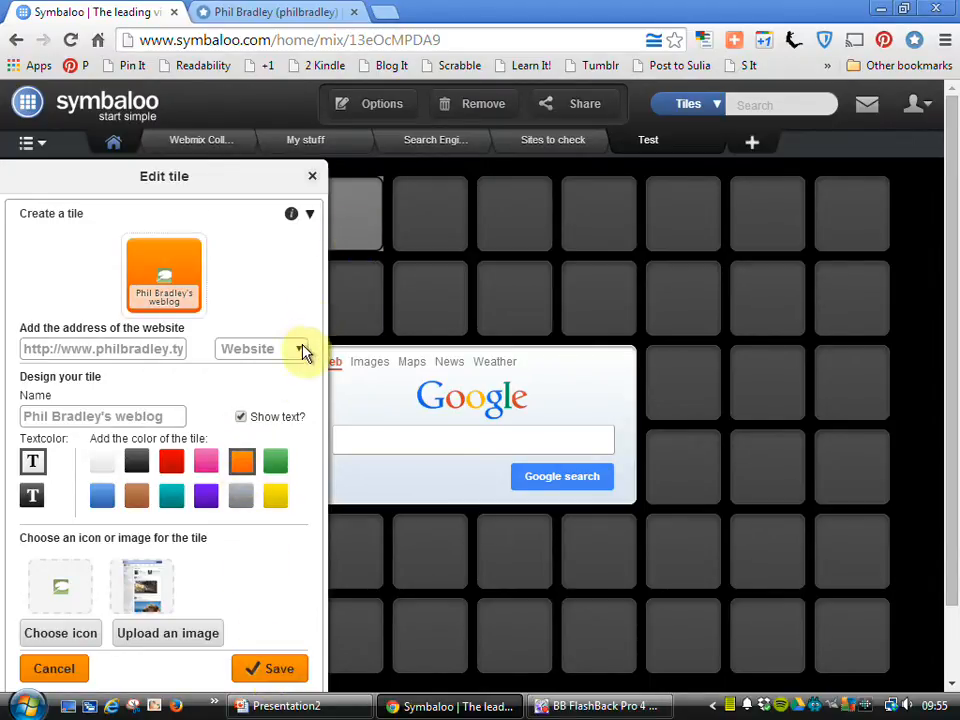
click(298, 348)
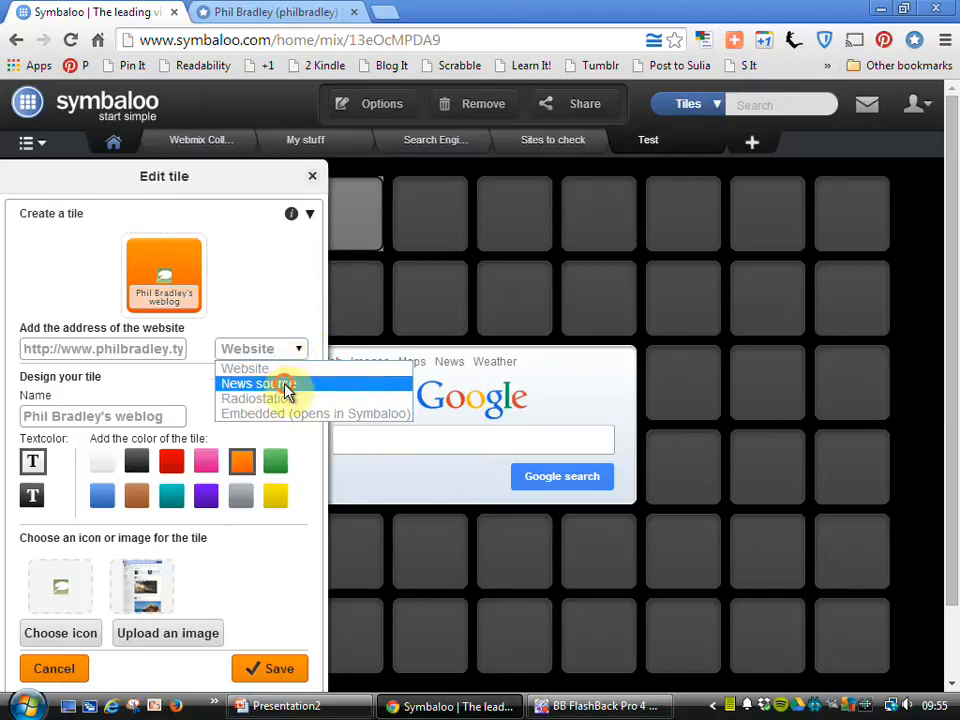
click(257, 384)
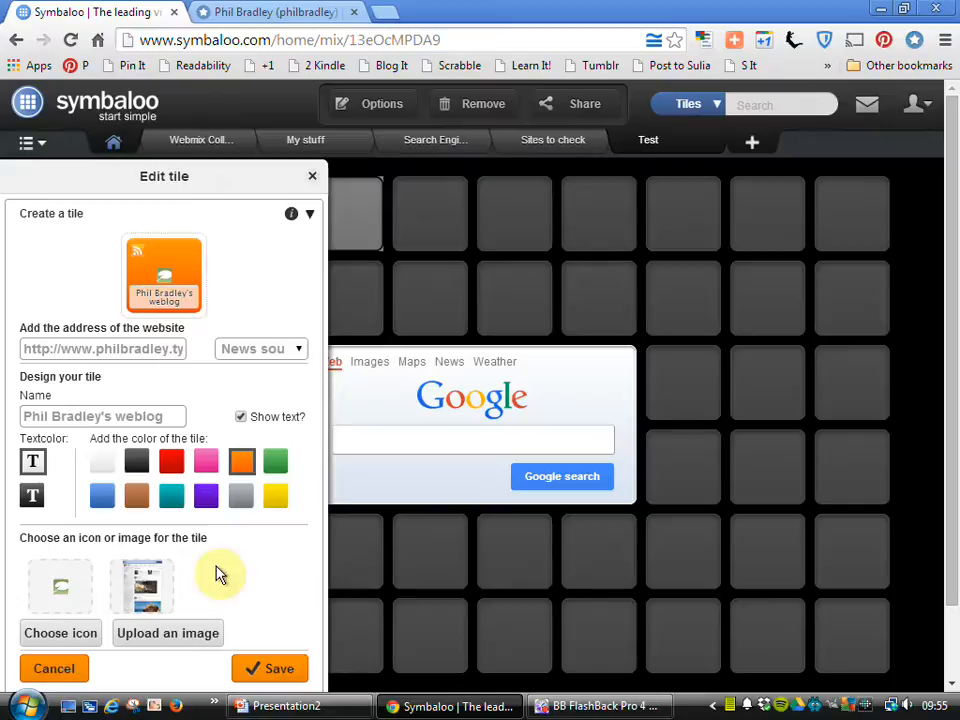
mouse_move(270, 668)
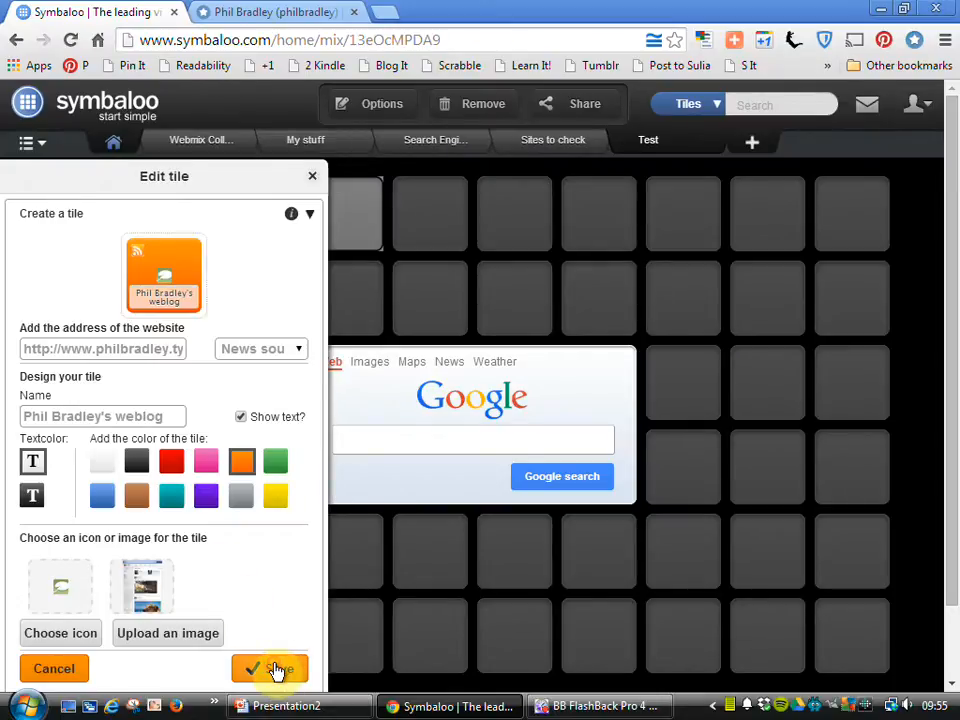
click(269, 668)
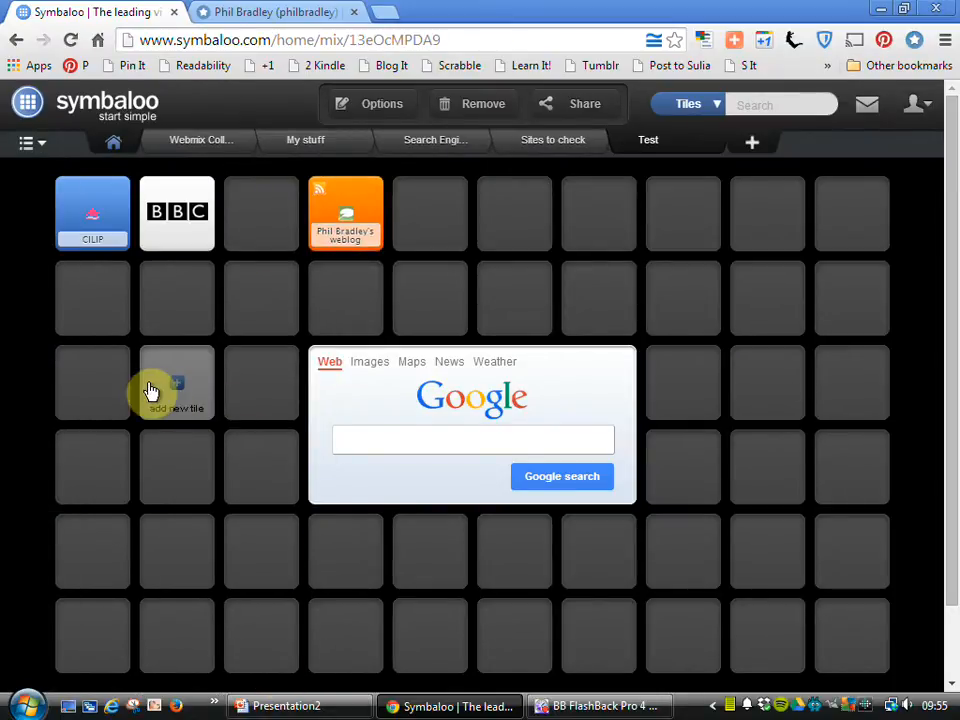
mouse_move(180, 358)
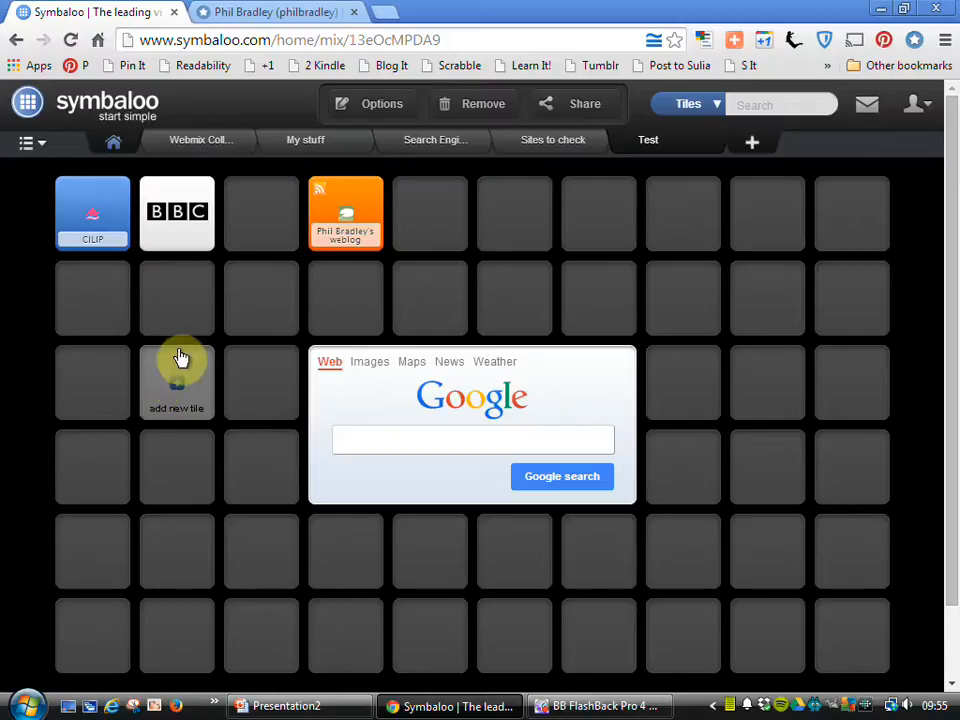
mouse_move(345, 213)
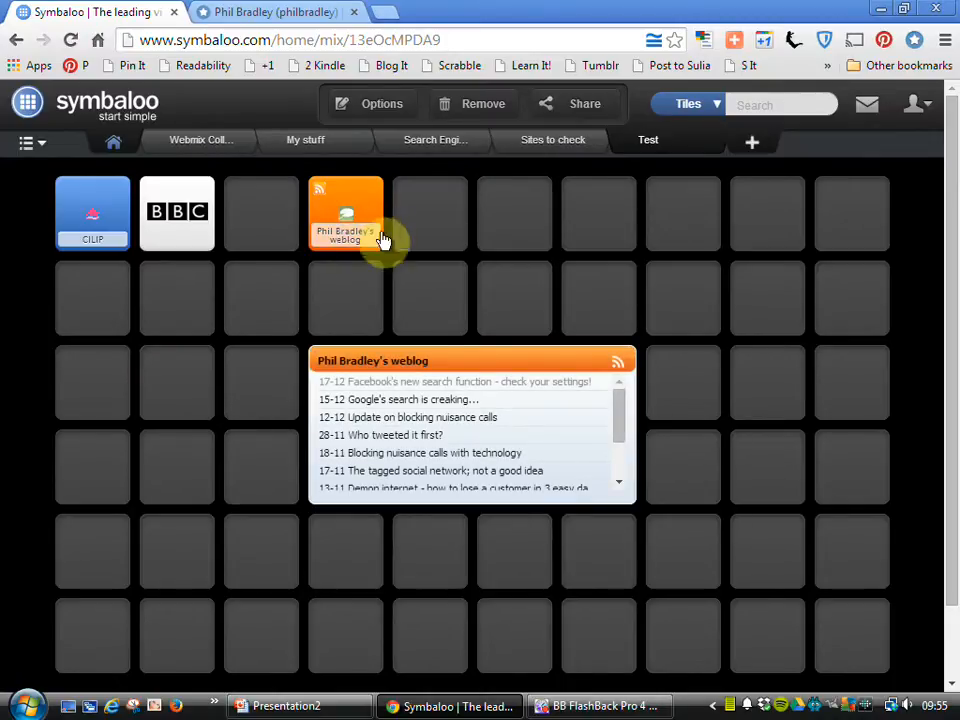
mouse_move(405, 465)
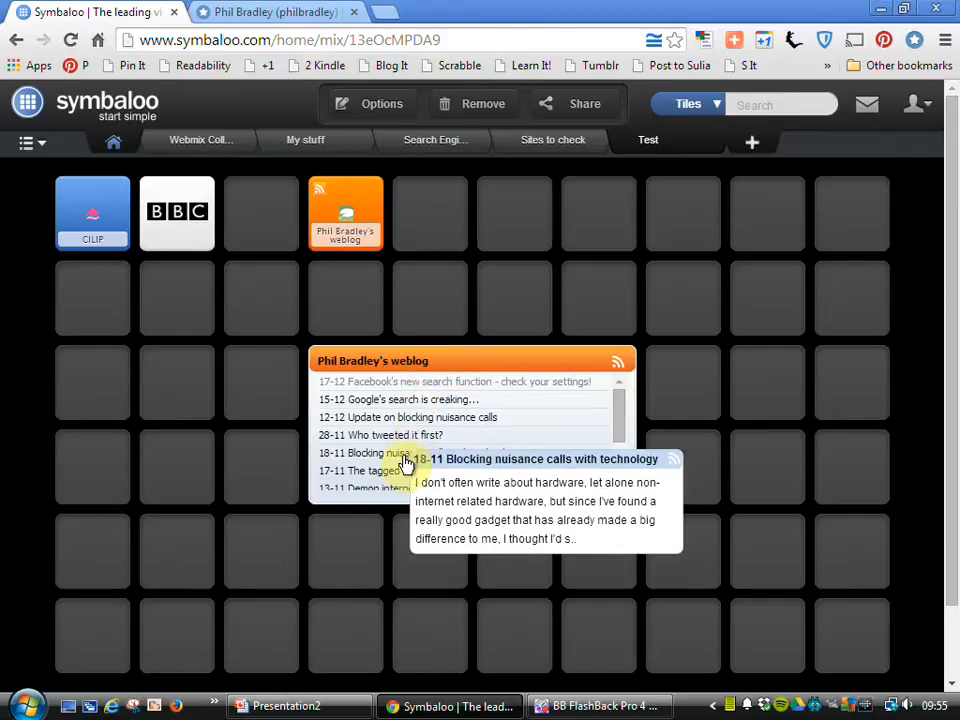
mouse_move(388, 388)
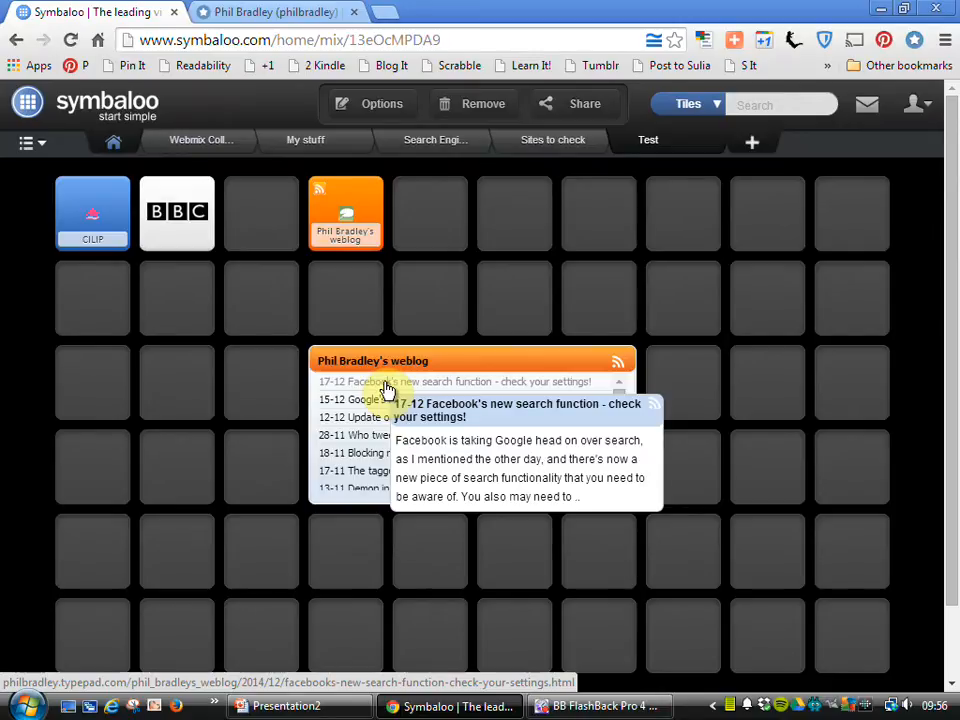
mouse_move(573, 104)
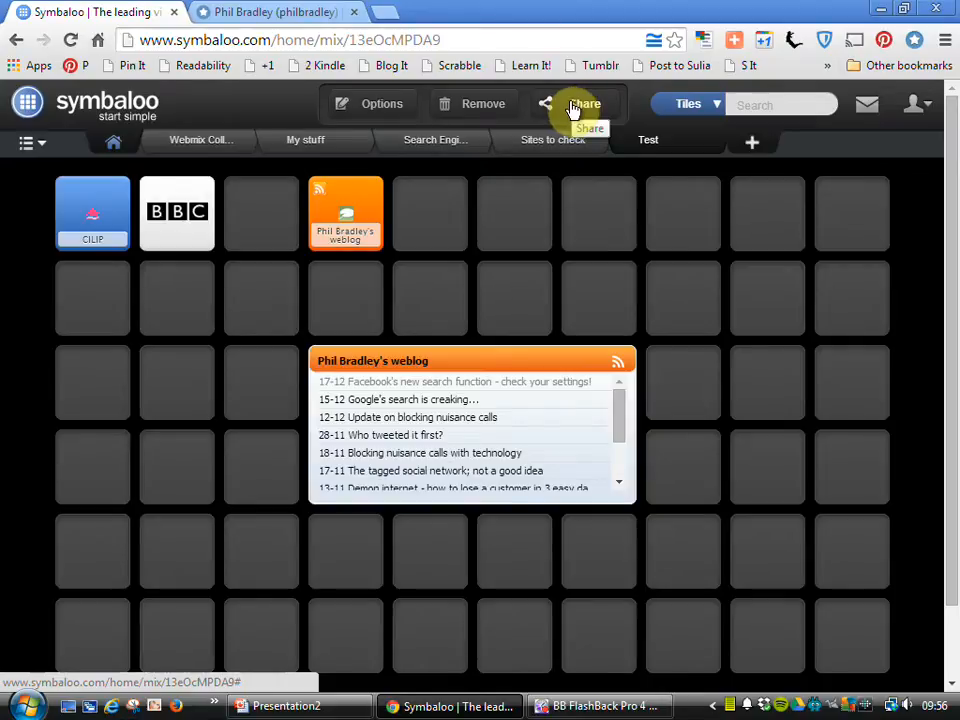
- Share the Test webmix publicly in the Gallery, tagged CILIP, BBC and weblog, then close sharing
click(584, 104)
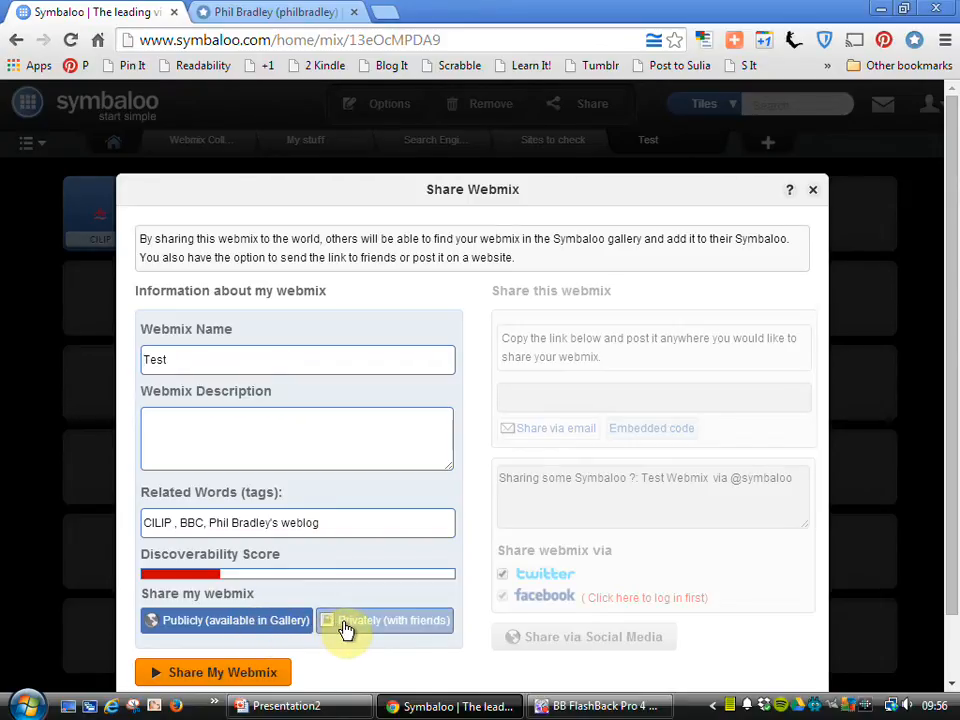
mouse_move(592, 338)
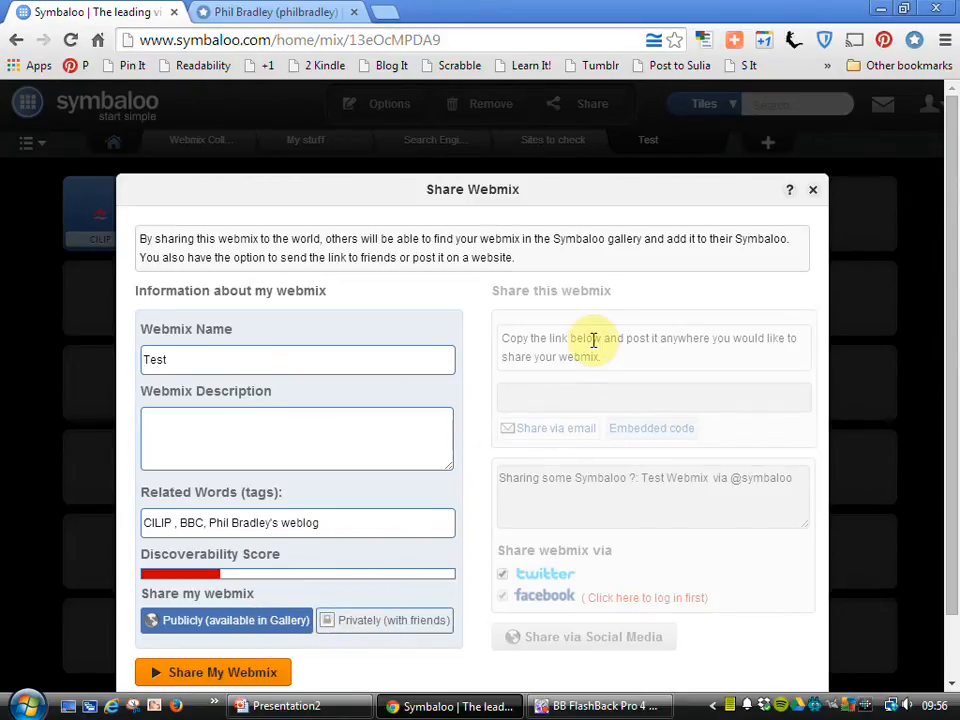
mouse_move(637, 358)
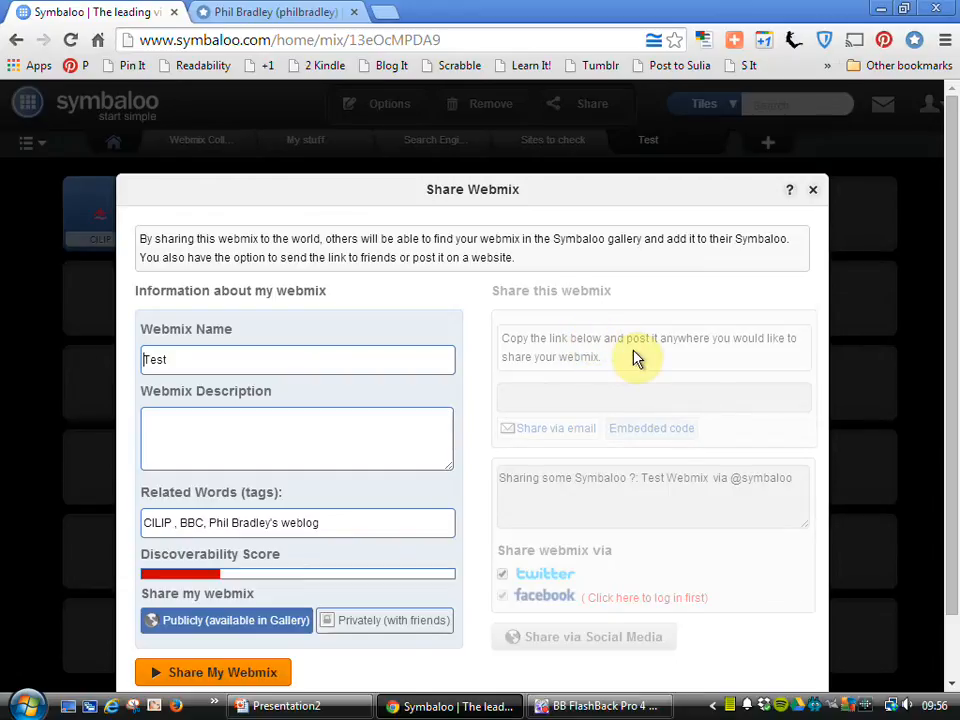
mouse_move(630, 365)
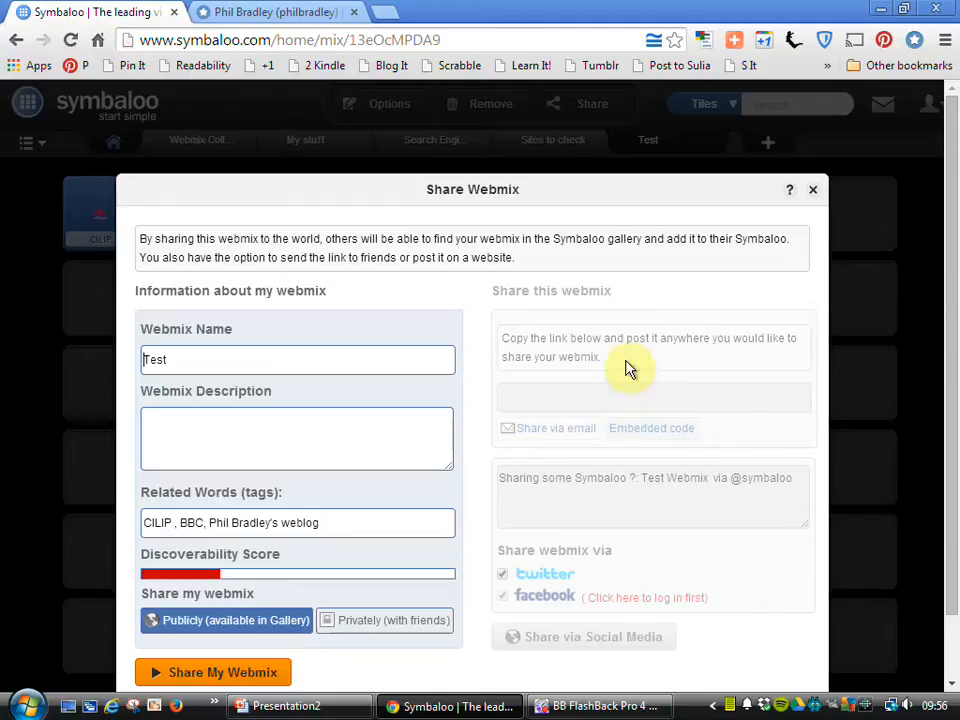
mouse_move(565, 595)
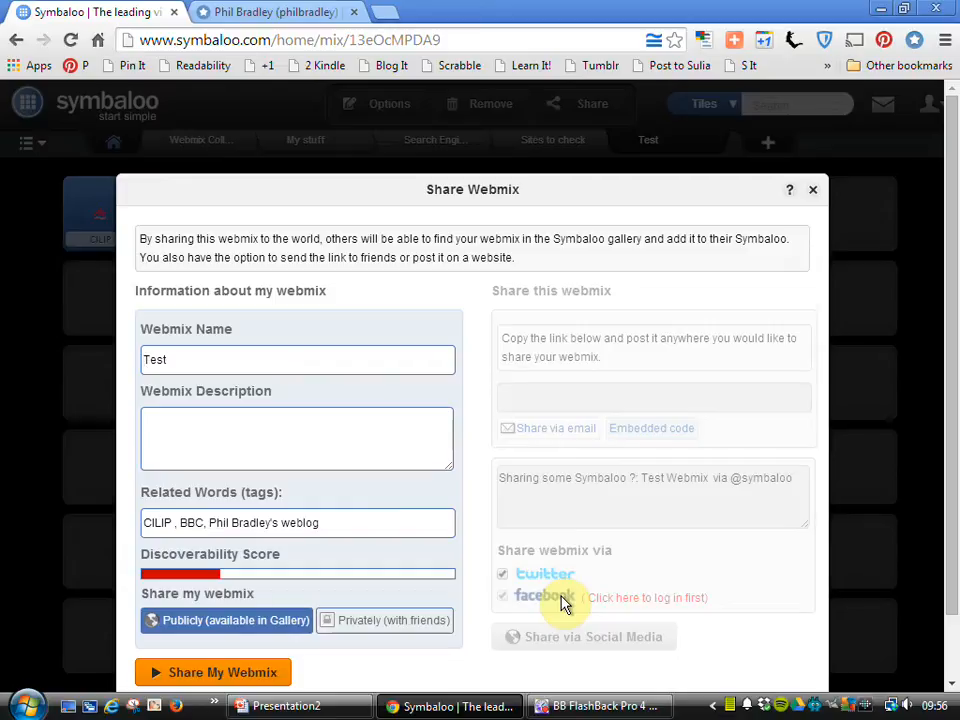
mouse_move(773, 213)
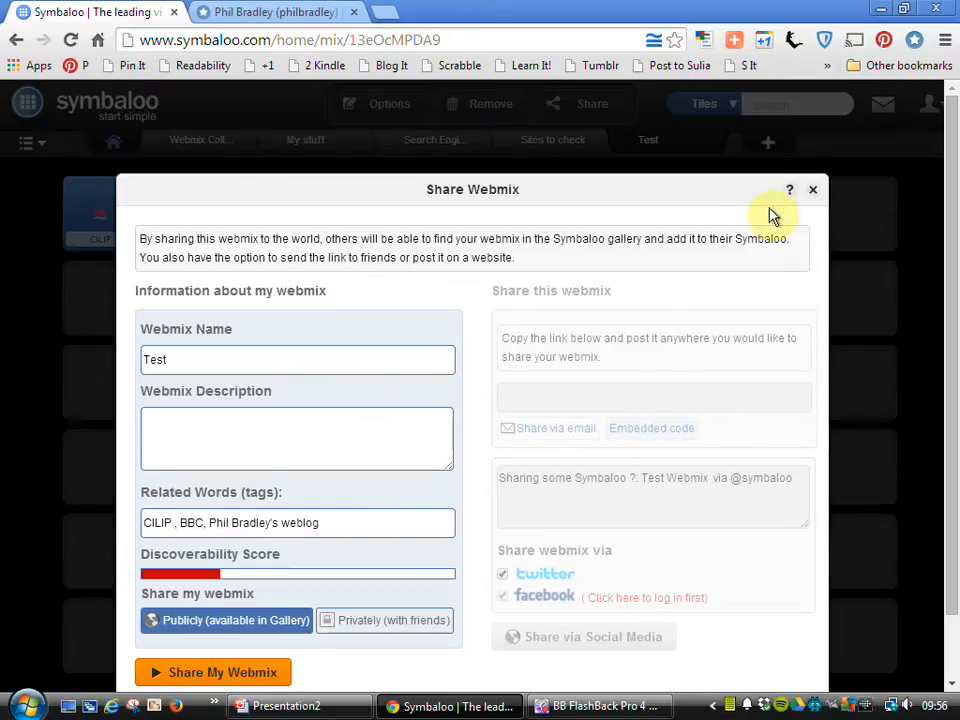
click(813, 189)
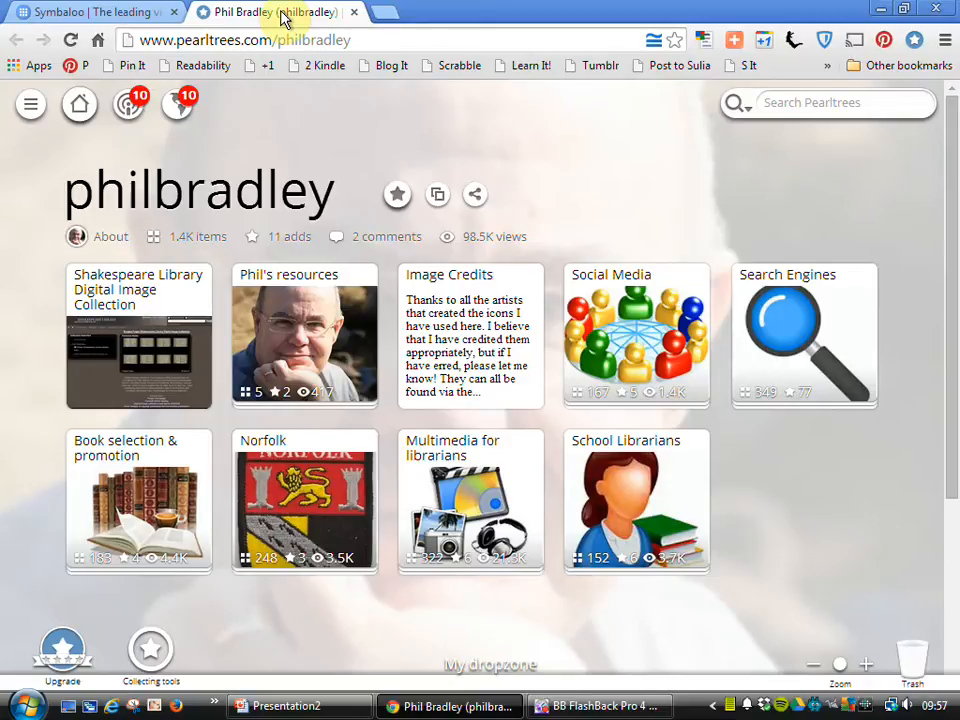
mouse_move(600, 210)
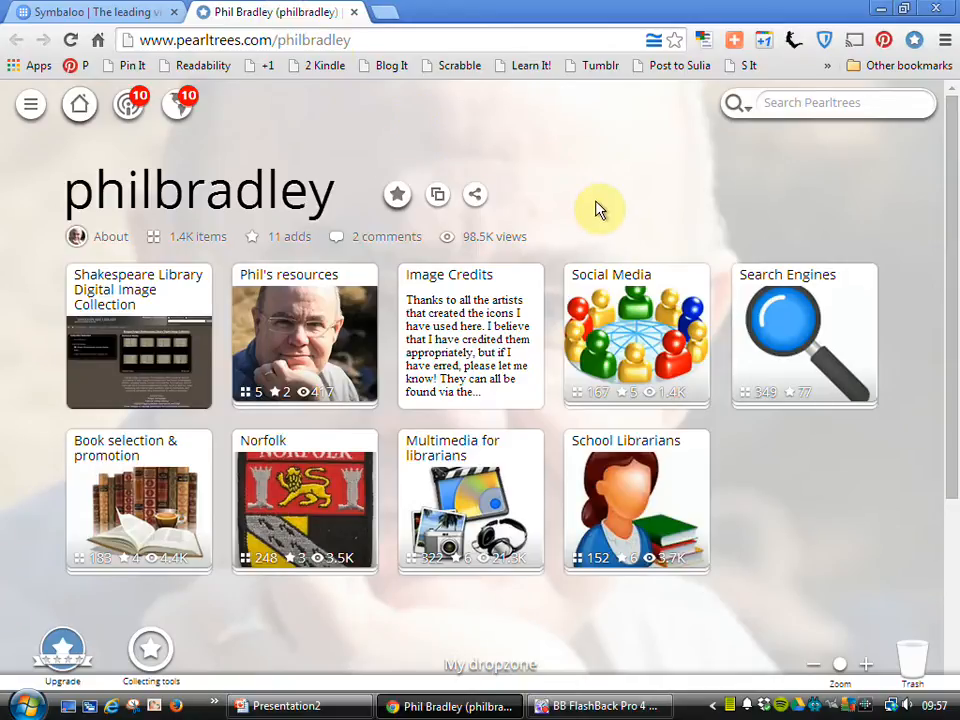
mouse_move(650, 335)
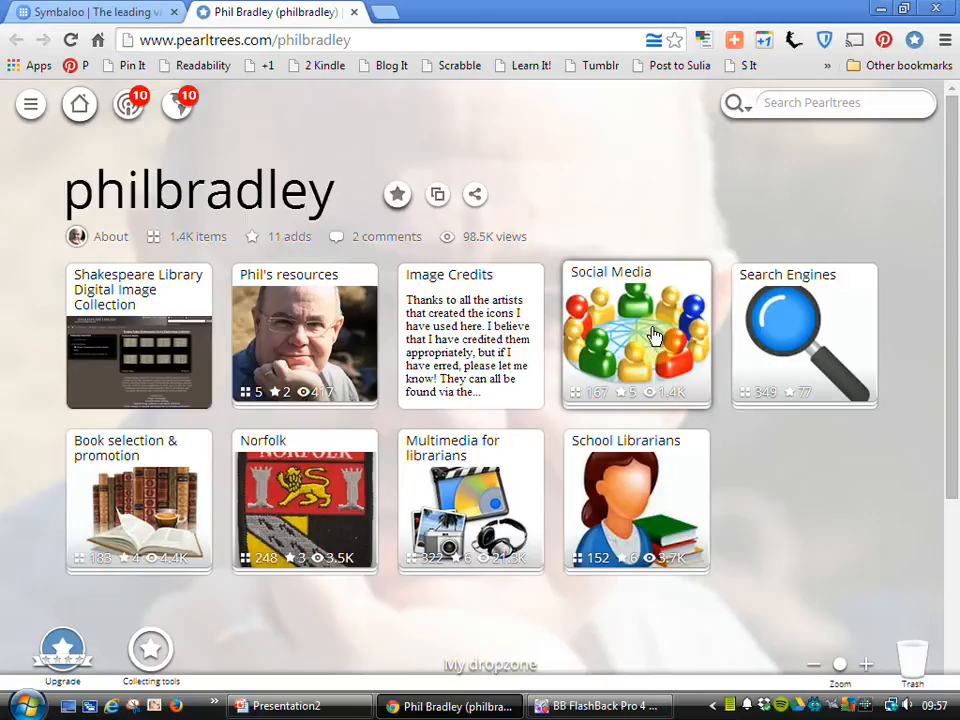
- Open the Social Media collection from the Pearltrees profile page
click(637, 335)
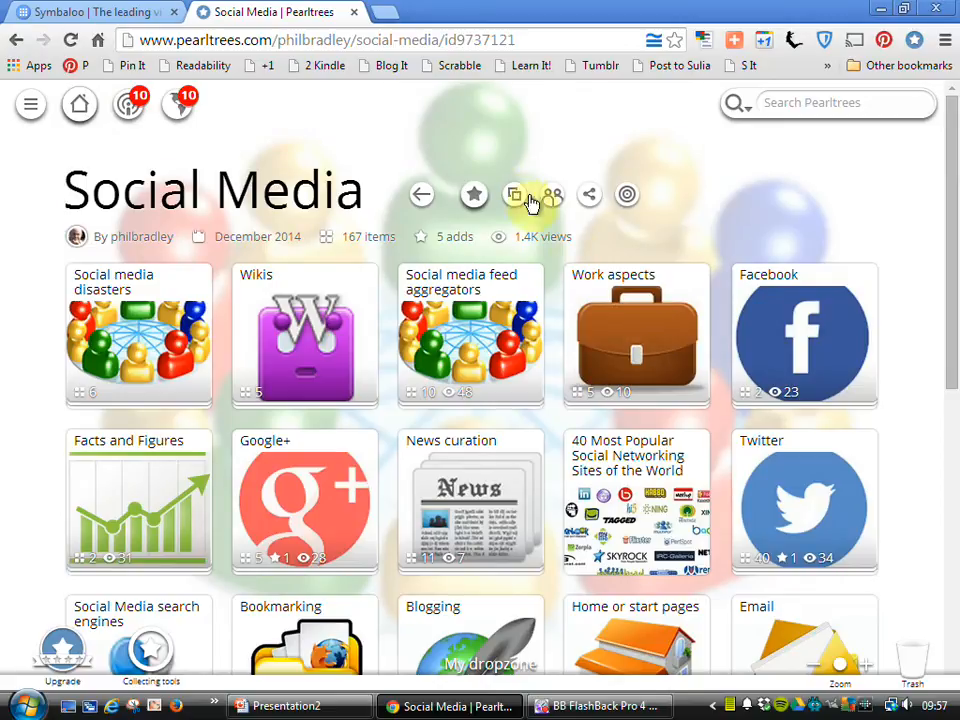
mouse_move(484, 144)
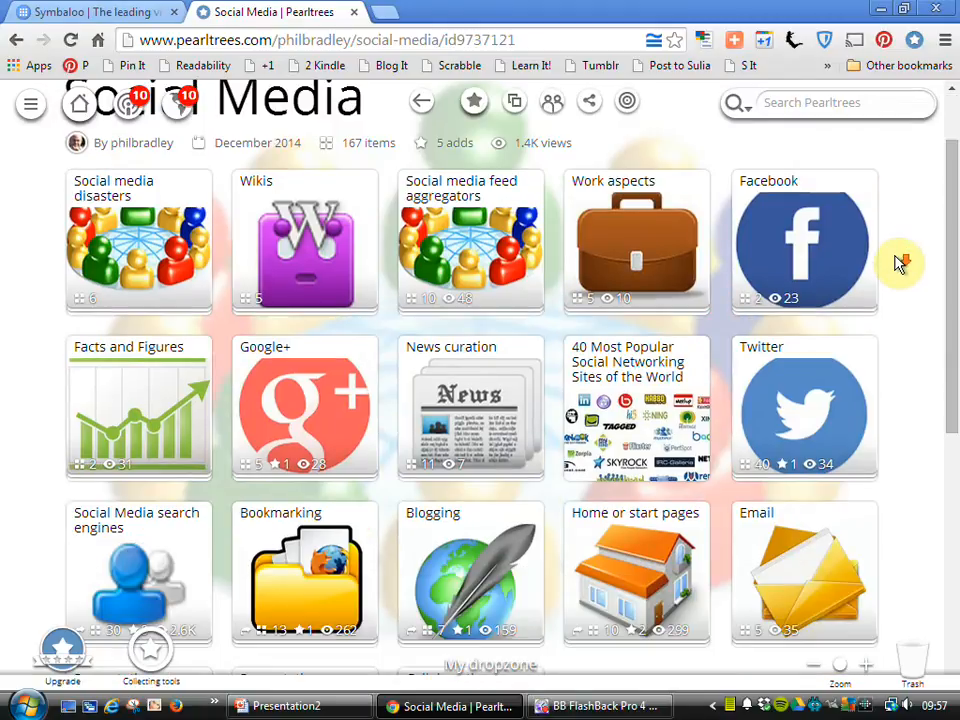
mouse_move(898, 263)
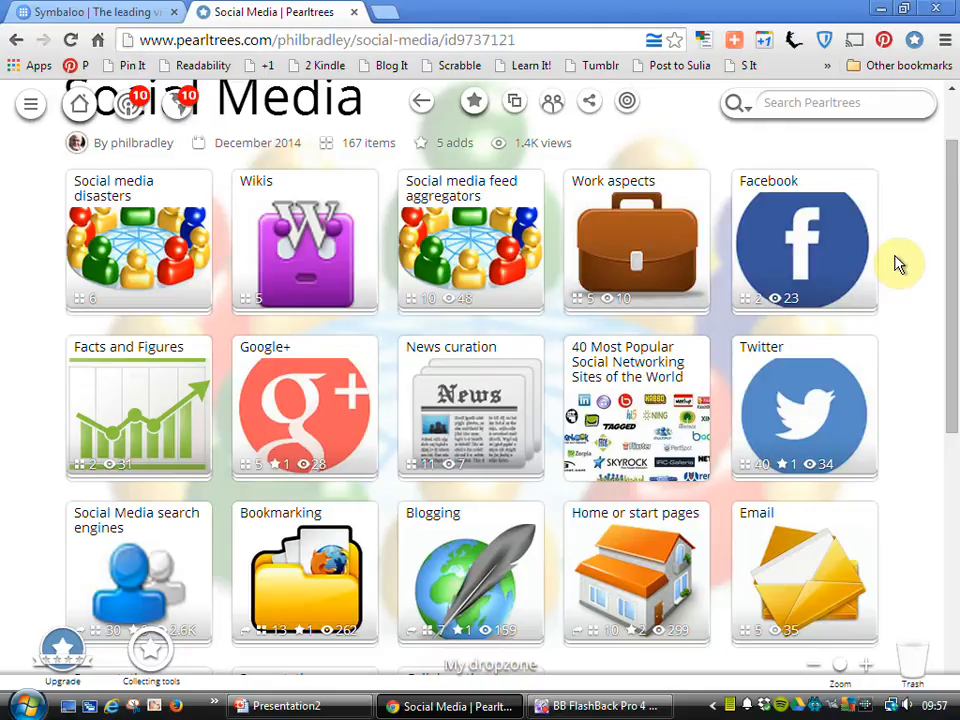
mouse_move(787, 402)
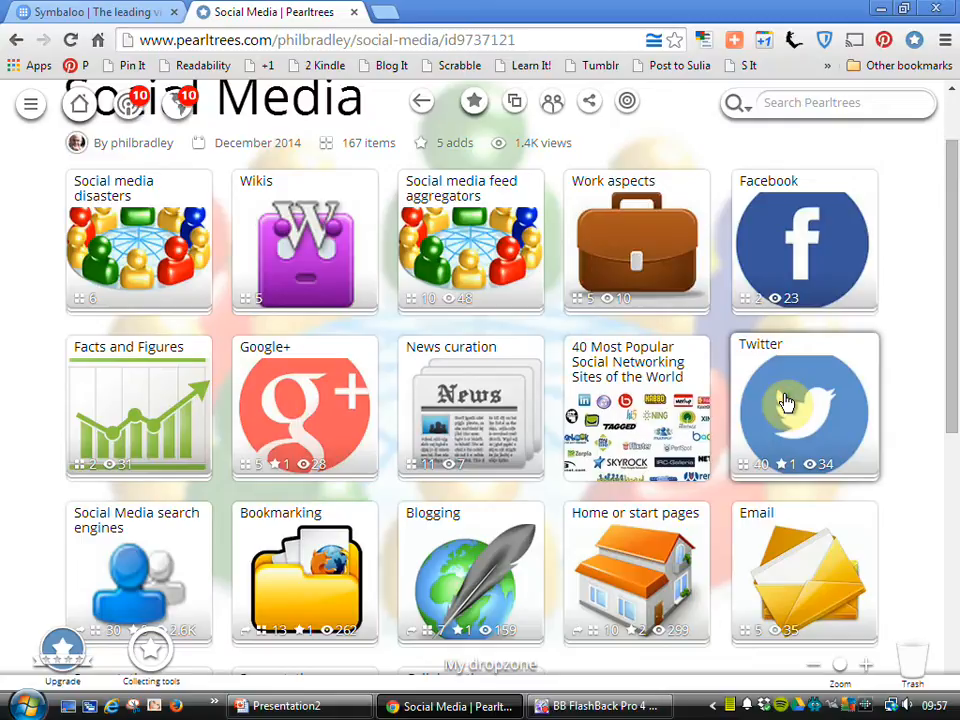
- Open the Twitter collection and its 'Twitter Directory : TweetFind' item
click(804, 405)
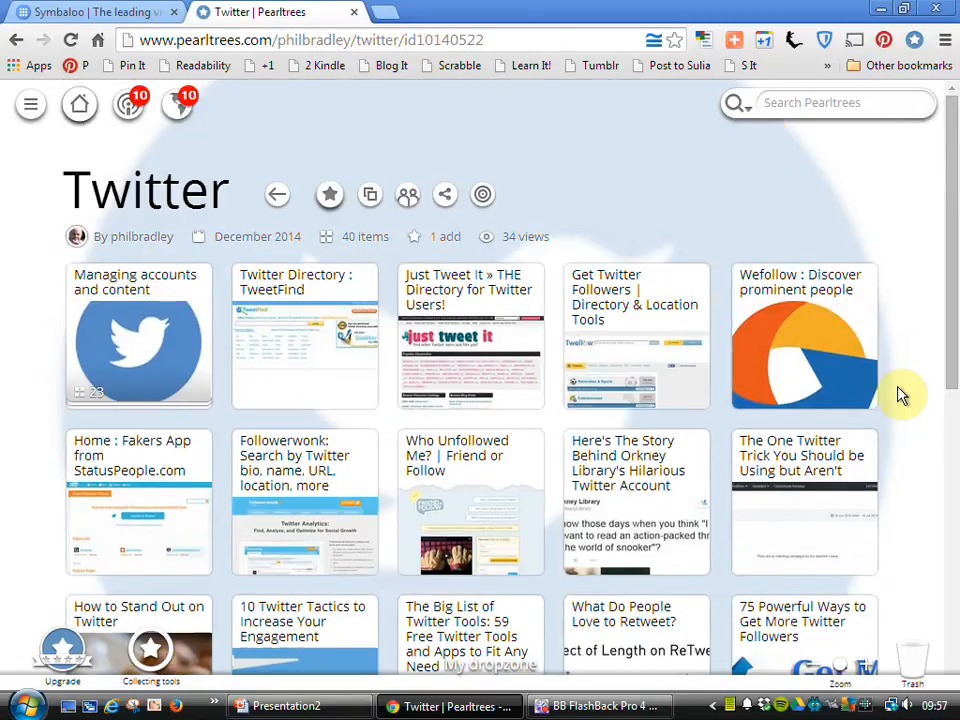
mouse_move(304, 350)
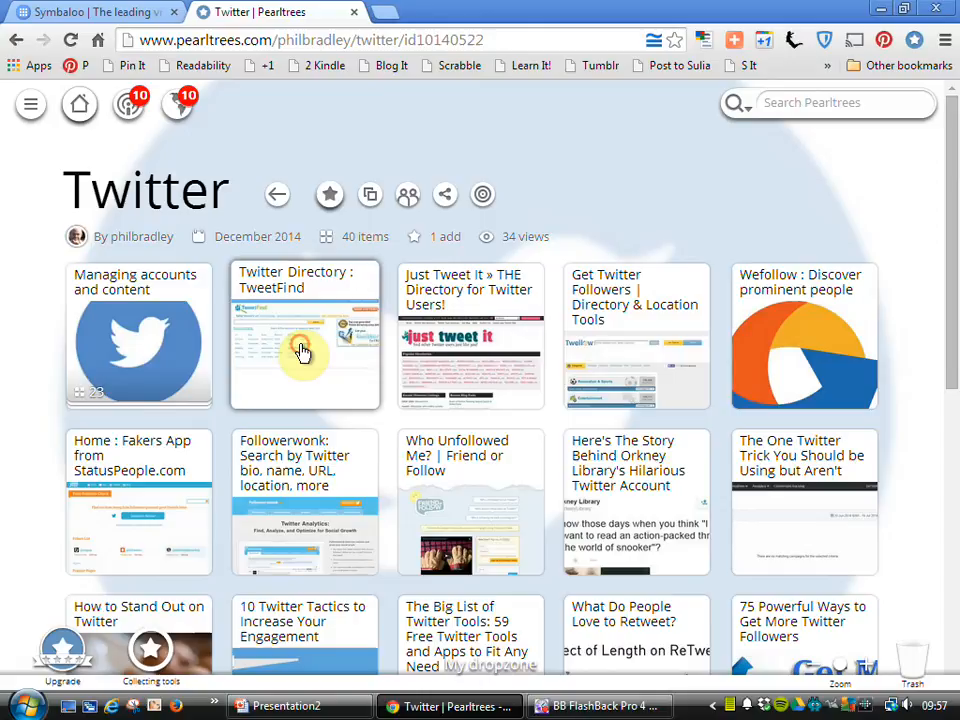
click(304, 335)
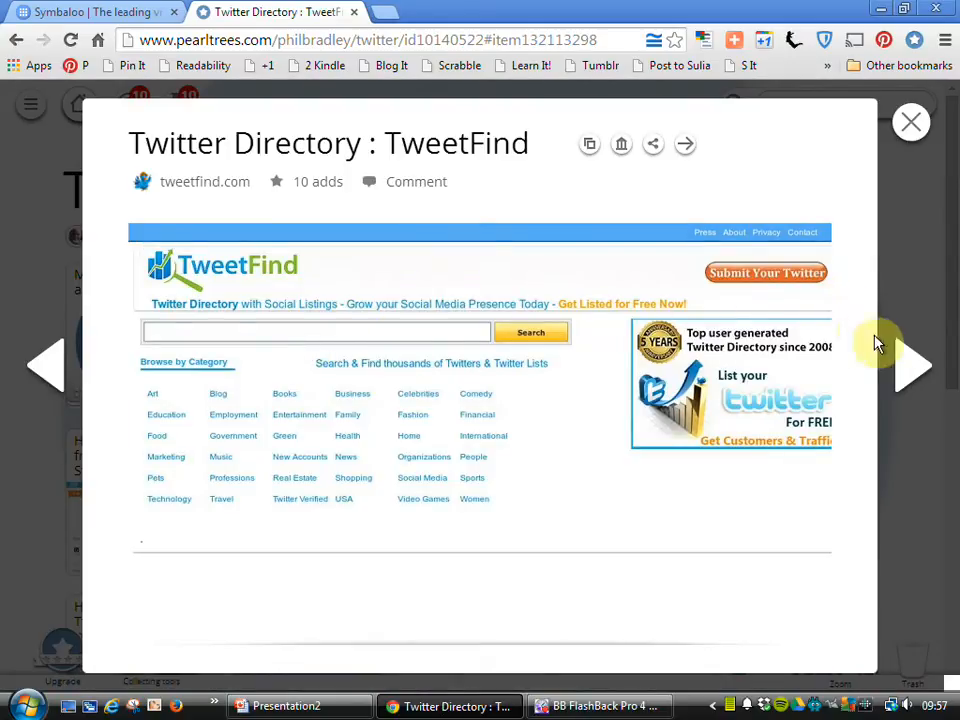
mouse_move(905, 363)
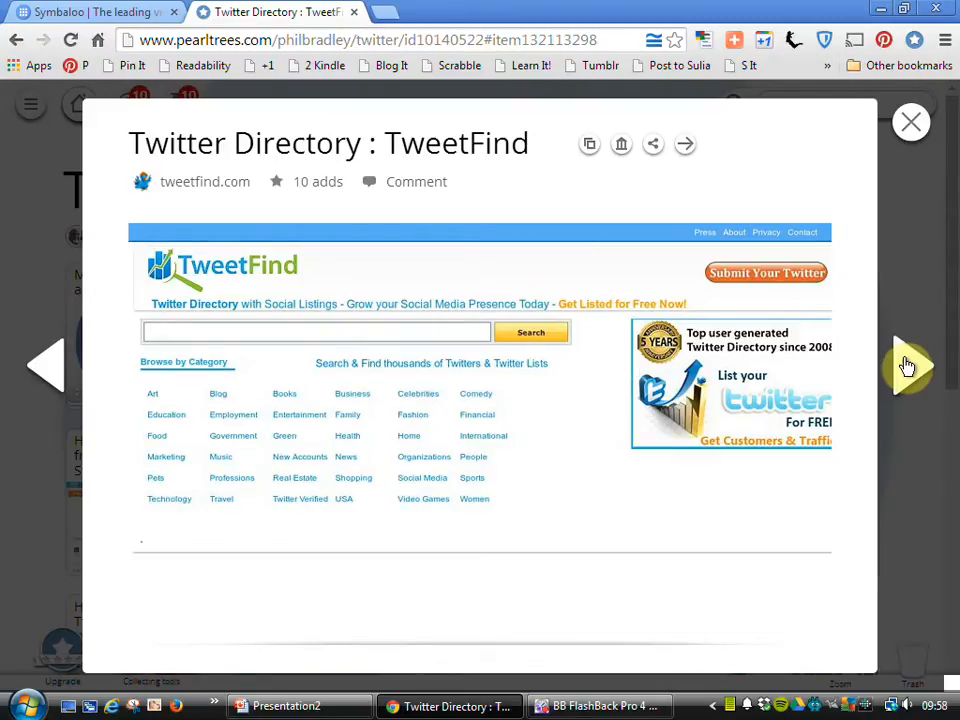
- Step through the Just Tweet It, Get Twitter Followers and Wefollow pages, then close the viewer
click(907, 365)
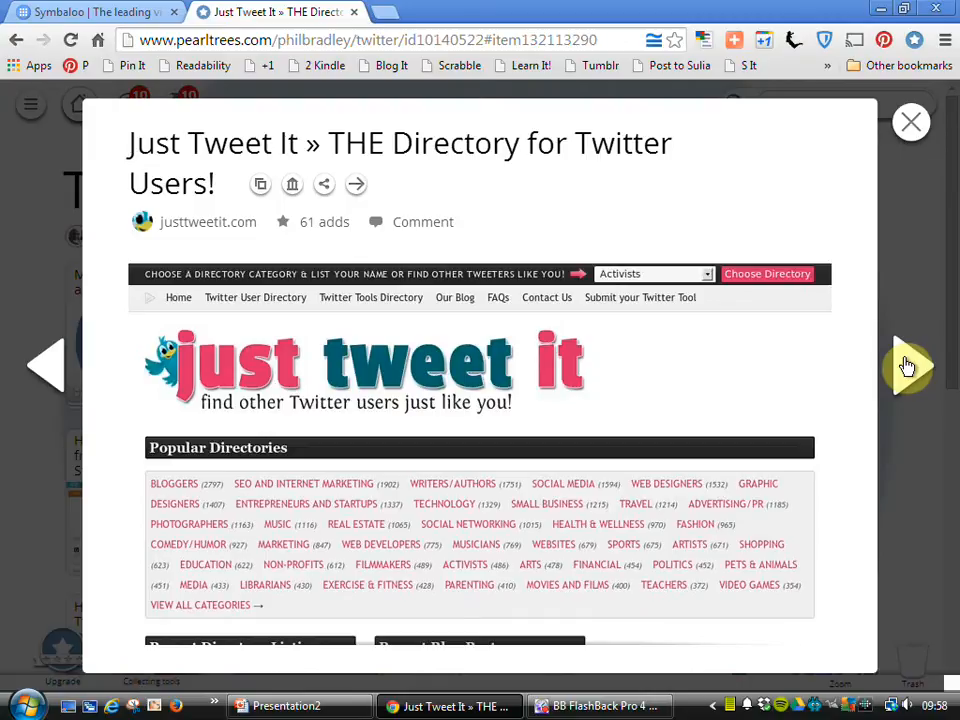
click(907, 365)
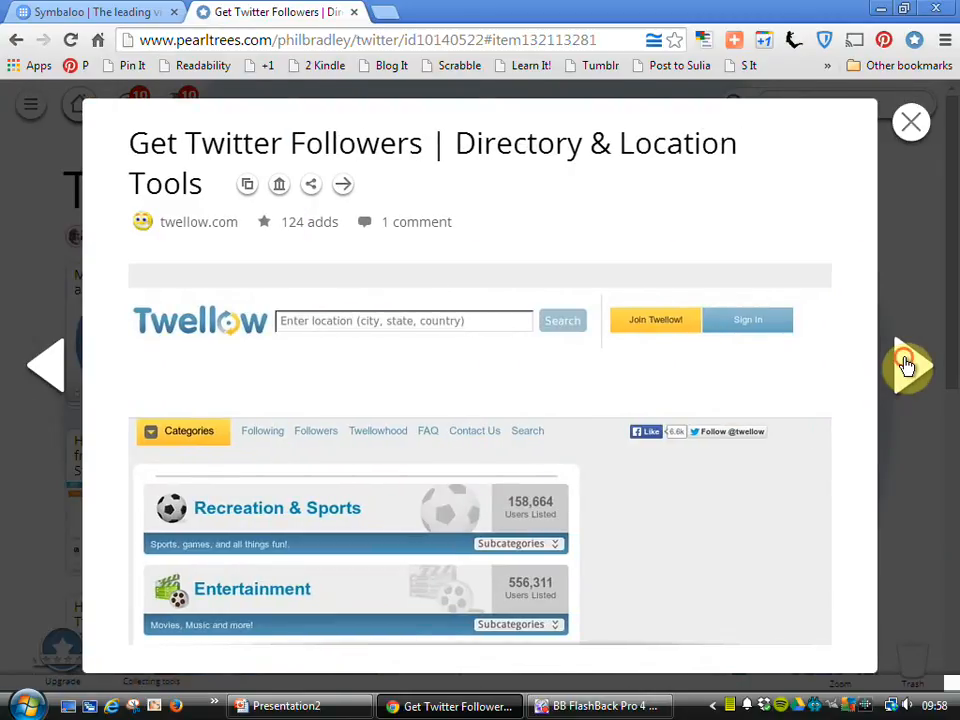
click(907, 364)
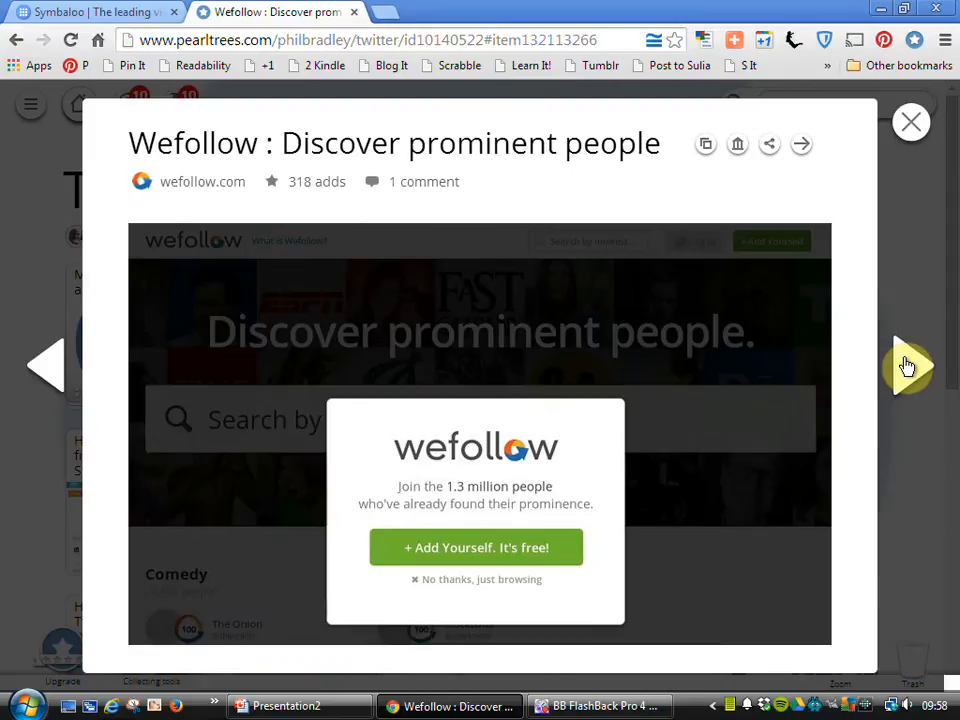
click(910, 121)
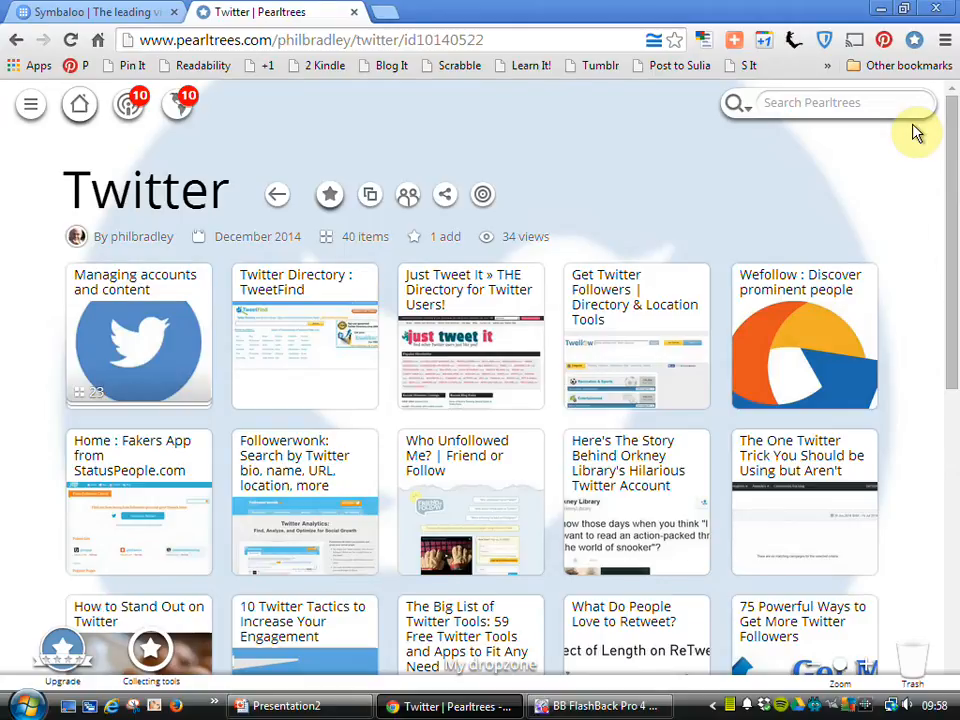
mouse_move(437, 112)
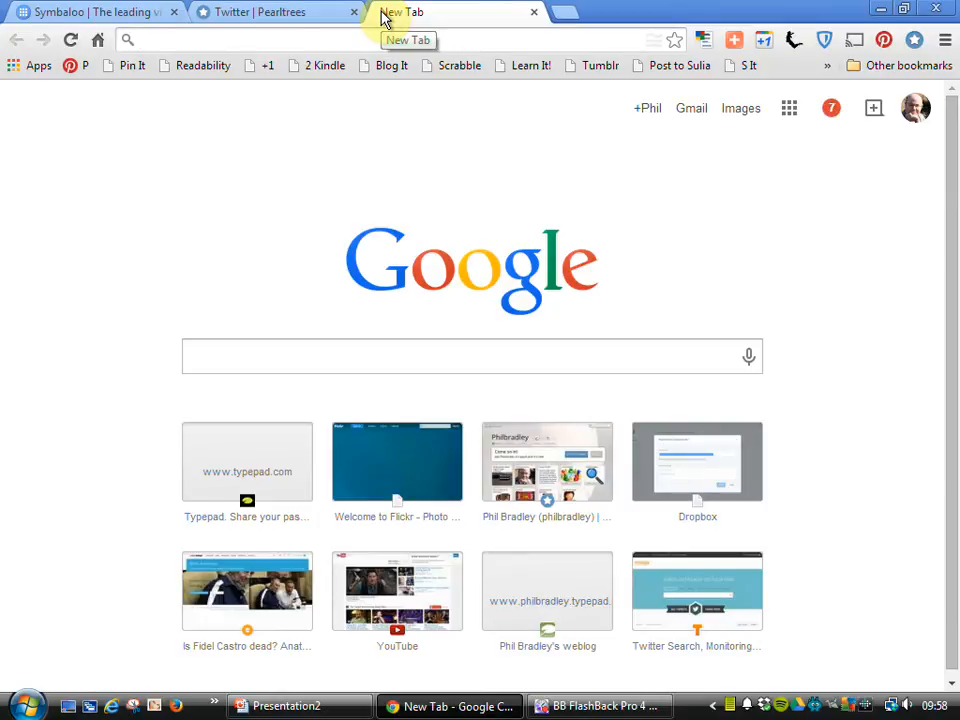
text(www.amazon.co.uk)
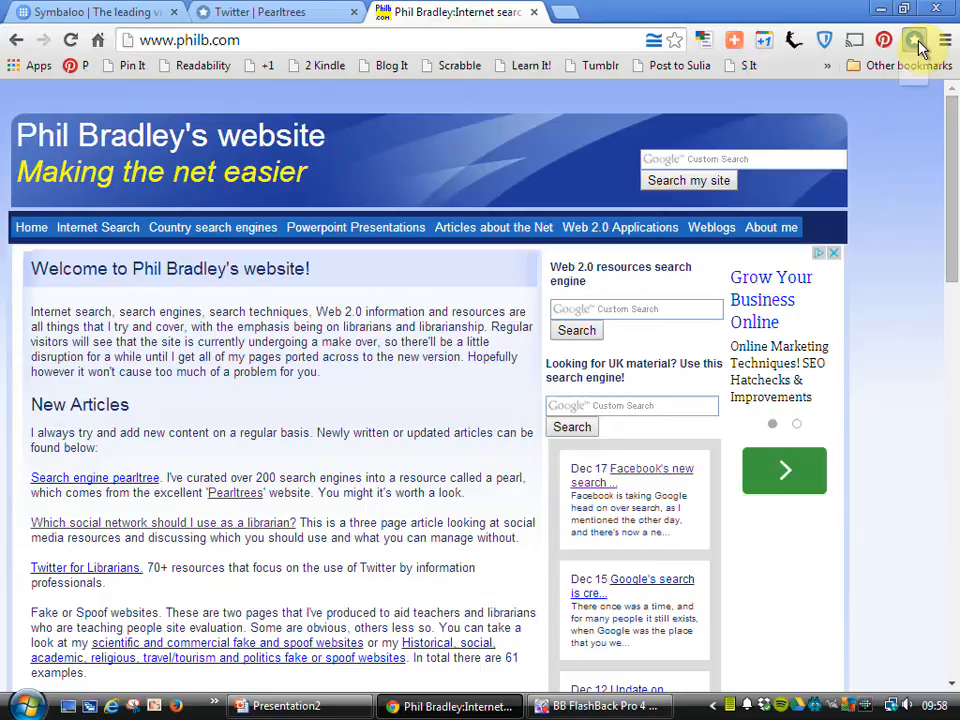
click(914, 40)
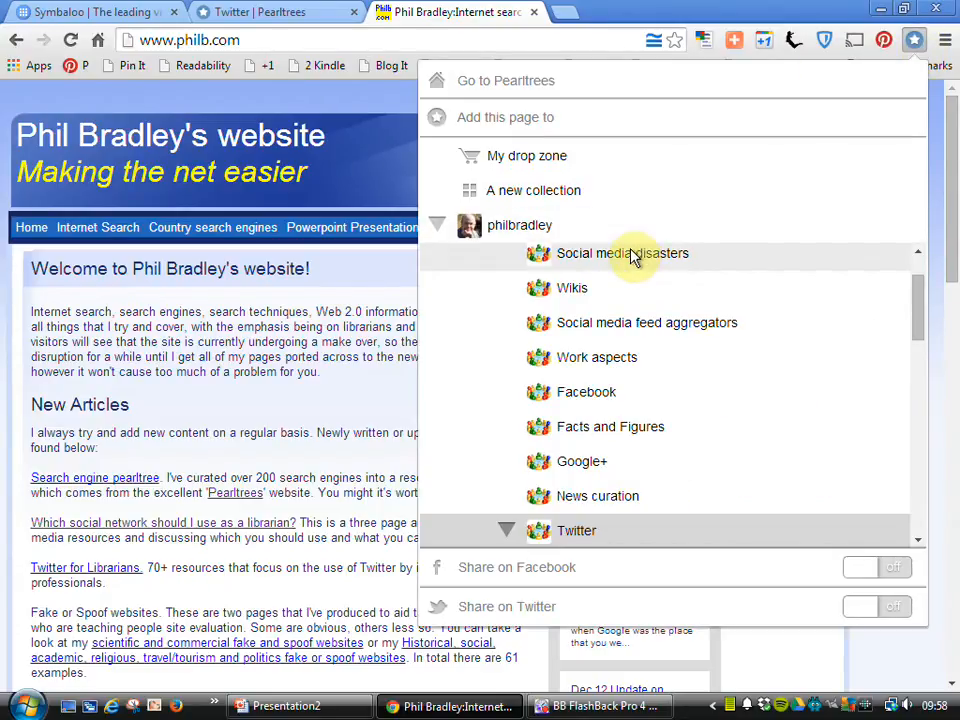
- Scroll the Pearltrees 'Add this page to' list and choose the Twitter collection
scroll(down, 3)
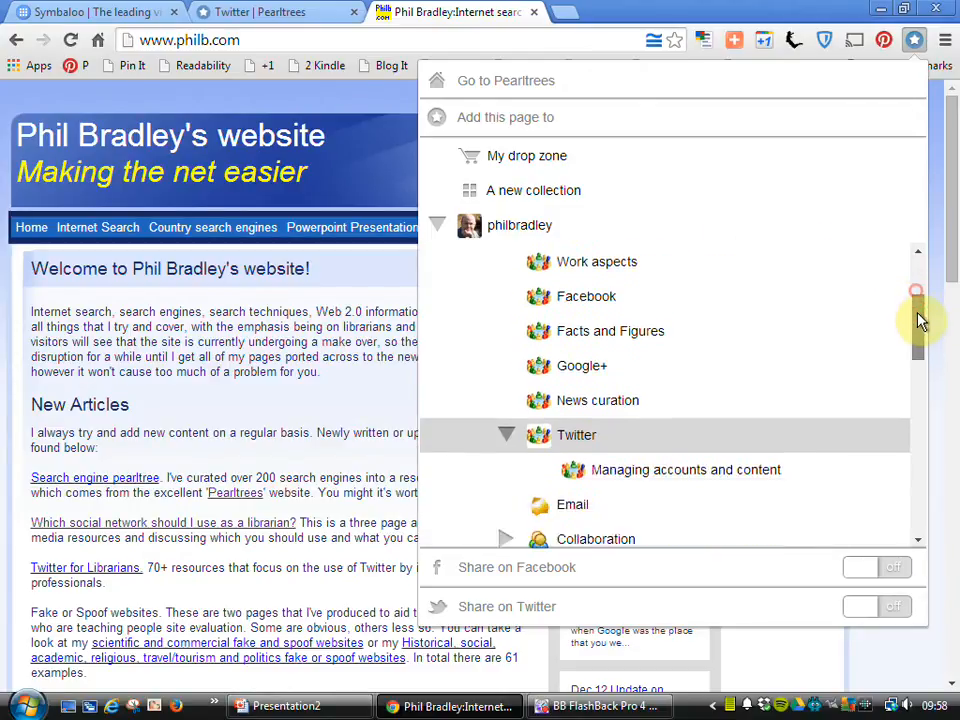
scroll(down, 3)
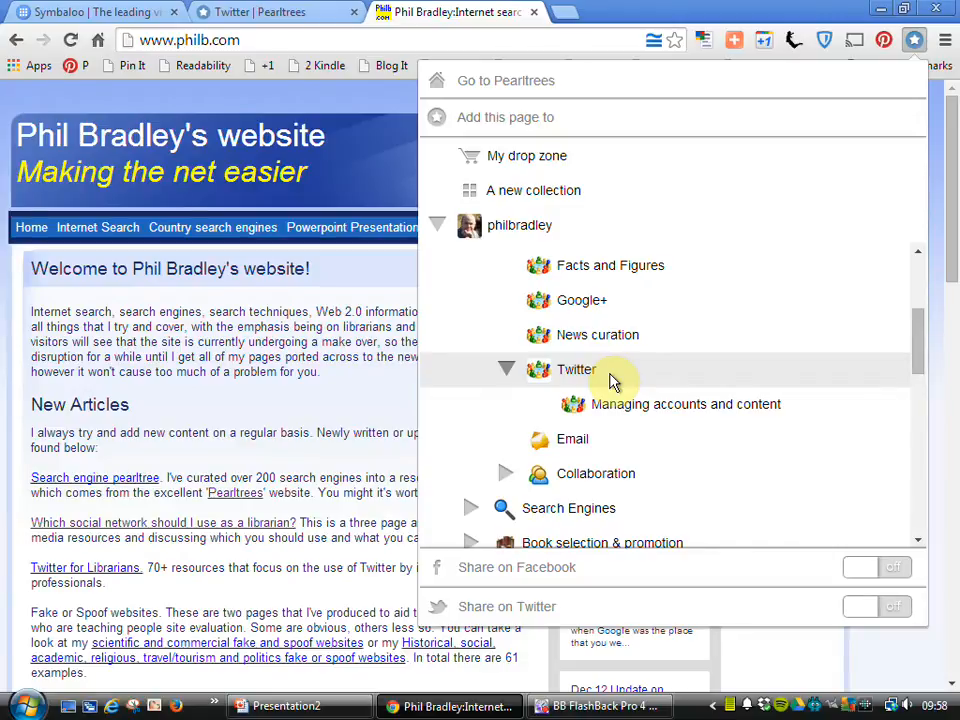
click(576, 369)
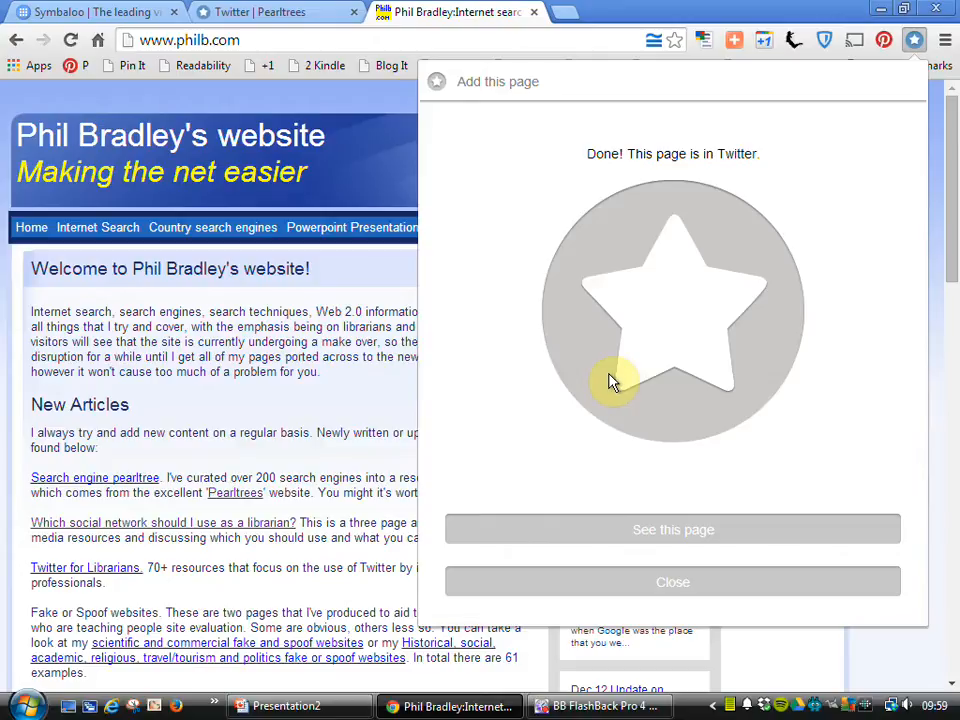
- Open the search engine pearltree article, enter its Social Media search engines collection, and zoom out
click(672, 582)
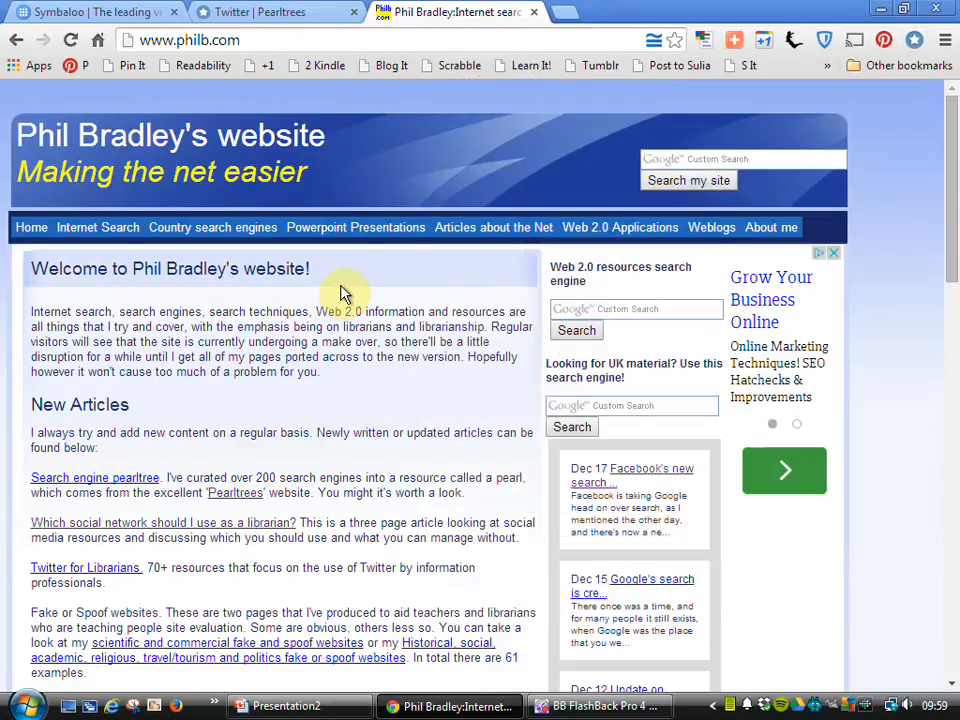
mouse_move(105, 490)
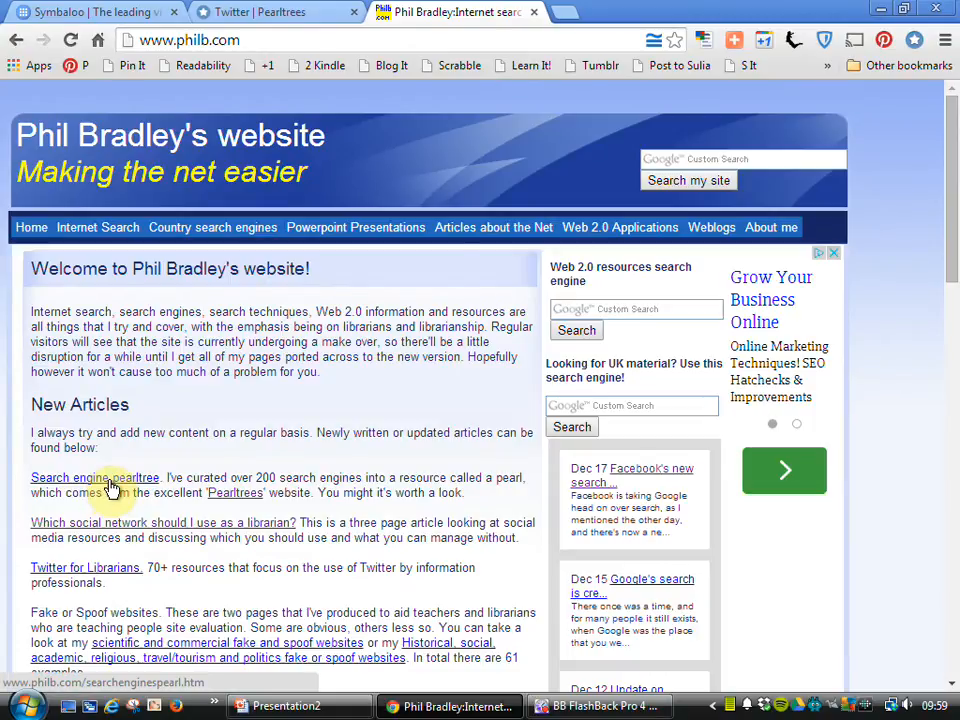
click(72, 477)
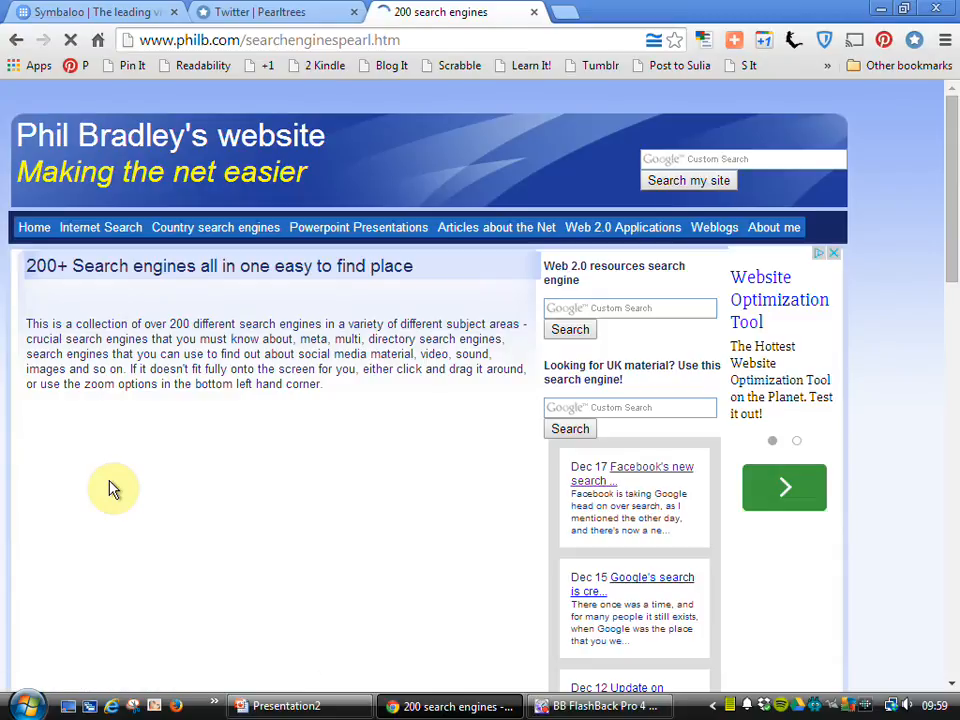
scroll(down, 3)
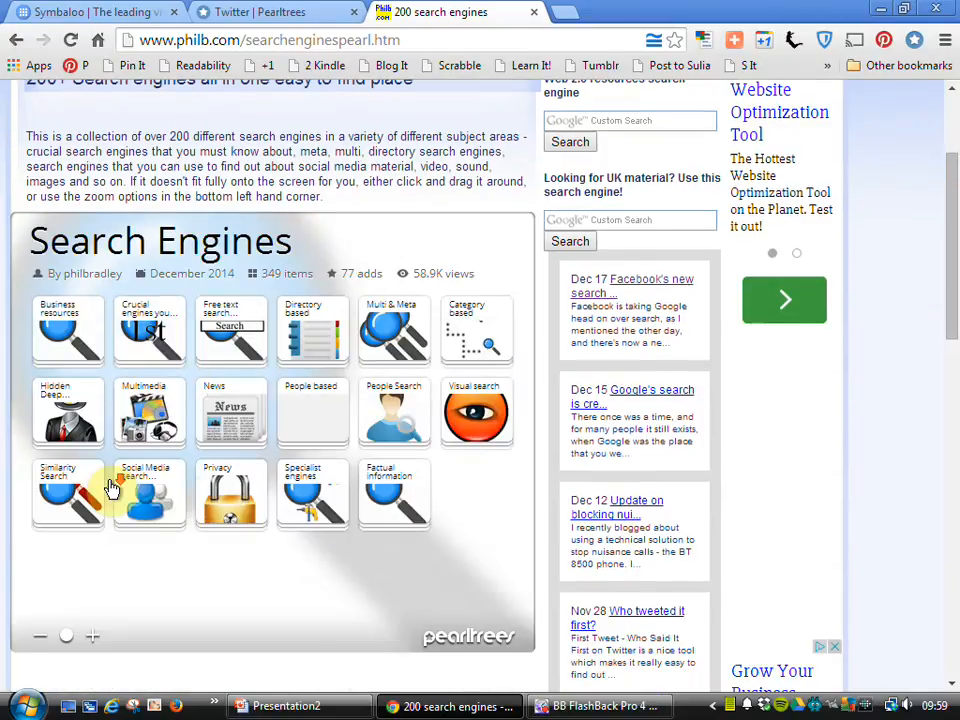
mouse_move(92, 552)
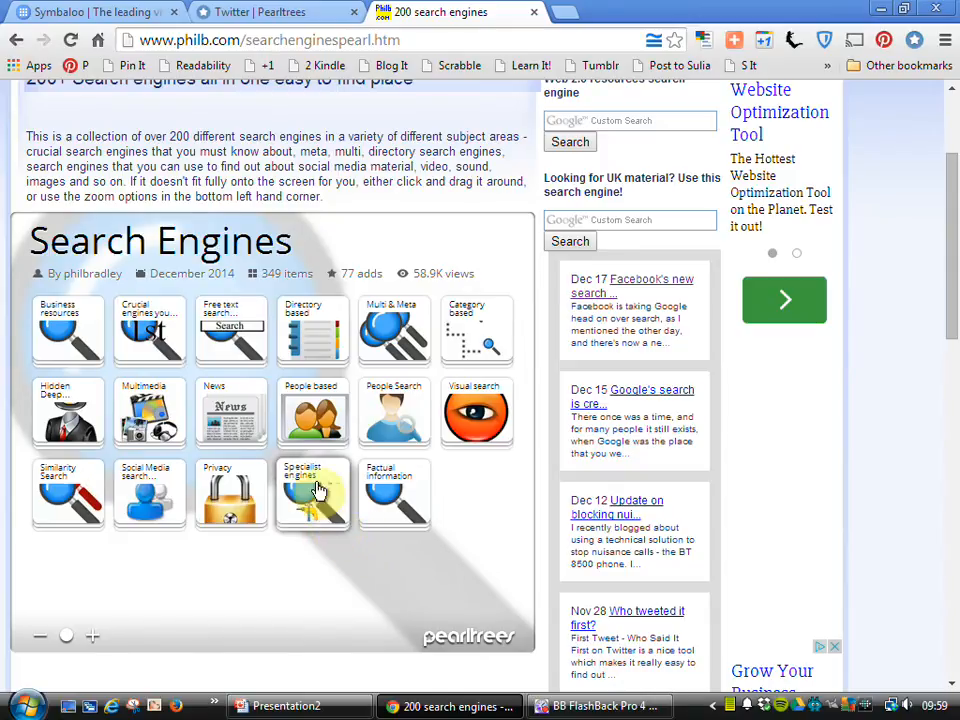
click(149, 493)
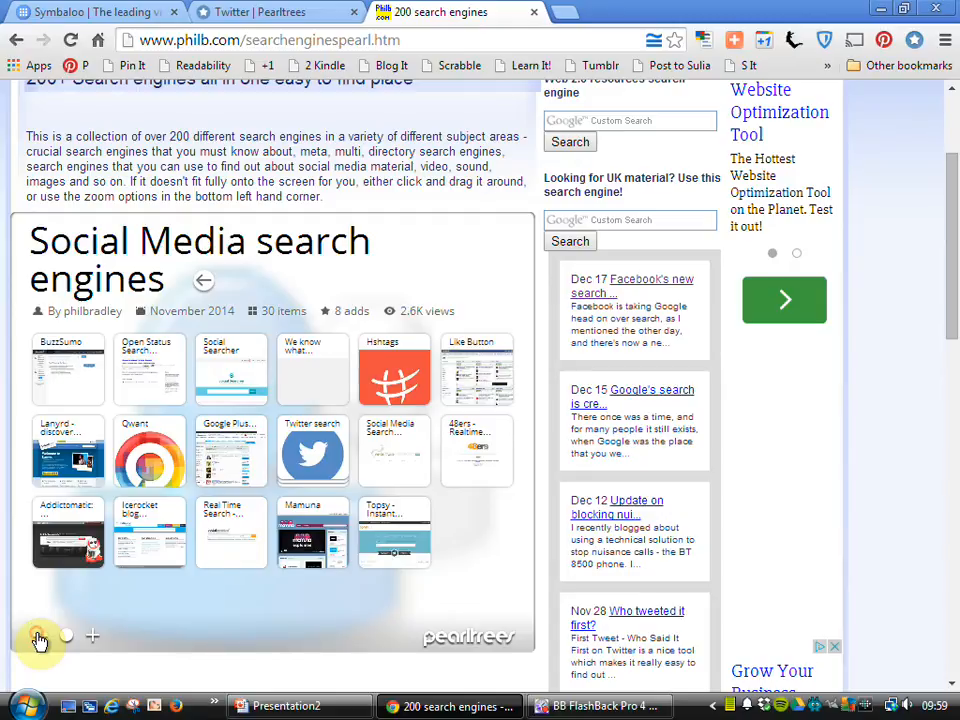
click(40, 636)
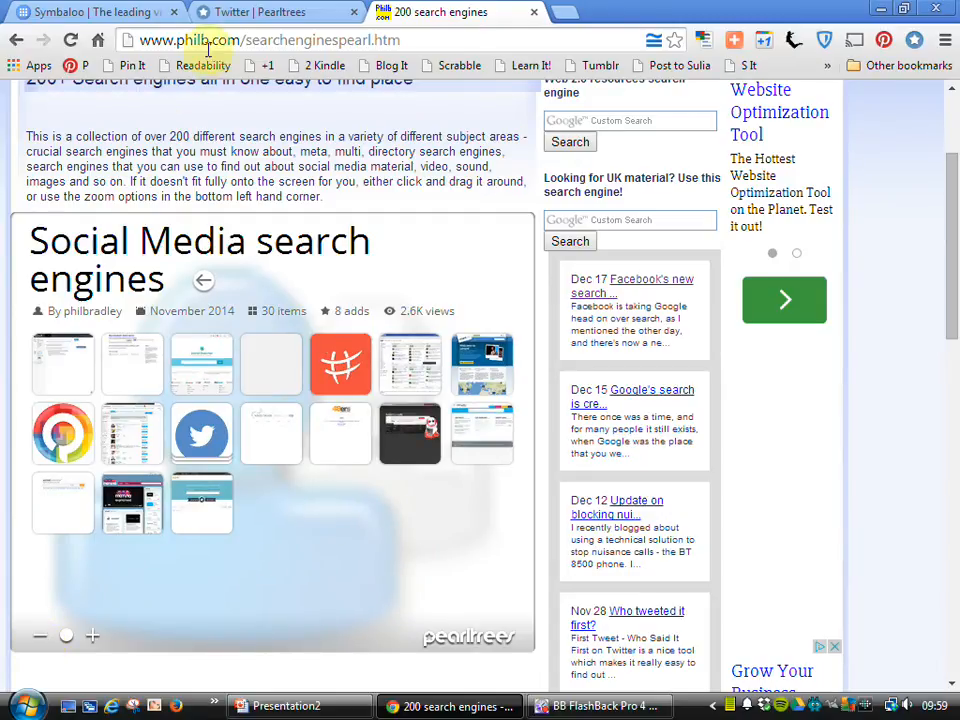
- Back in Pearltrees, view and dismiss the page's edit options, then close the pearl view
click(270, 12)
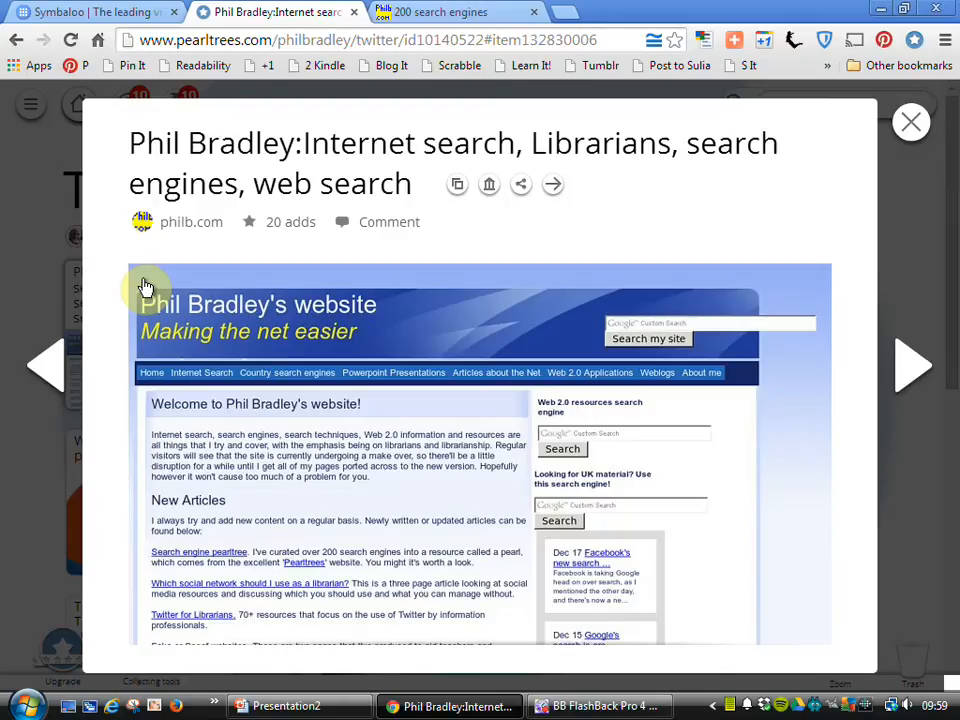
mouse_move(548, 240)
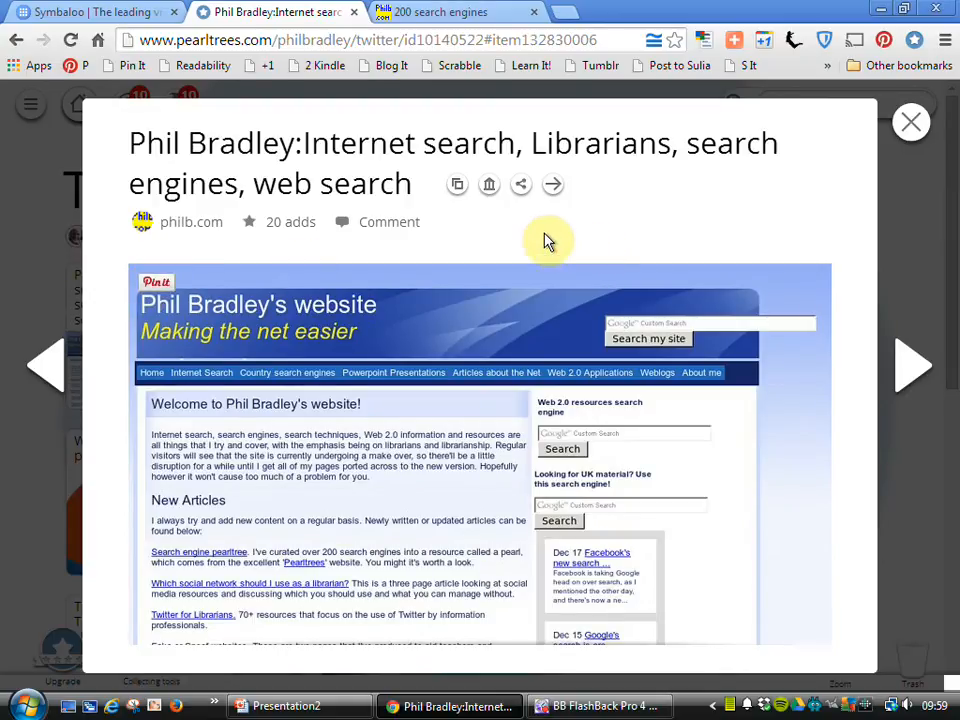
mouse_move(457, 185)
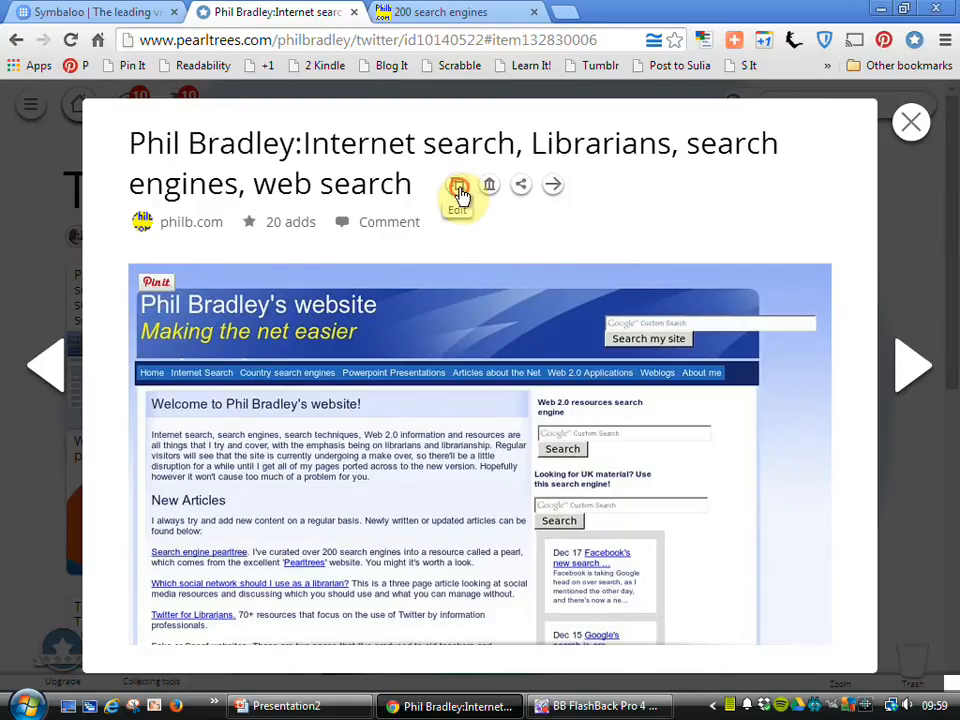
click(457, 189)
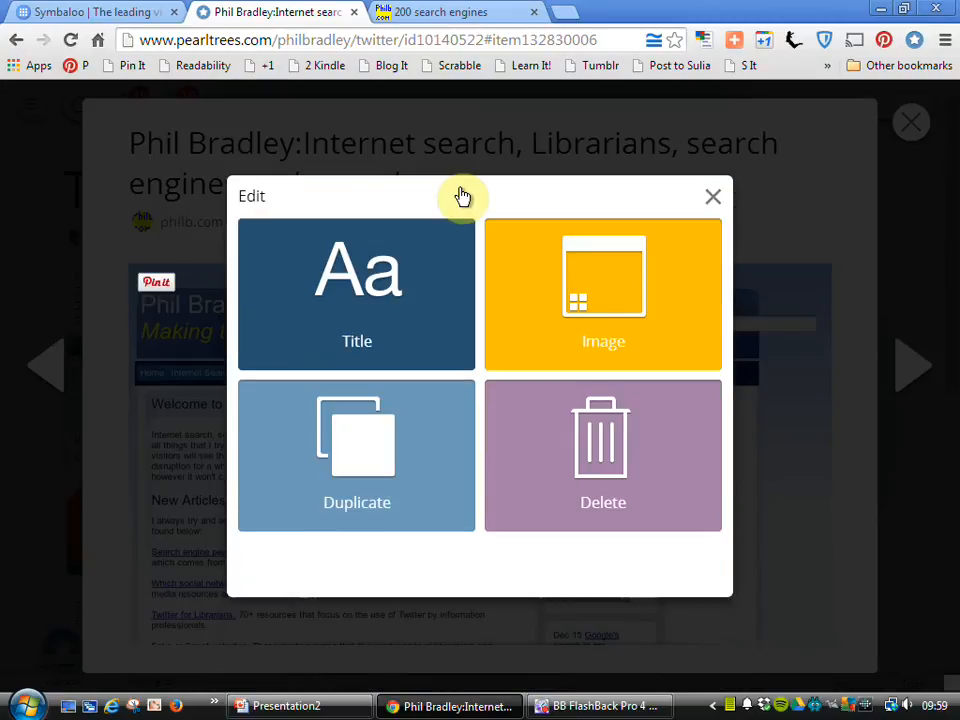
mouse_move(603, 450)
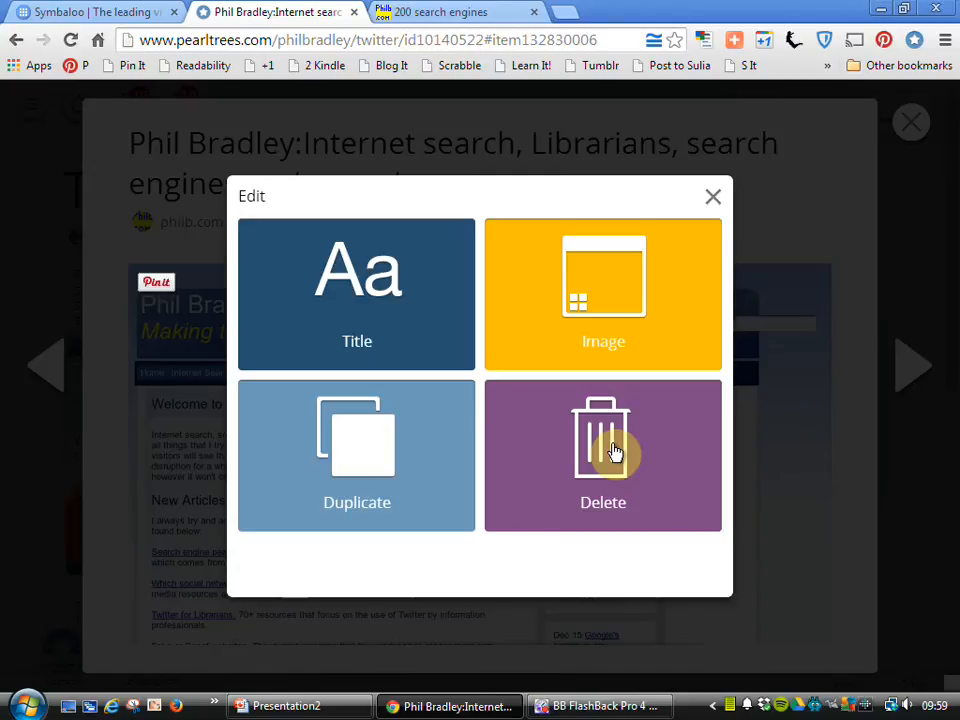
click(713, 196)
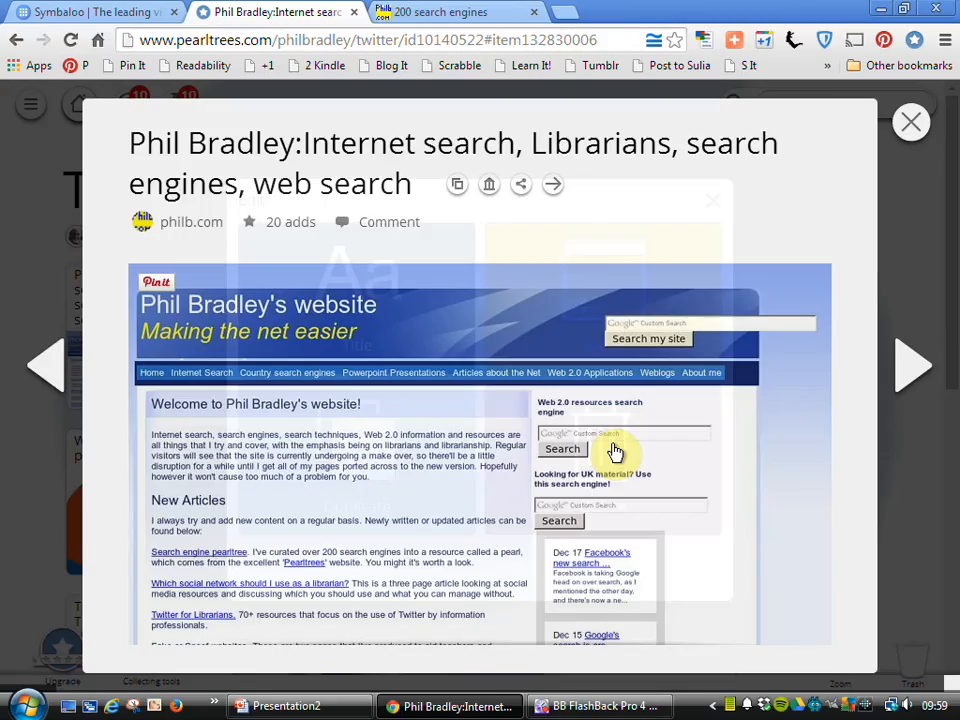
click(911, 121)
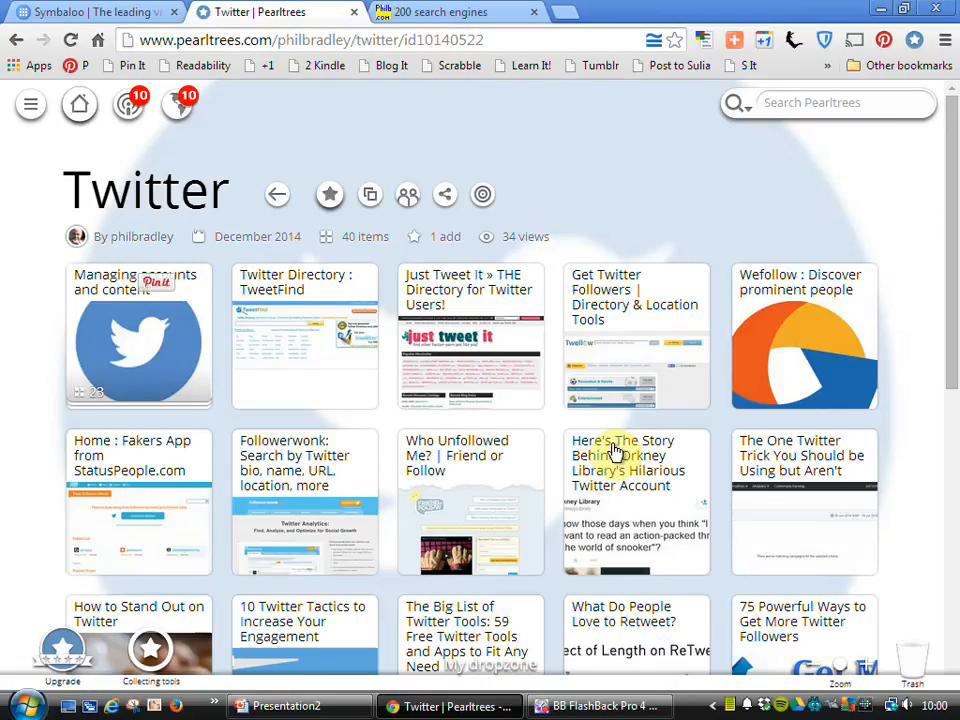
mouse_move(337, 152)
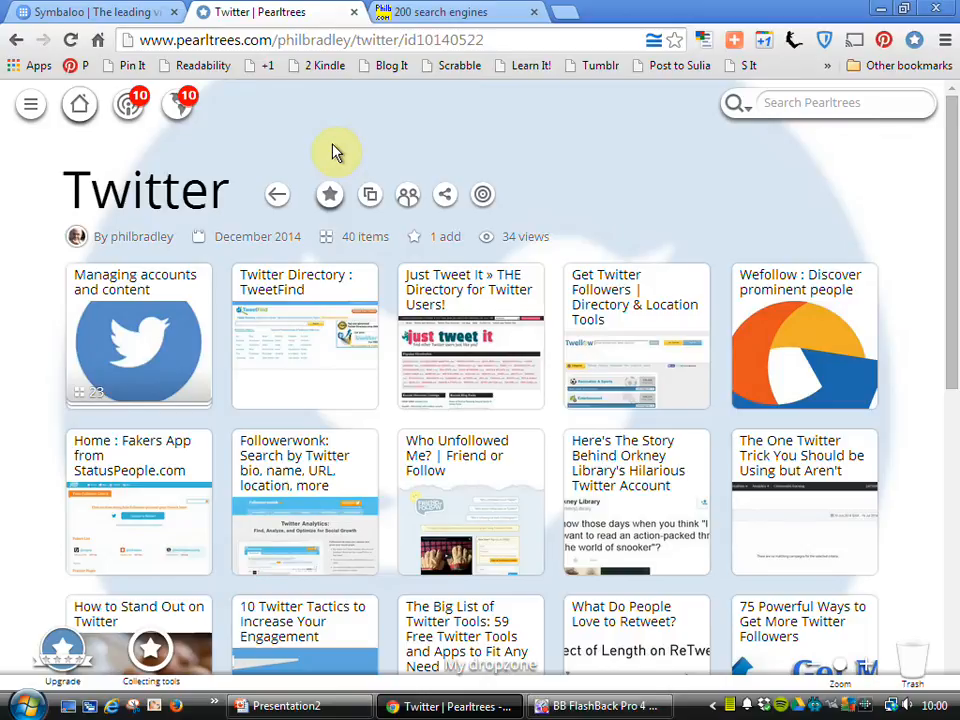
mouse_move(330, 195)
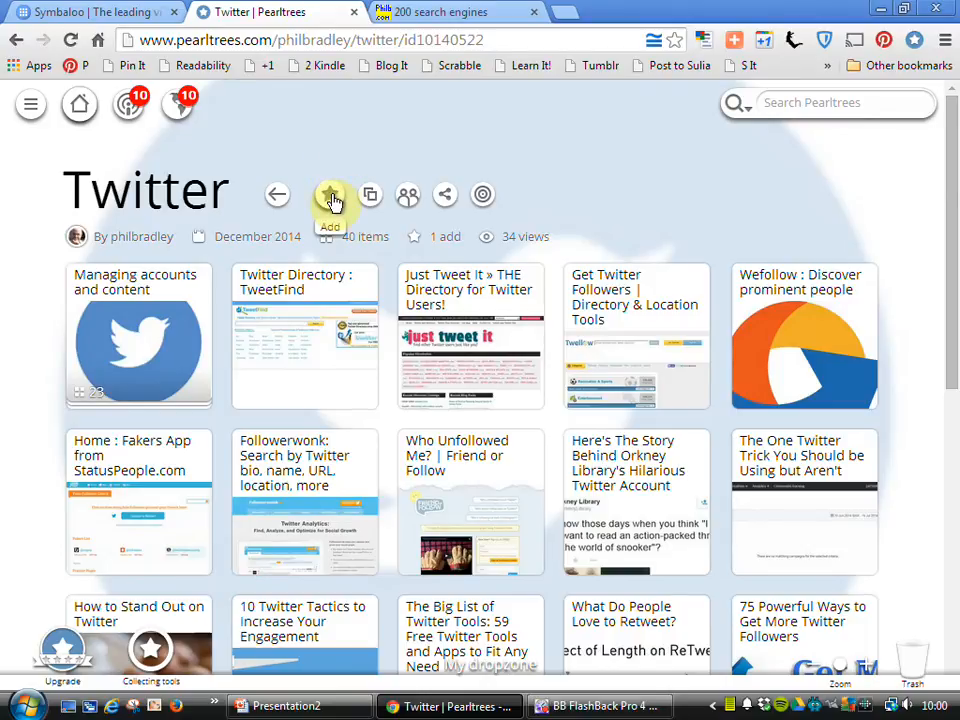
click(331, 195)
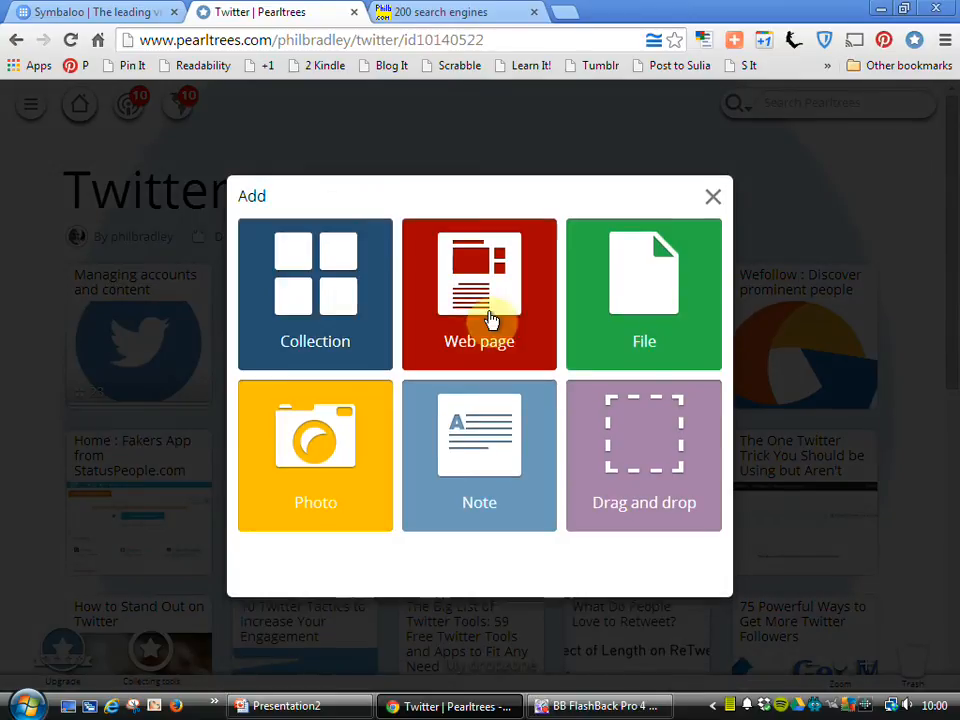
mouse_move(504, 320)
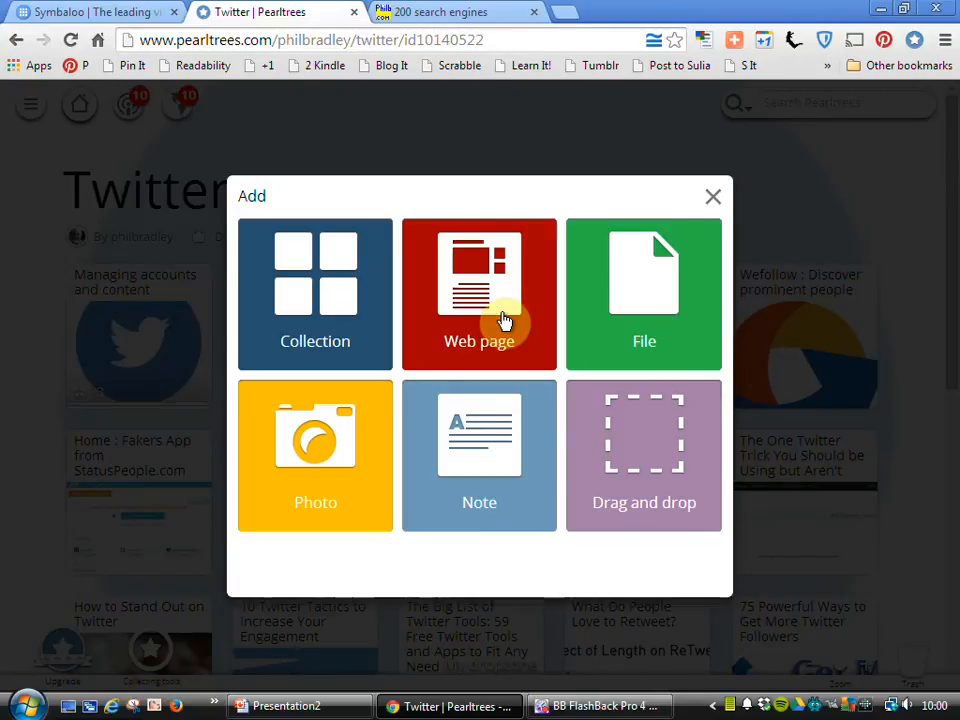
mouse_move(315, 280)
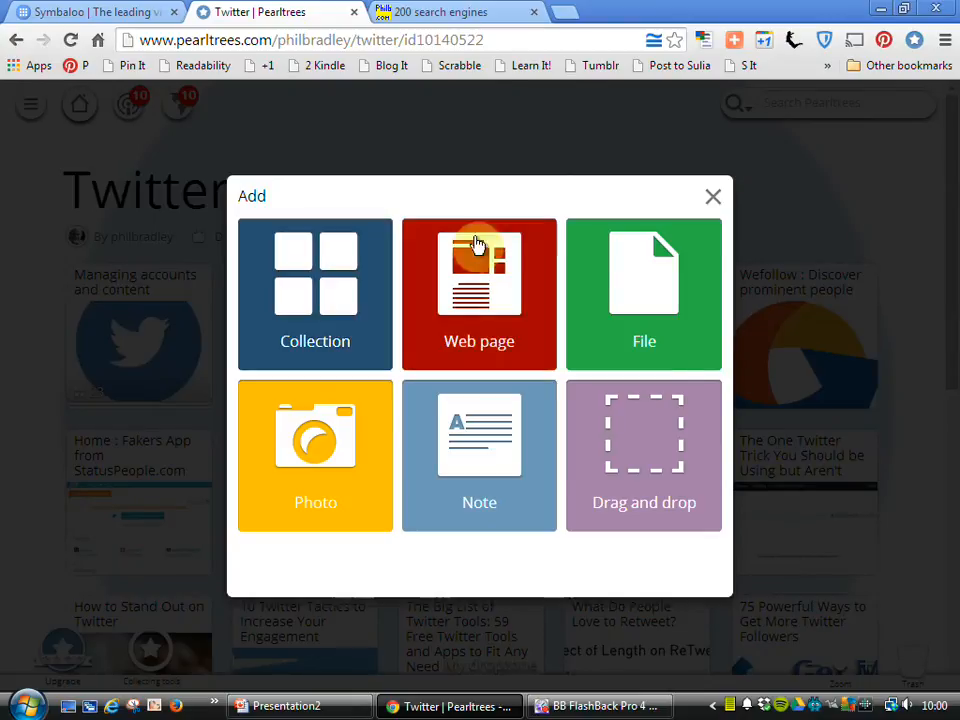
mouse_move(714, 197)
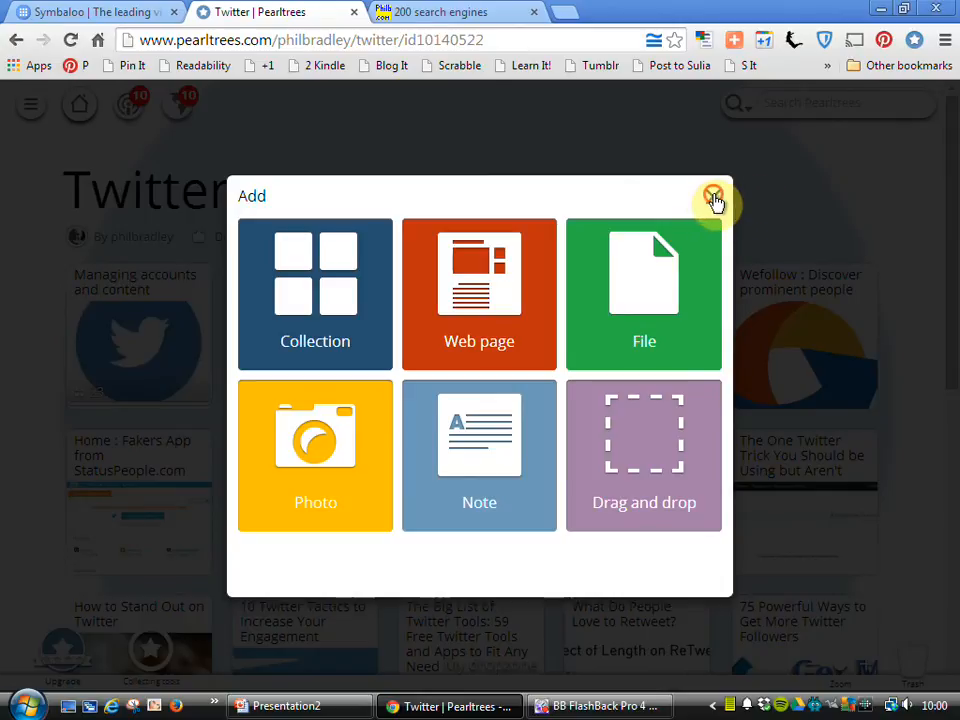
click(713, 195)
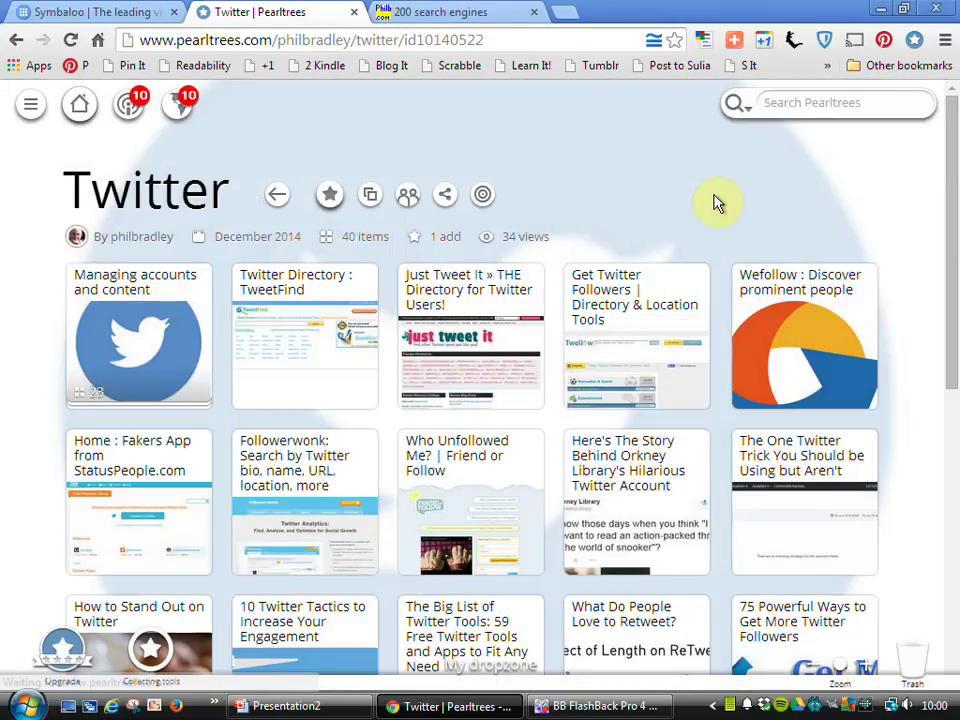
mouse_move(462, 167)
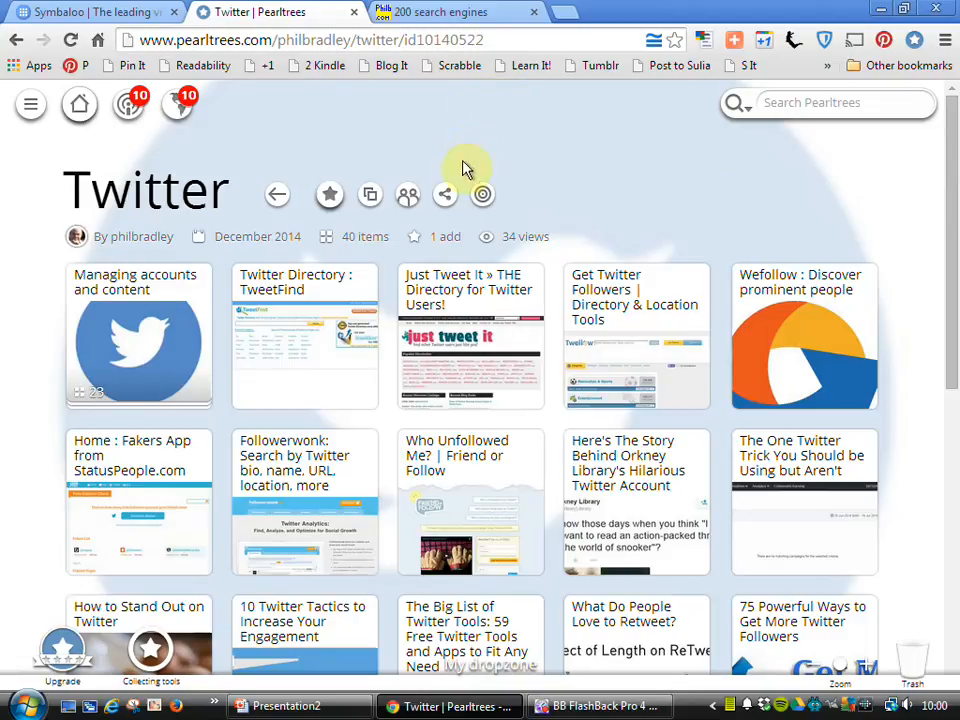
mouse_move(445, 194)
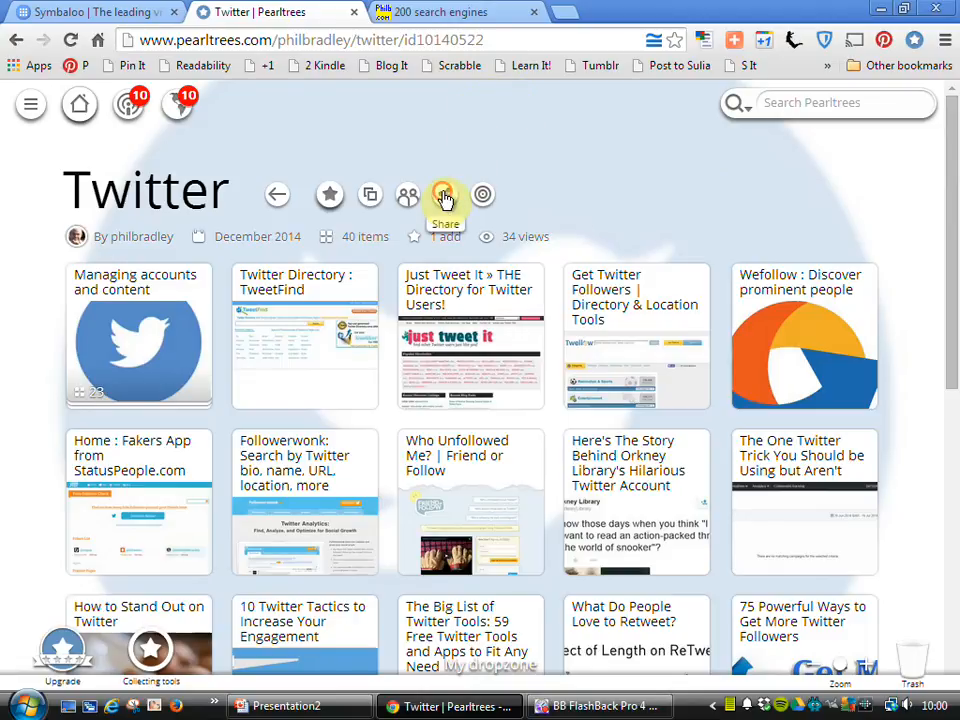
click(444, 194)
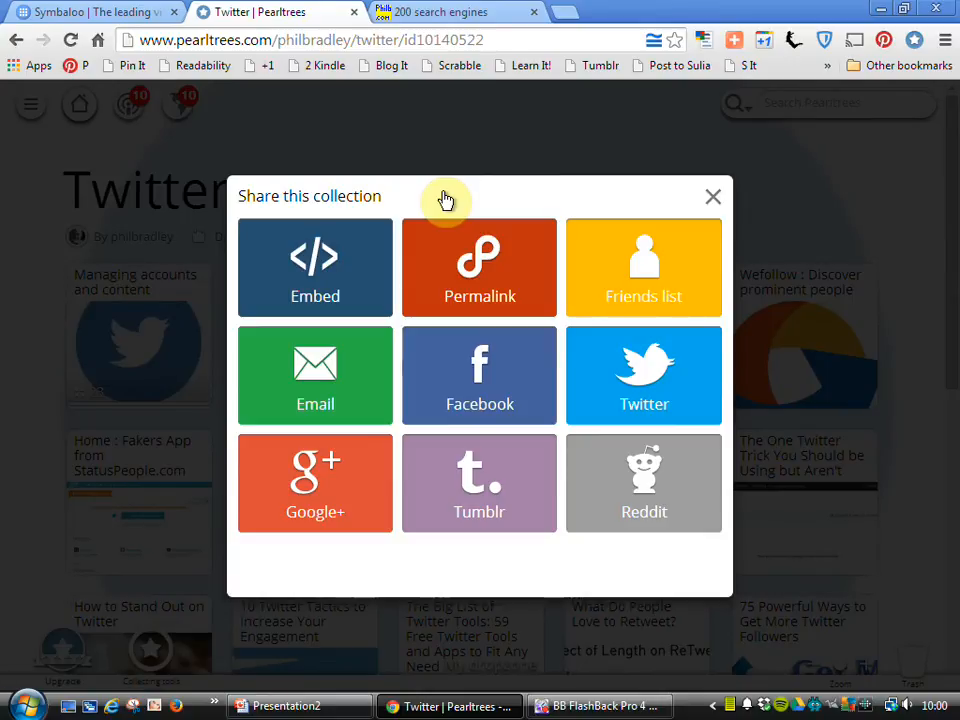
mouse_move(713, 198)
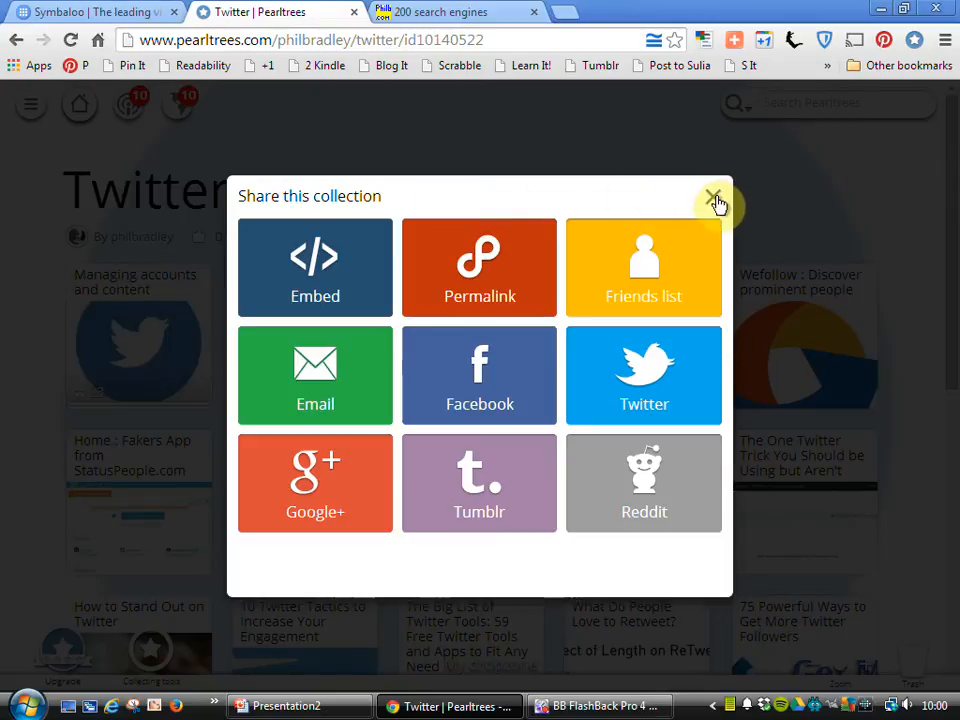
click(712, 200)
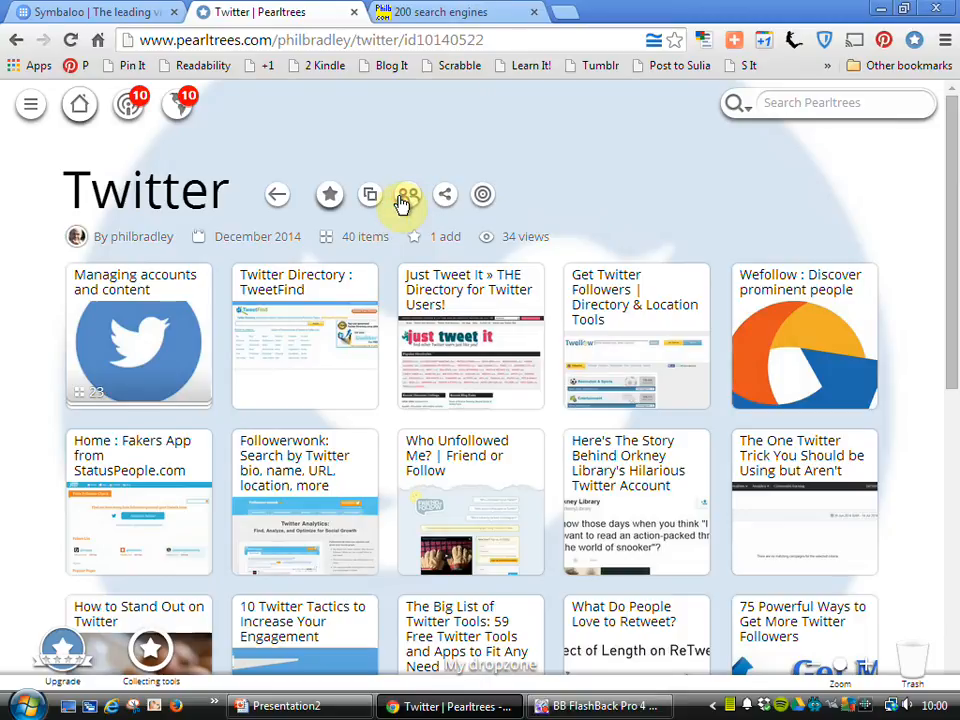
click(406, 194)
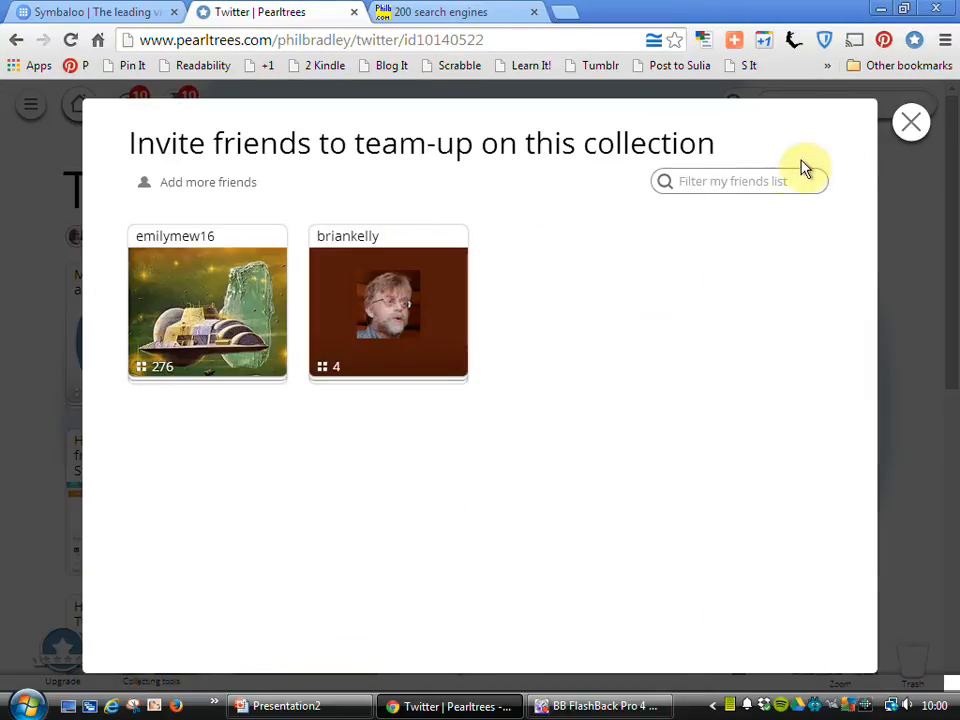
click(911, 121)
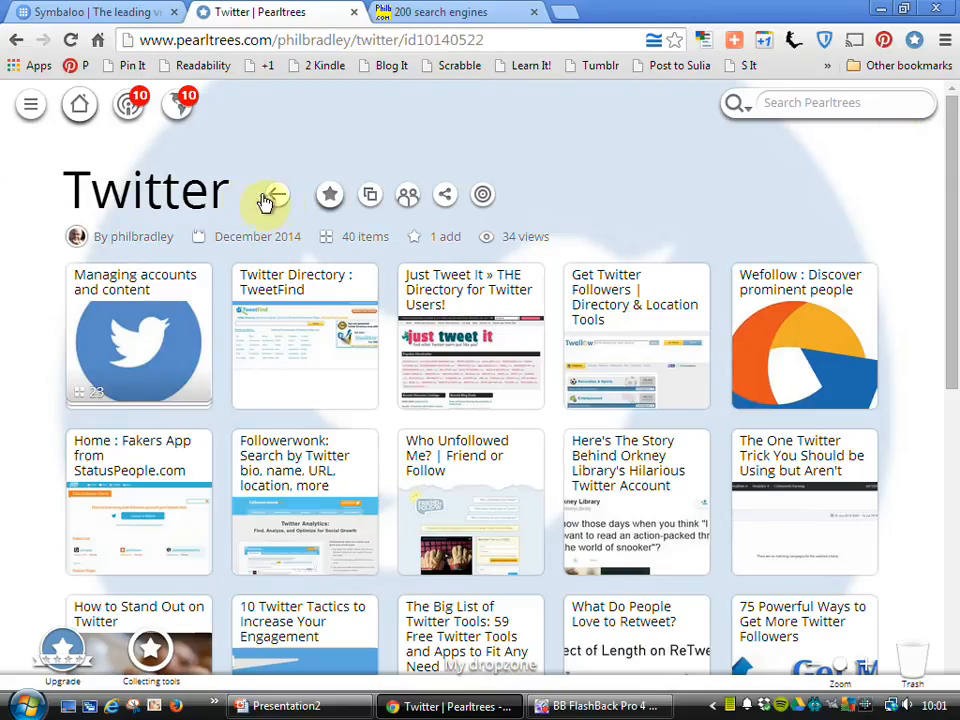
- Go back up to the Social Media collection and scroll through its sub-collections
click(268, 194)
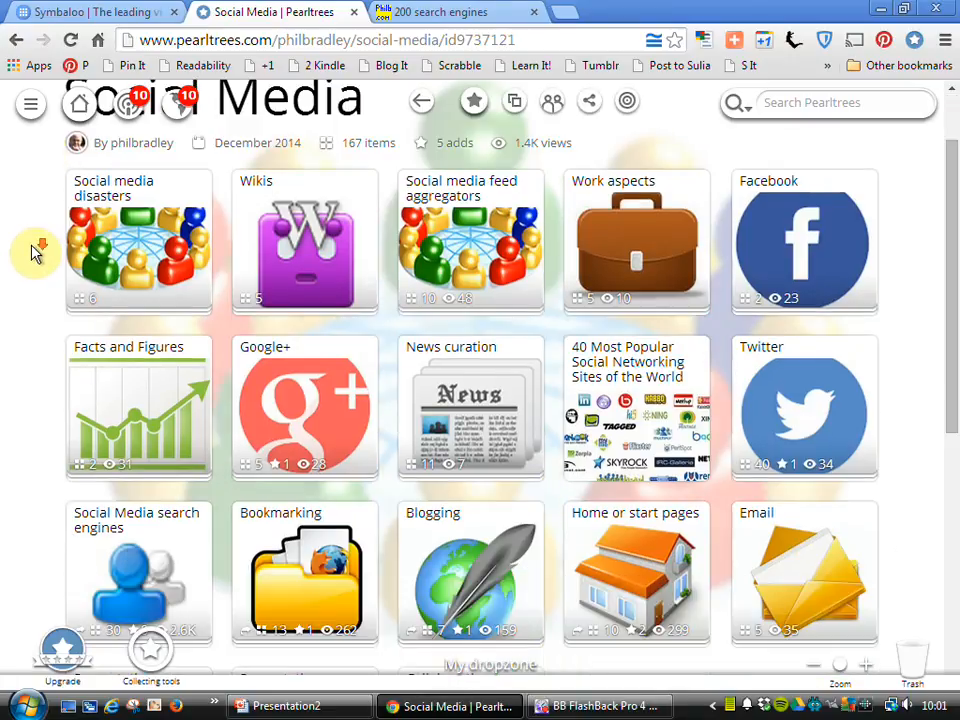
mouse_move(37, 250)
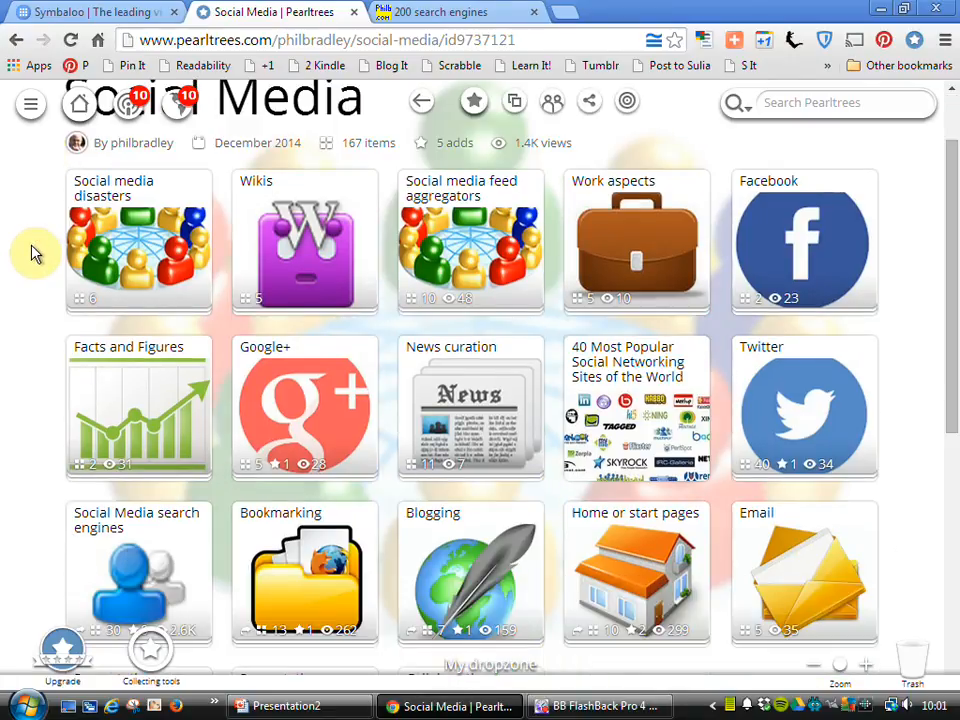
scroll(down, 3)
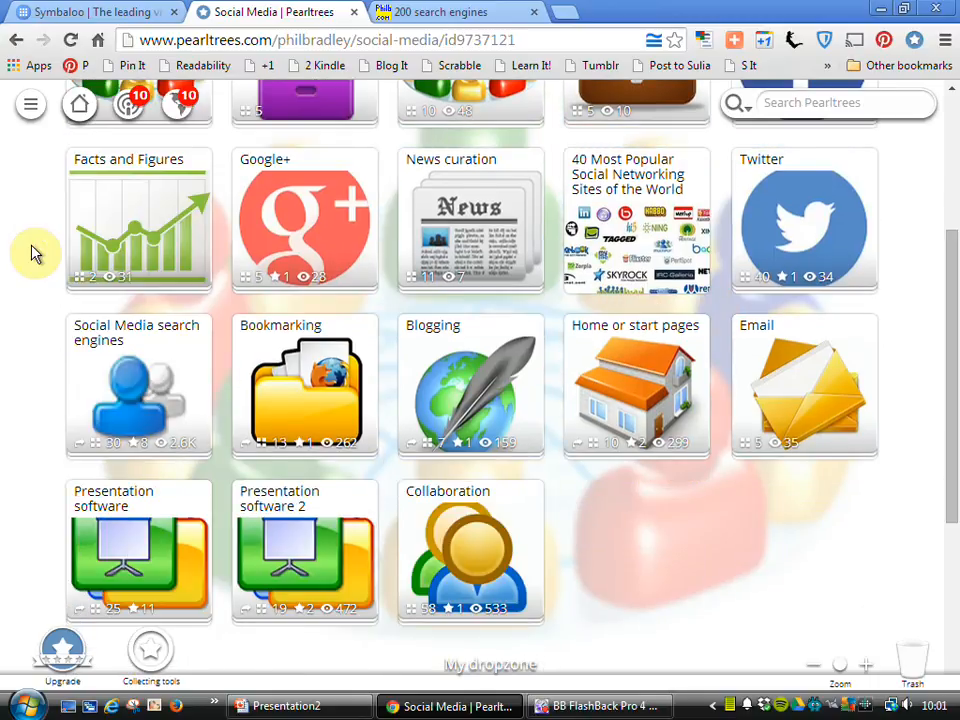
scroll(up, 3)
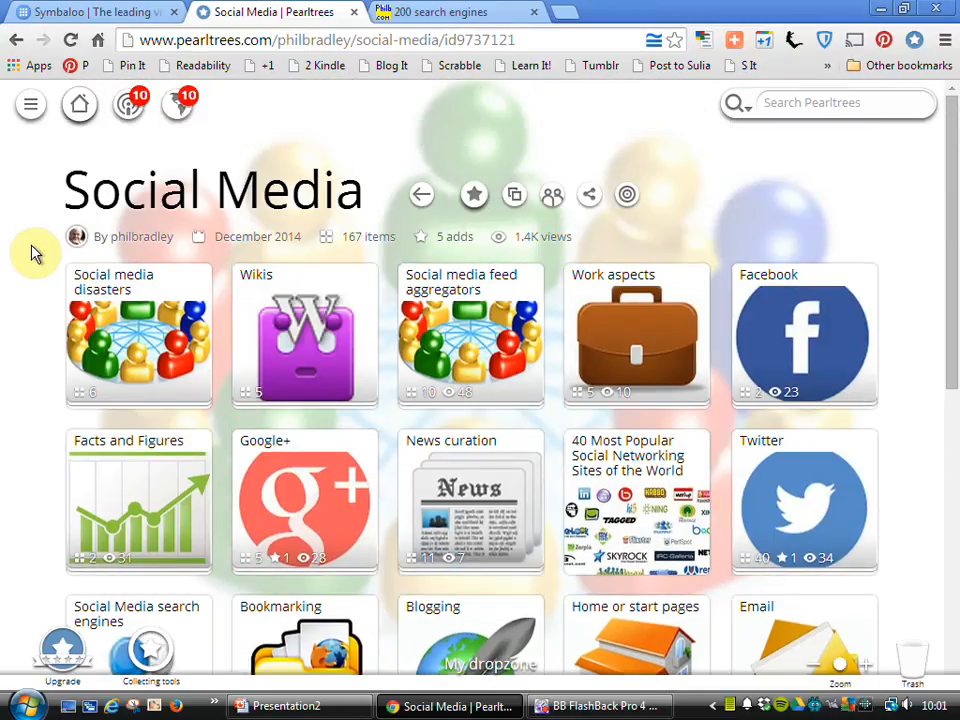
mouse_move(195, 190)
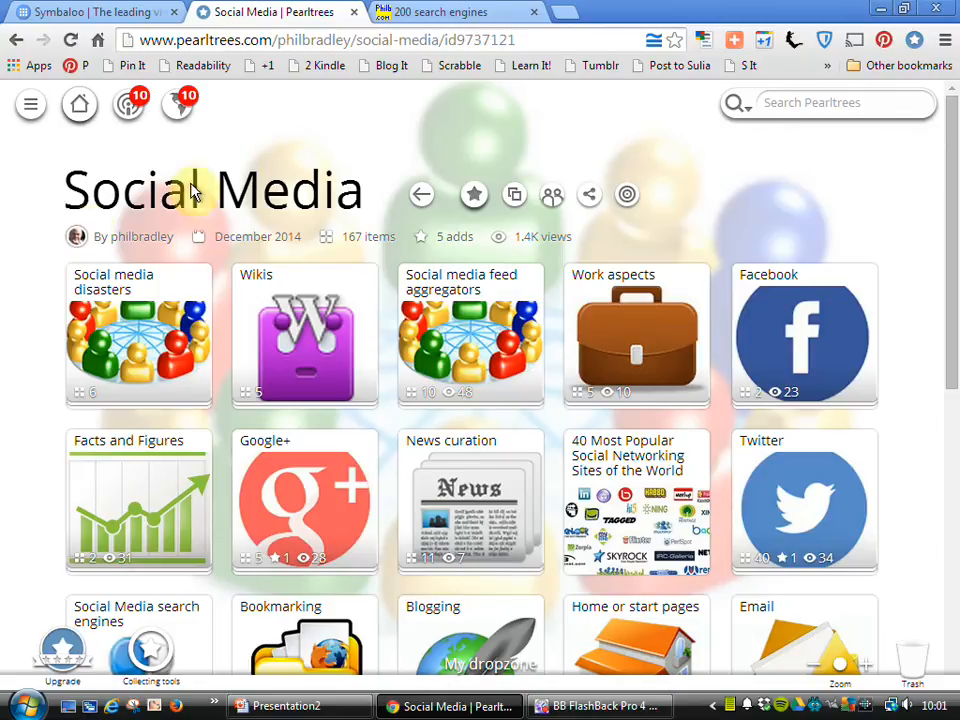
mouse_move(426, 196)
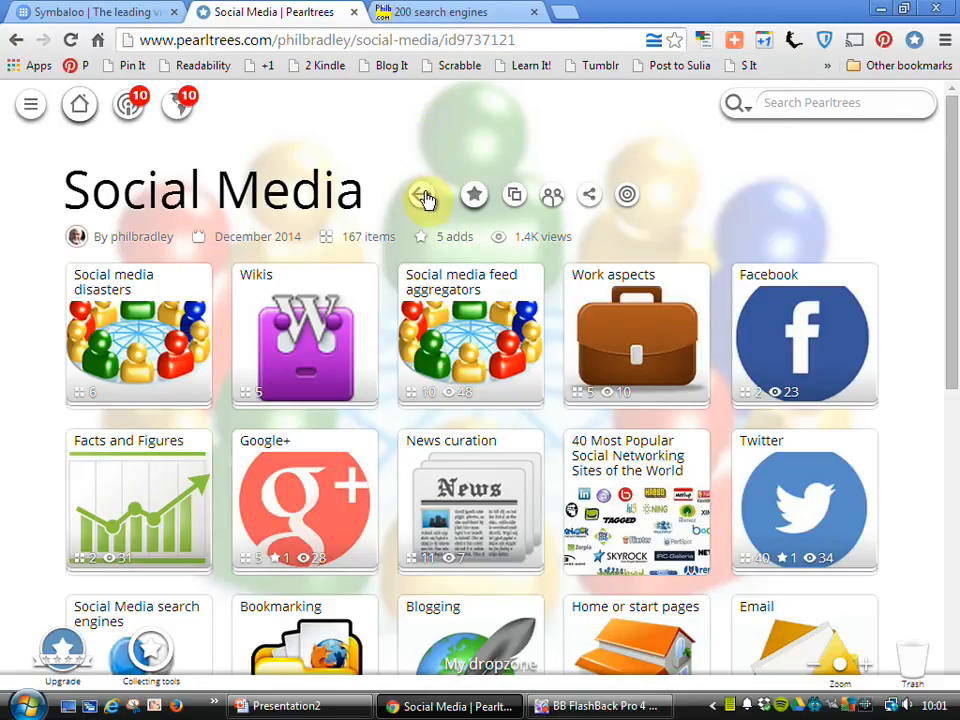
mouse_move(423, 196)
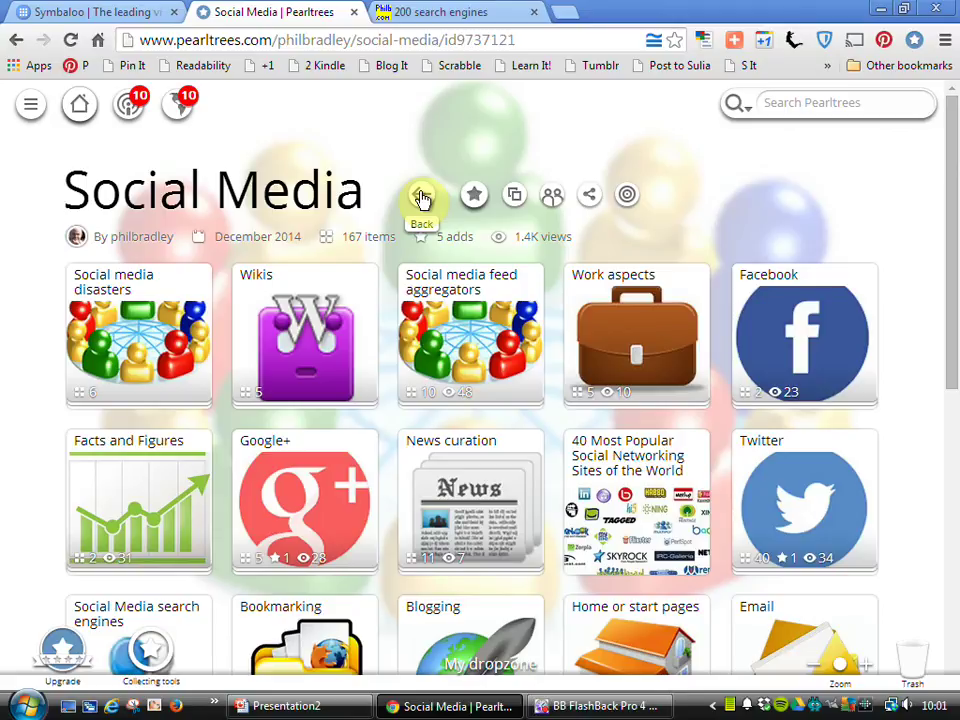
mouse_move(924, 265)
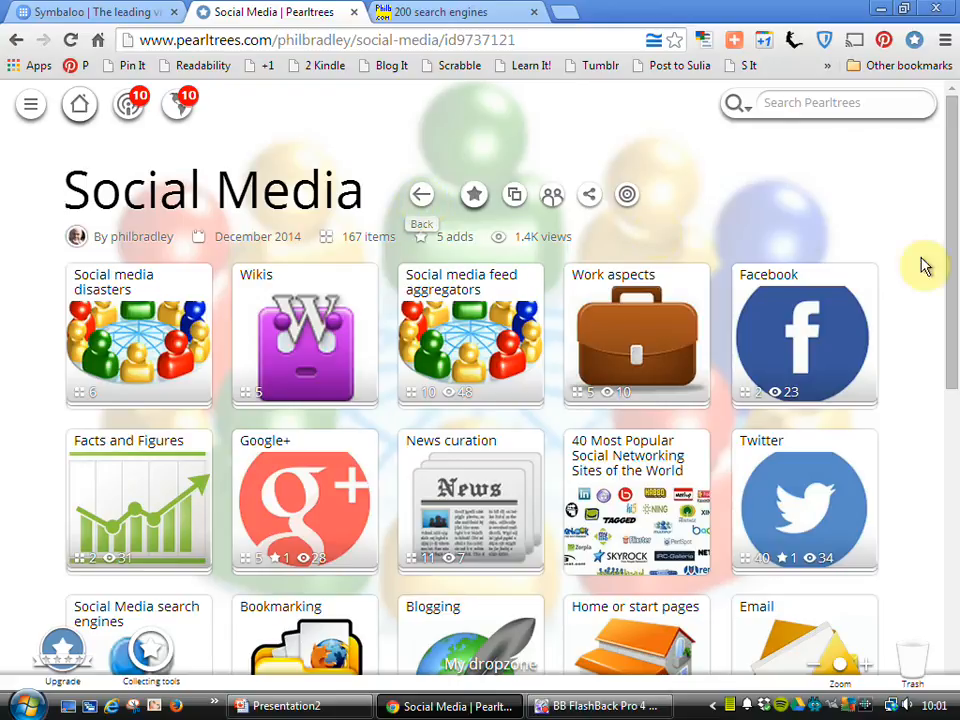